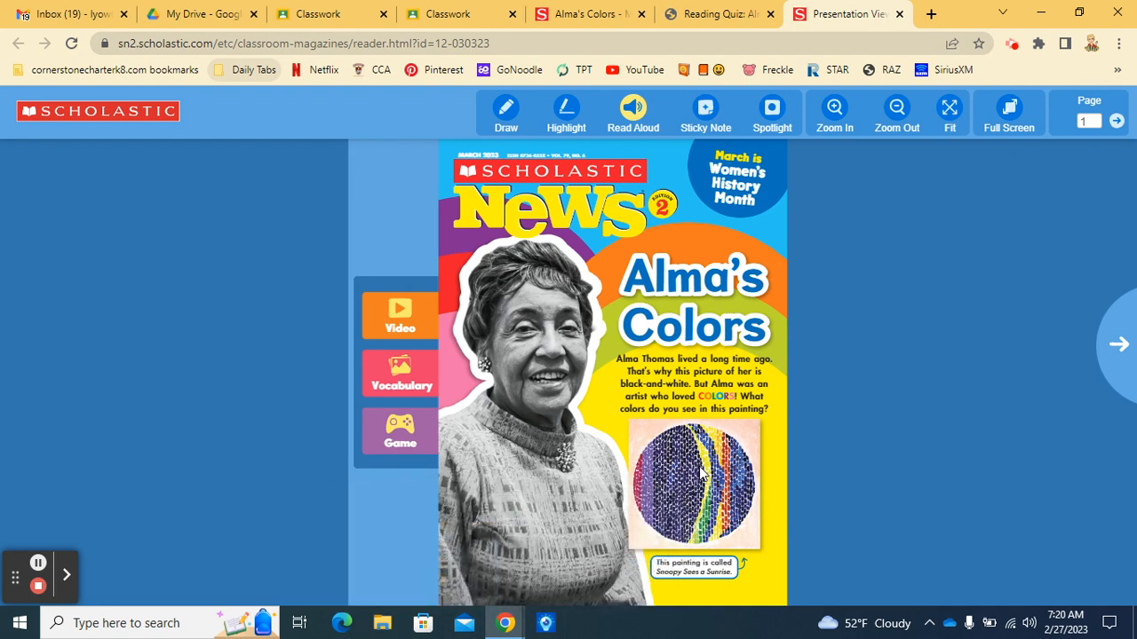
{"action": "mouse_move", "coordinate": [682, 586]}
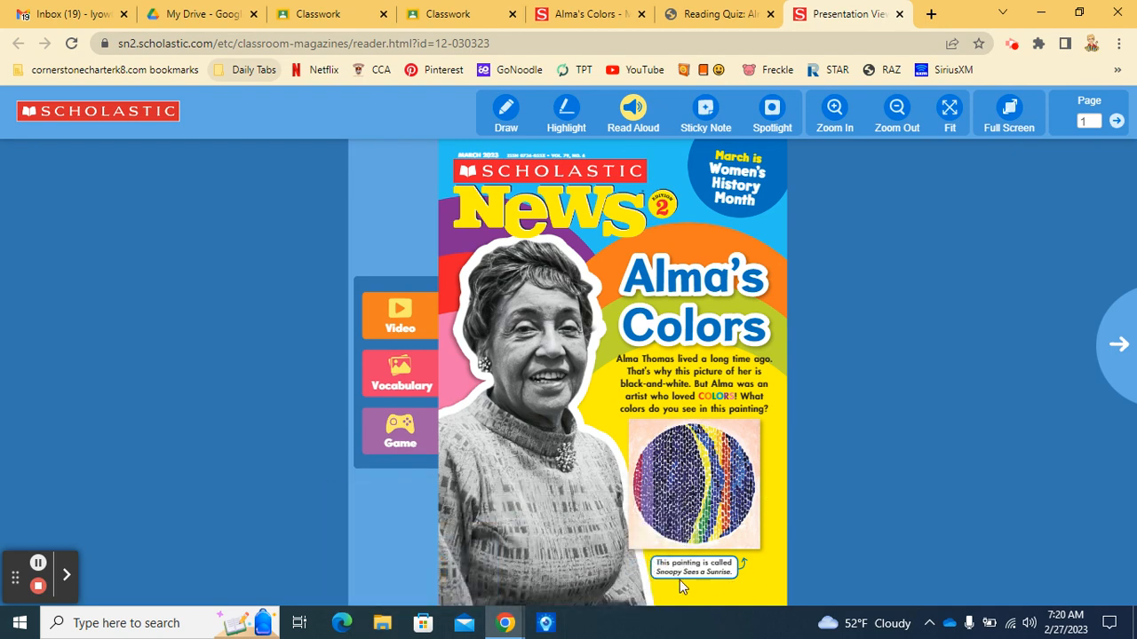
{"action": "mouse_move", "coordinate": [764, 577]}
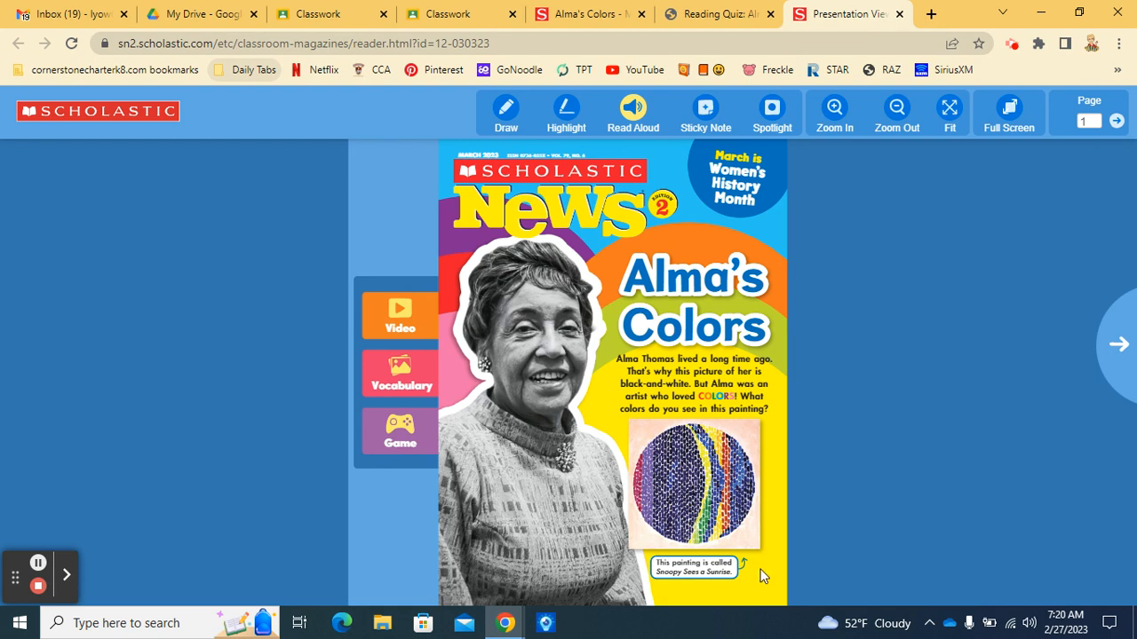
{"action": "mouse_move", "coordinate": [1121, 346]}
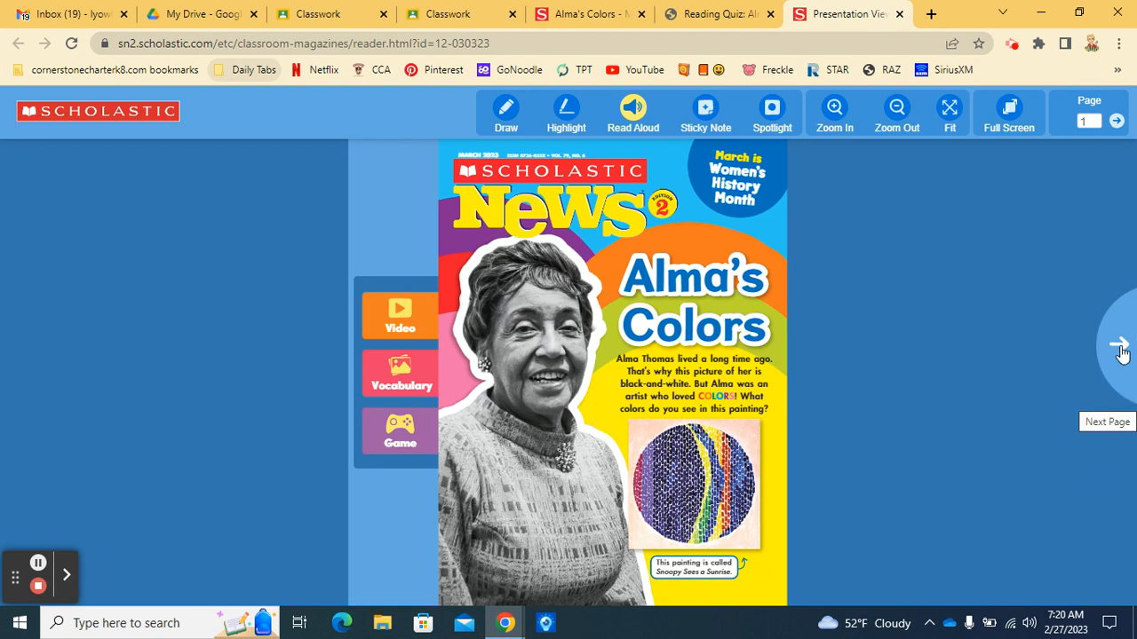
- Turn from the magazine cover to the Alma Found Beauty spread on pages 2–3
{"action": "left_click", "coordinate": [1117, 346]}
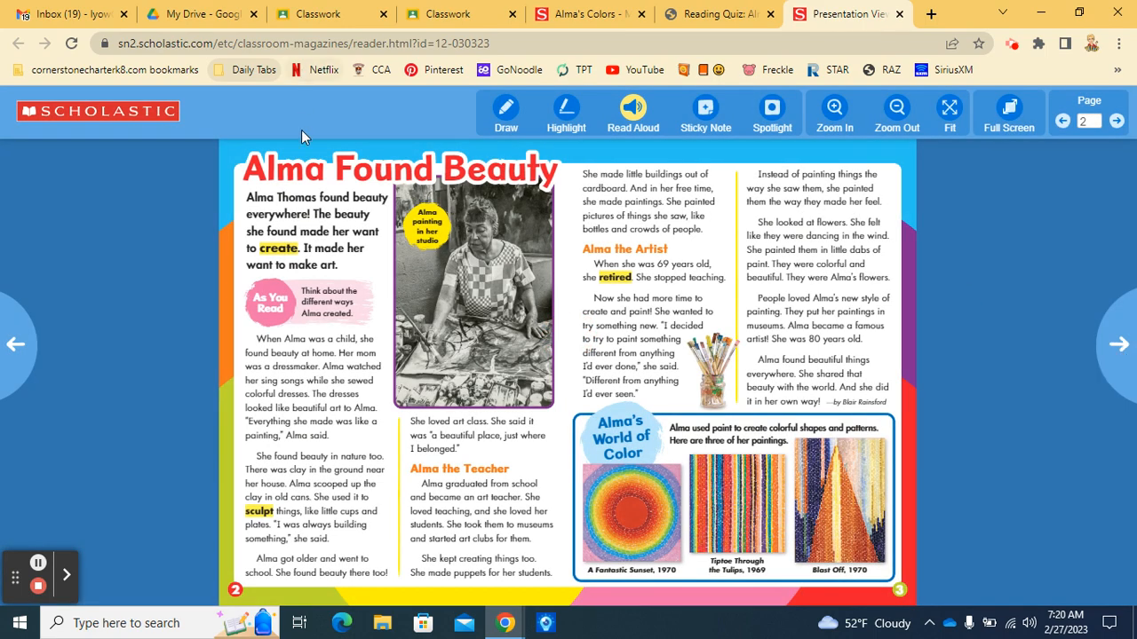
{"action": "mouse_move", "coordinate": [373, 225]}
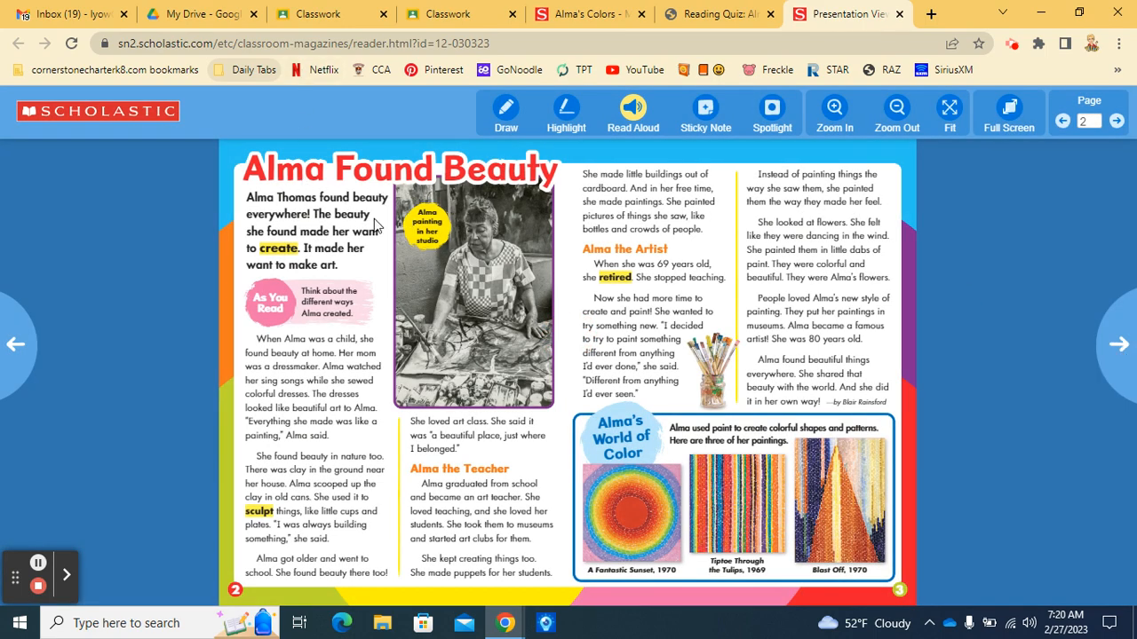
{"action": "mouse_move", "coordinate": [315, 229]}
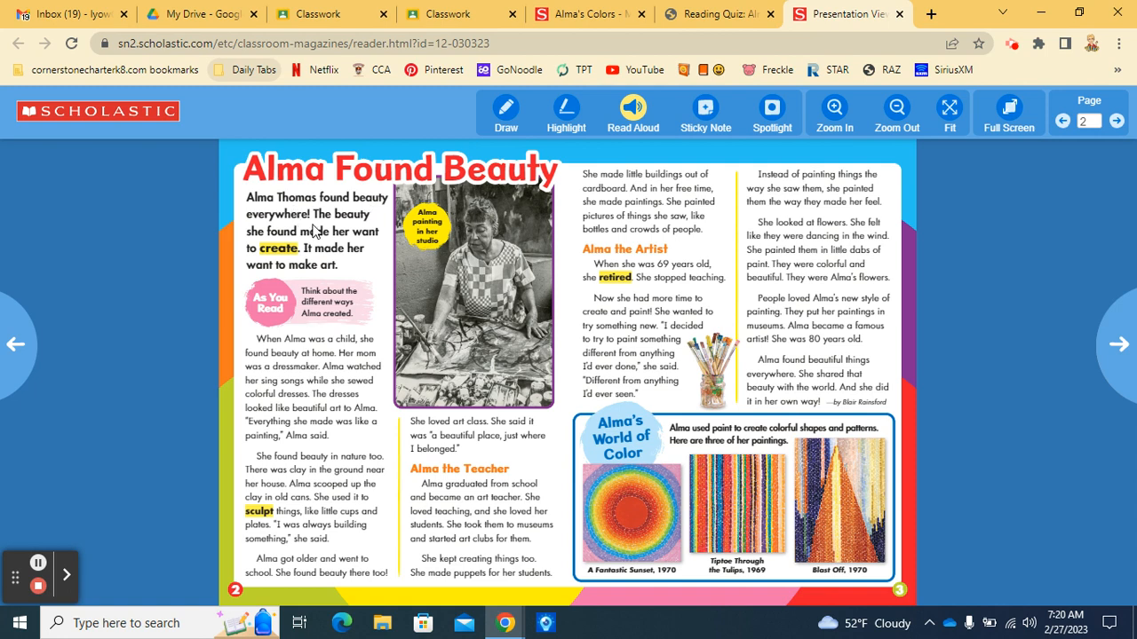
{"action": "mouse_move", "coordinate": [331, 249]}
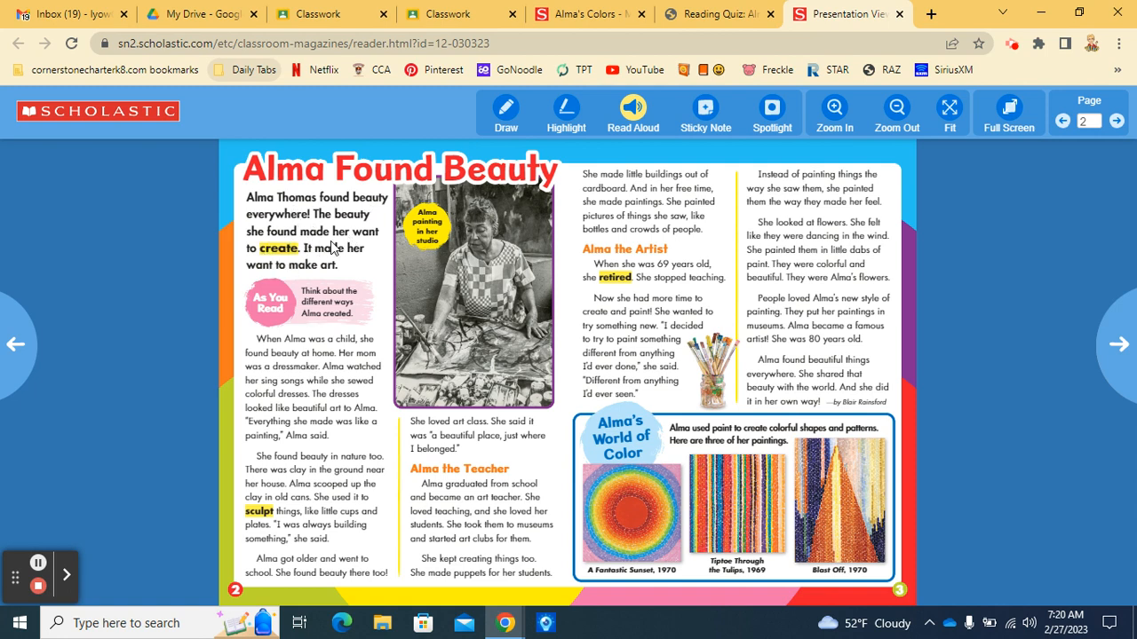
{"action": "mouse_move", "coordinate": [352, 262]}
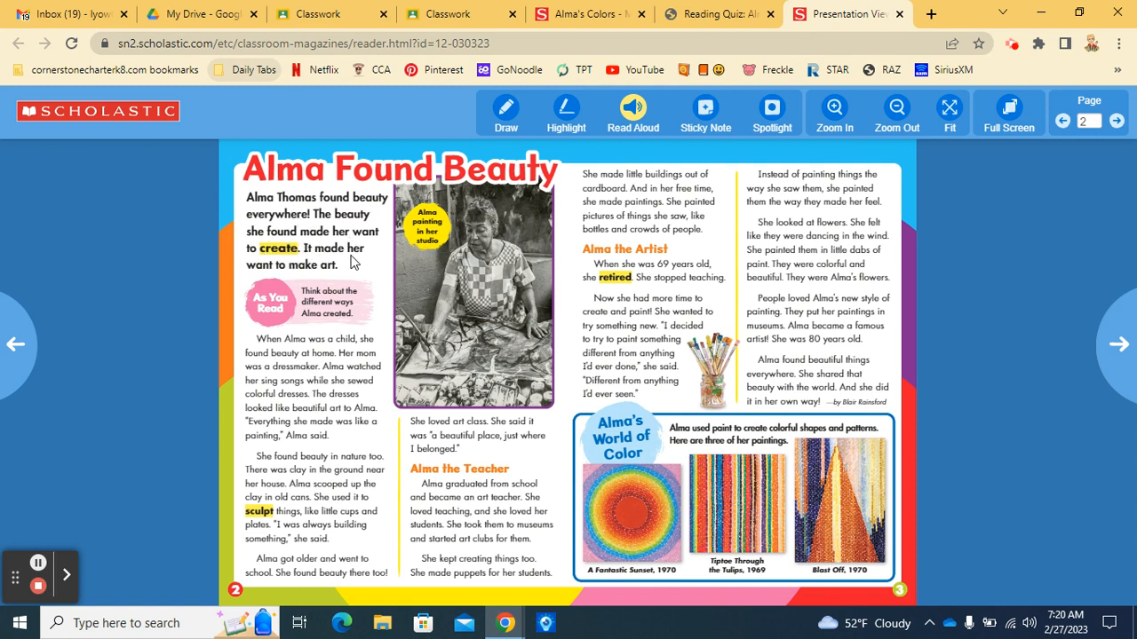
{"action": "mouse_move", "coordinate": [320, 278]}
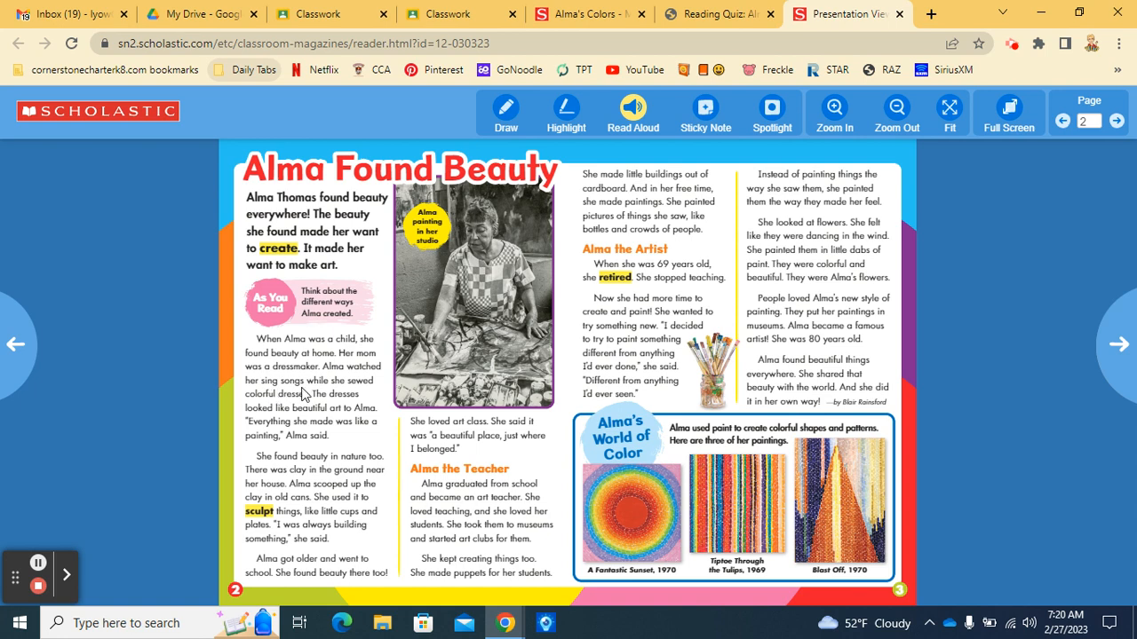
{"action": "mouse_move", "coordinate": [322, 408]}
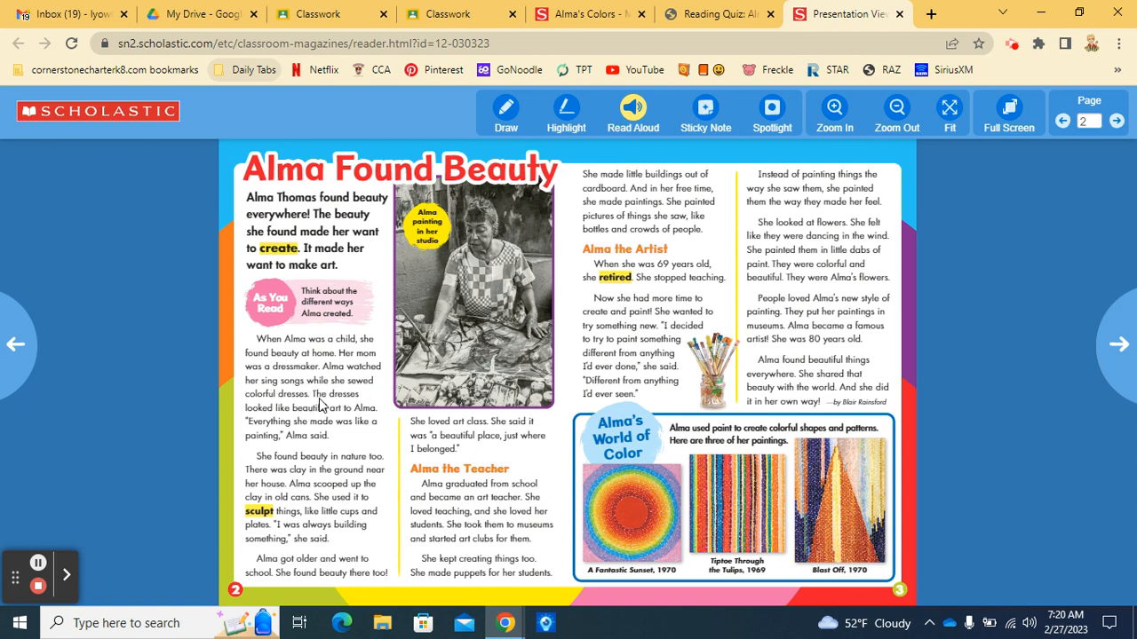
{"action": "mouse_move", "coordinate": [335, 425]}
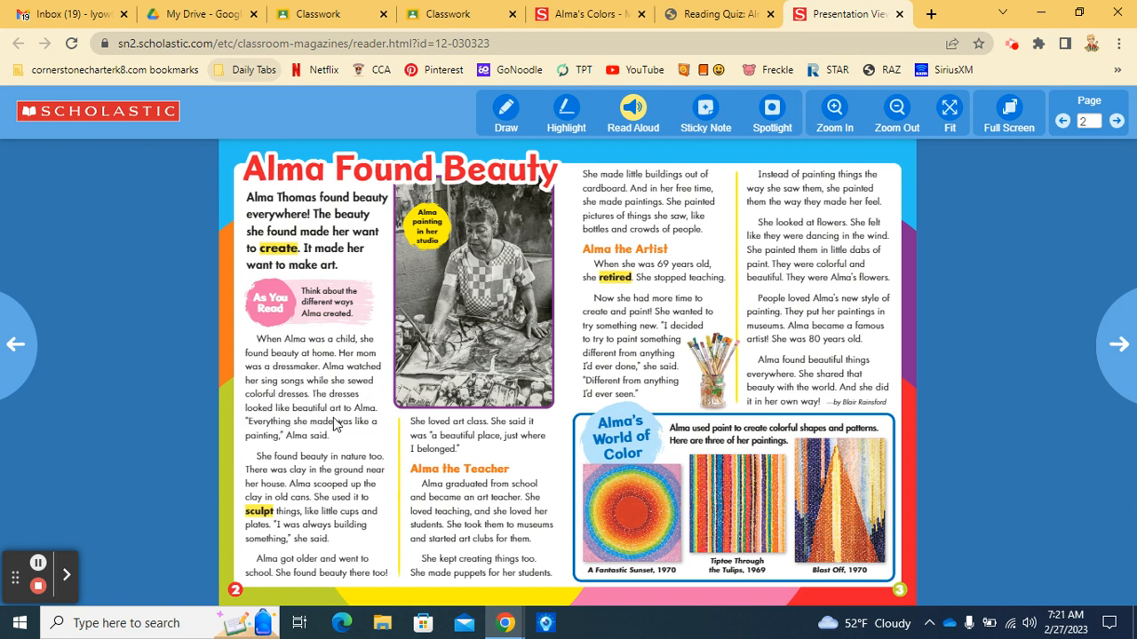
{"action": "mouse_move", "coordinate": [324, 443]}
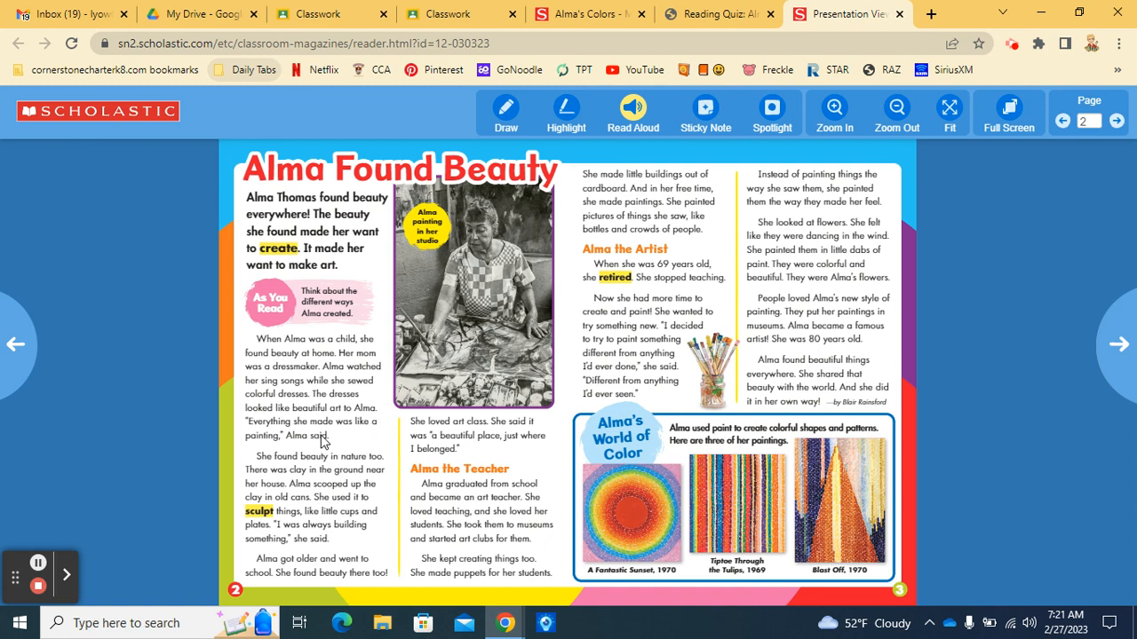
{"action": "mouse_move", "coordinate": [383, 435]}
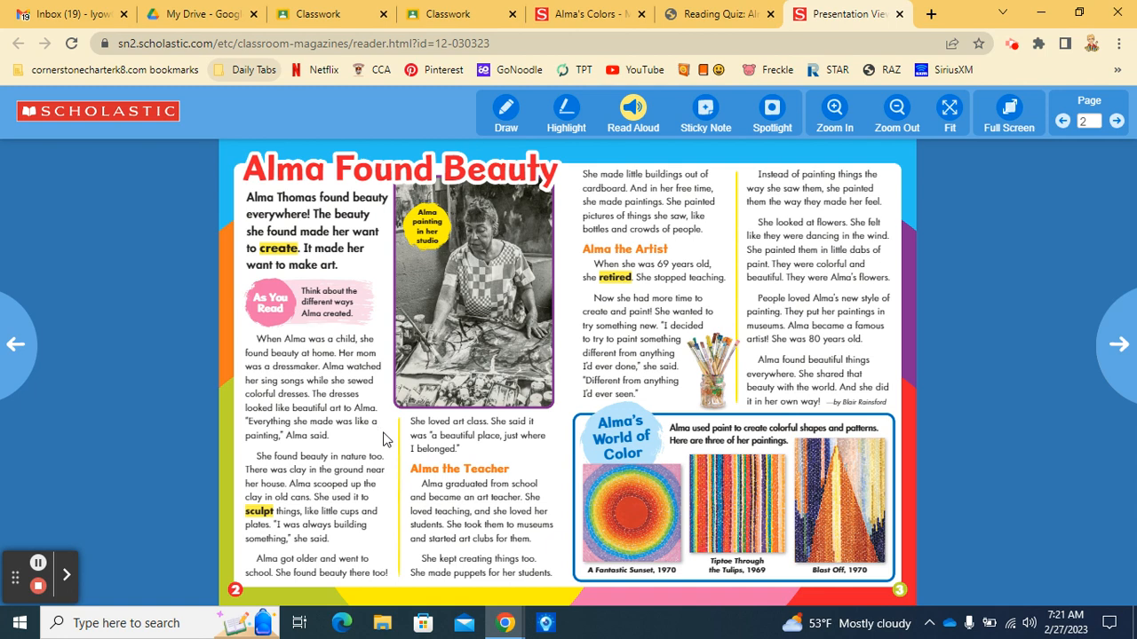
{"action": "mouse_move", "coordinate": [562, 487]}
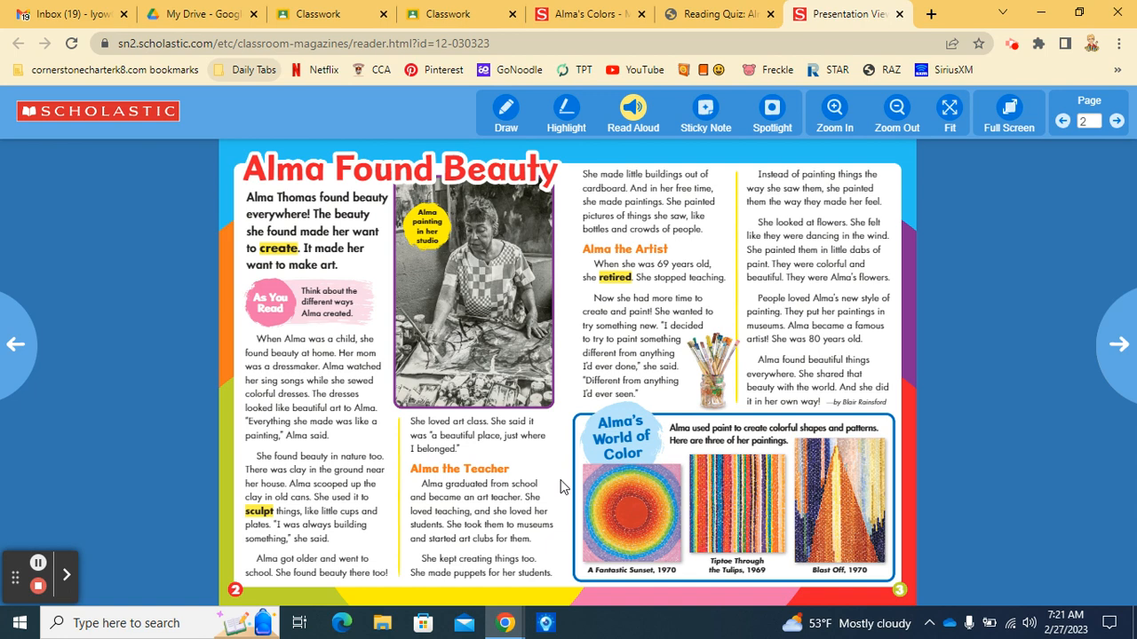
{"action": "mouse_move", "coordinate": [39, 563]}
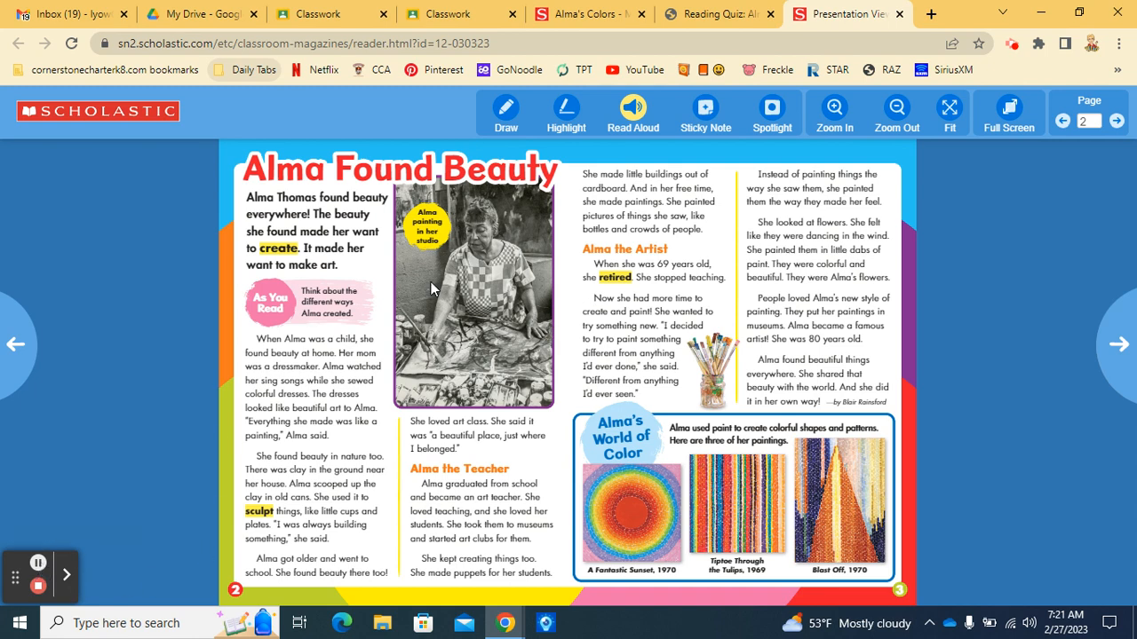
{"action": "mouse_move", "coordinate": [456, 338]}
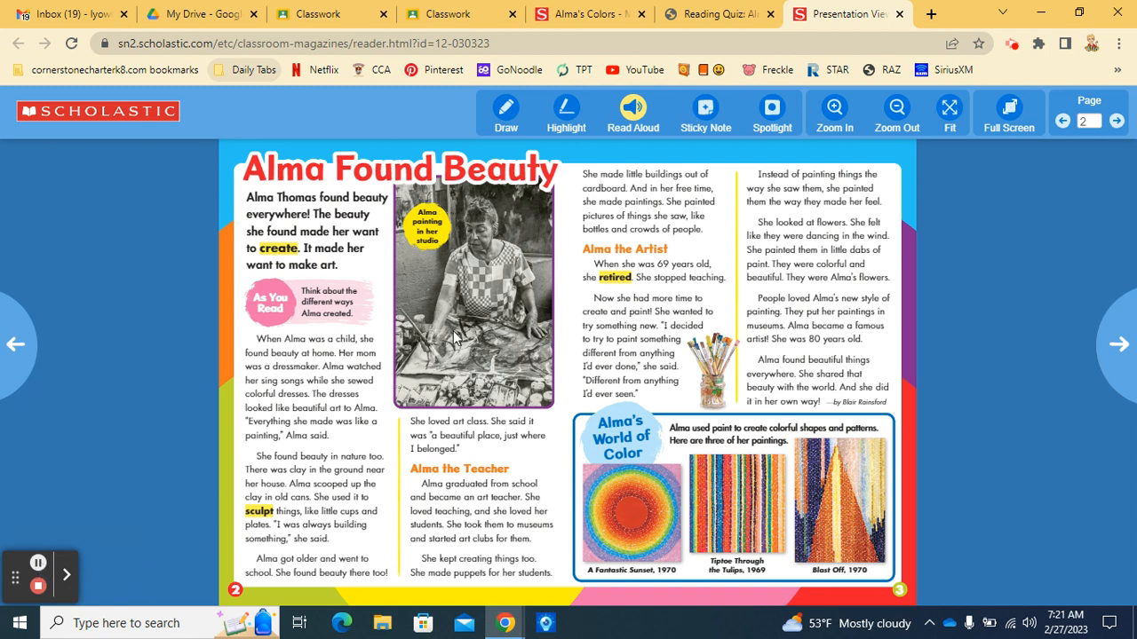
{"action": "mouse_move", "coordinate": [441, 248]}
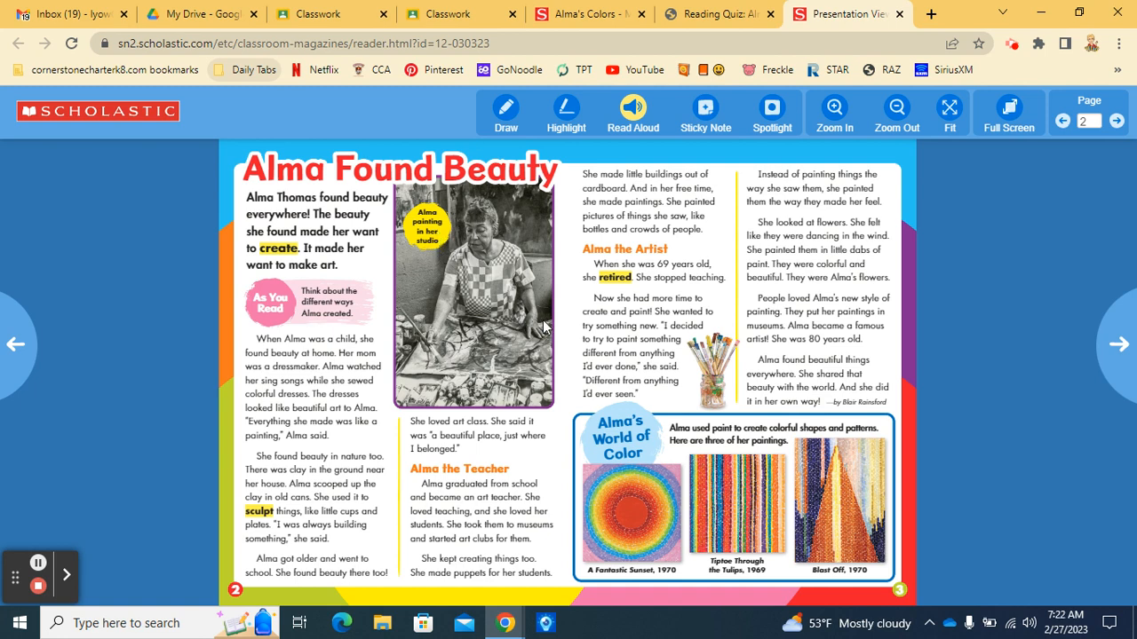
{"action": "mouse_move", "coordinate": [559, 326]}
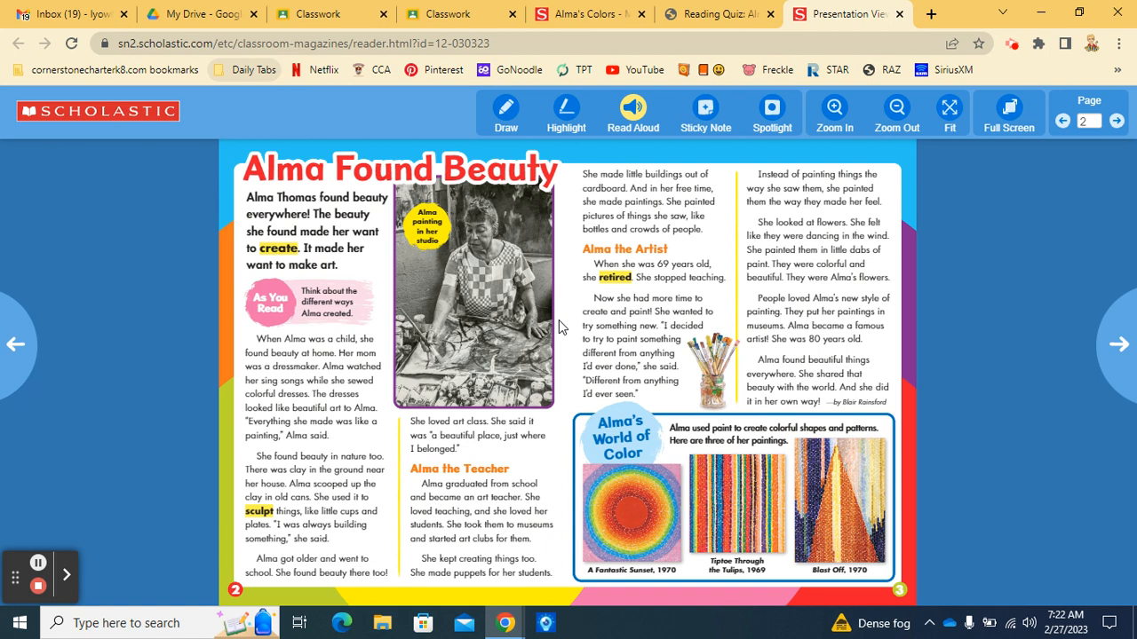
{"action": "mouse_move", "coordinate": [901, 171]}
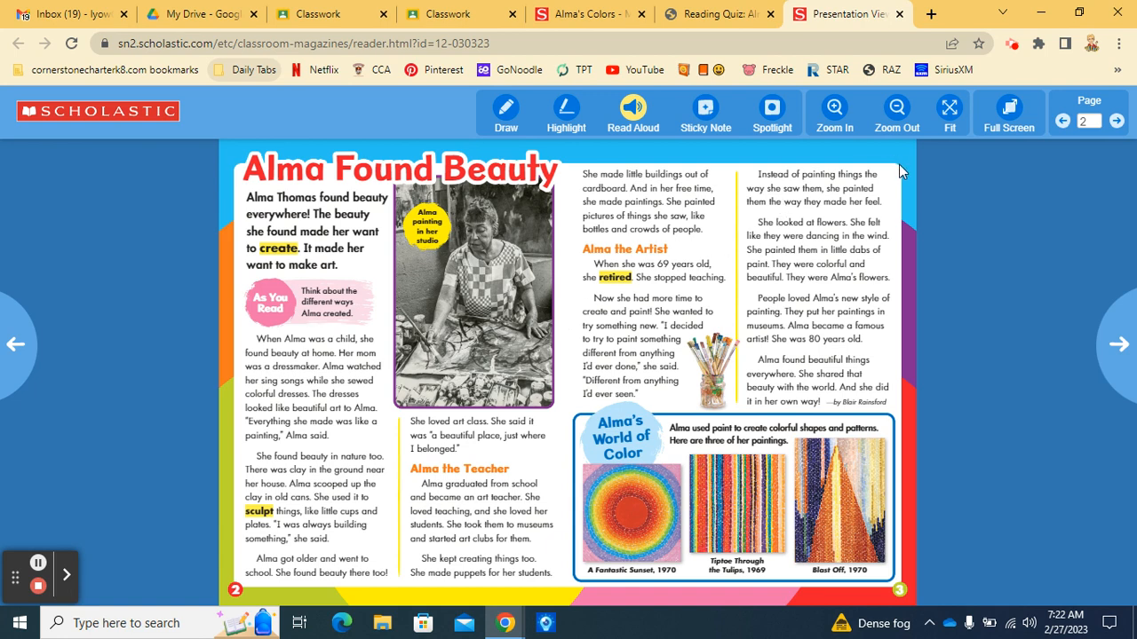
{"action": "mouse_move", "coordinate": [892, 206]}
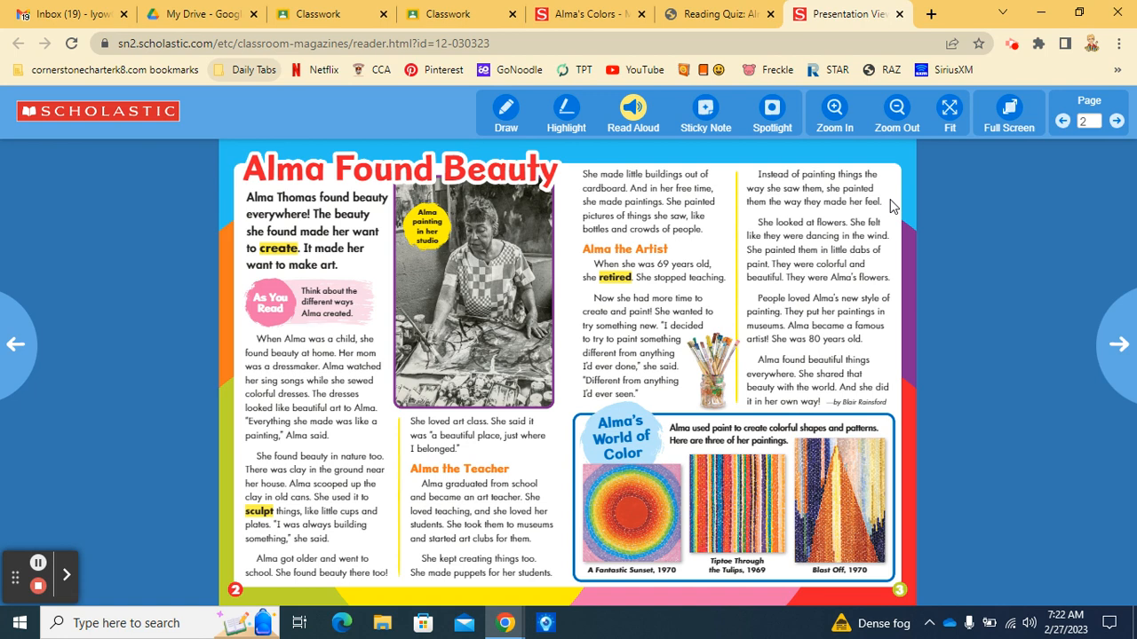
{"action": "mouse_move", "coordinate": [891, 233]}
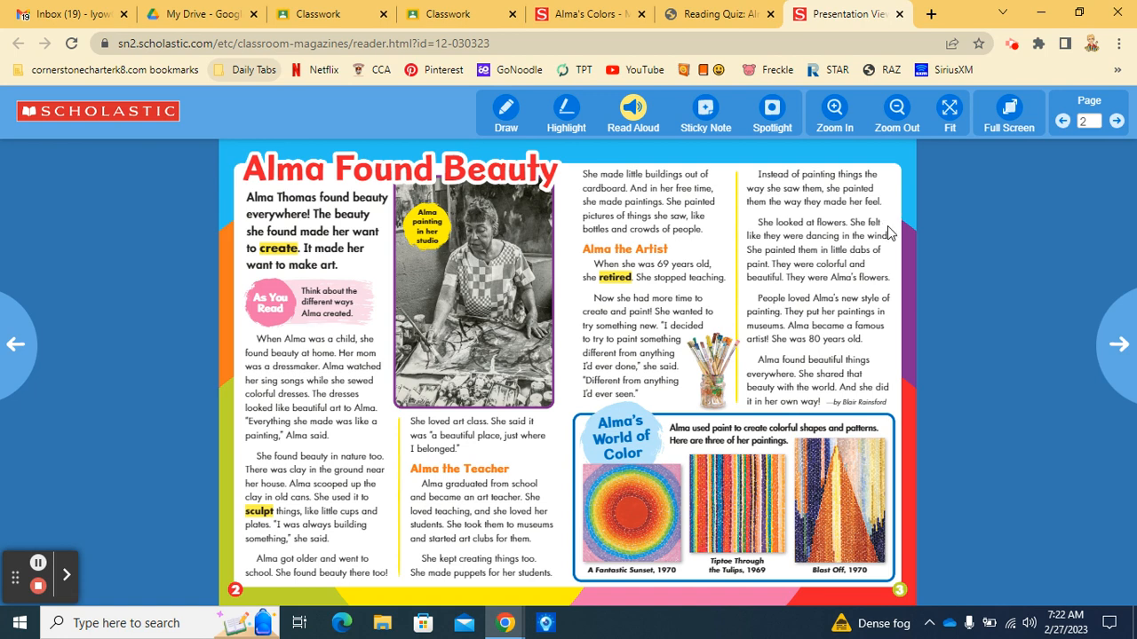
{"action": "mouse_move", "coordinate": [885, 255]}
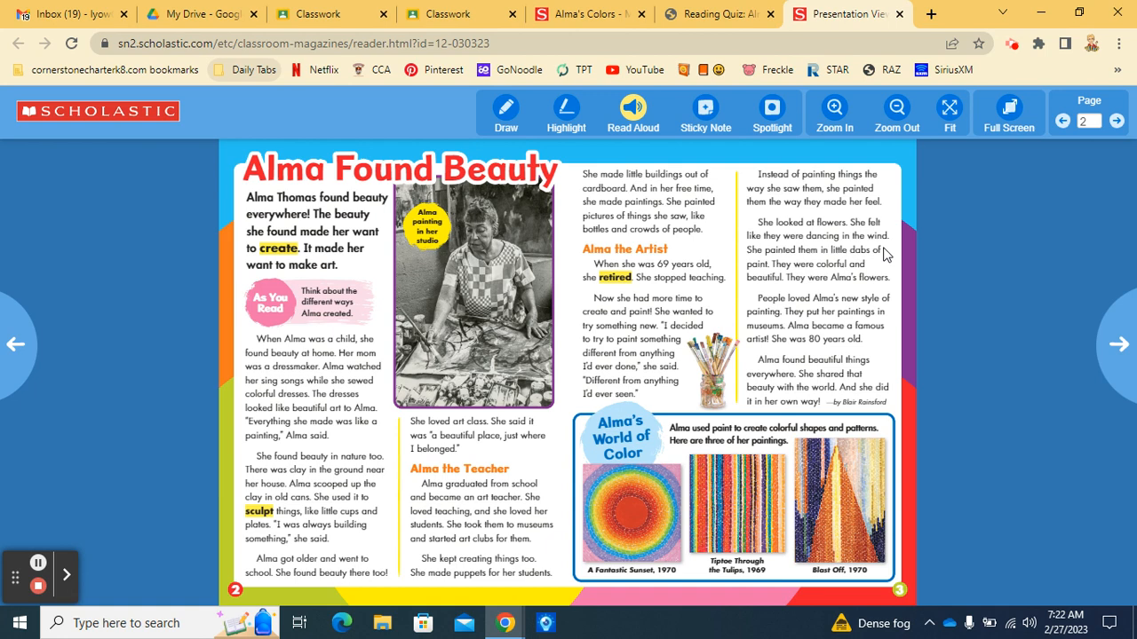
{"action": "mouse_move", "coordinate": [885, 327]}
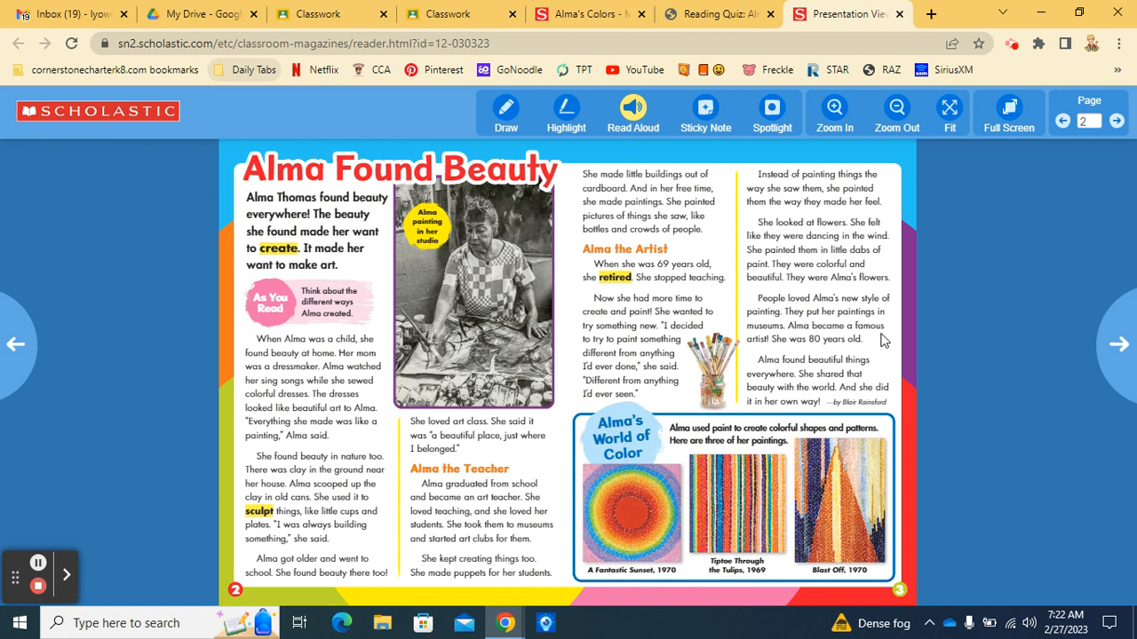
{"action": "mouse_move", "coordinate": [884, 346]}
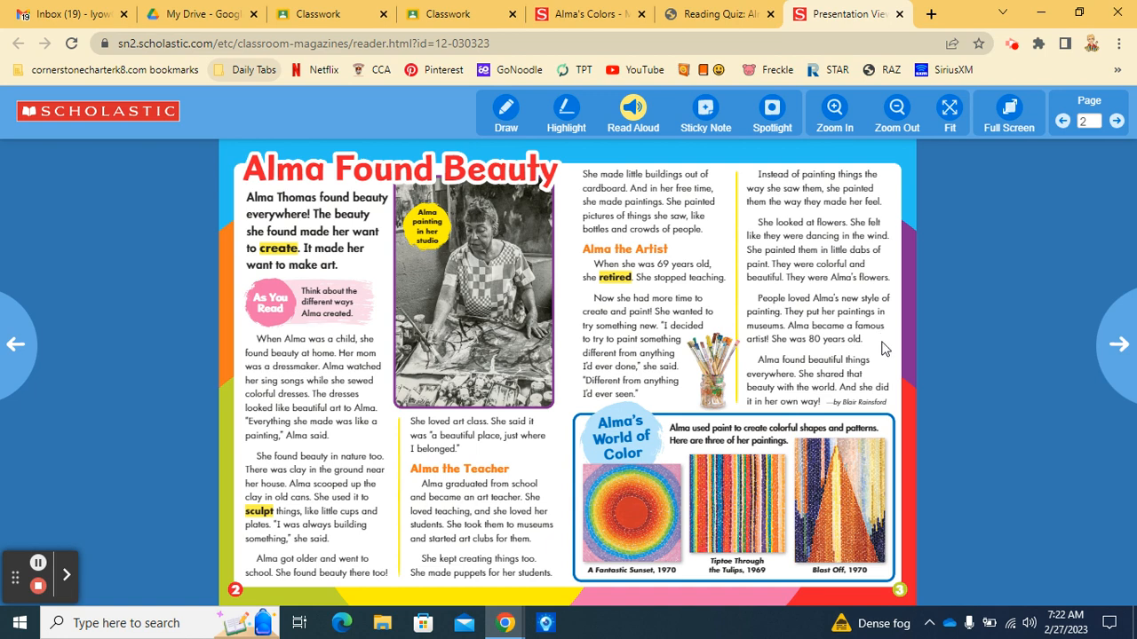
{"action": "mouse_move", "coordinate": [891, 375]}
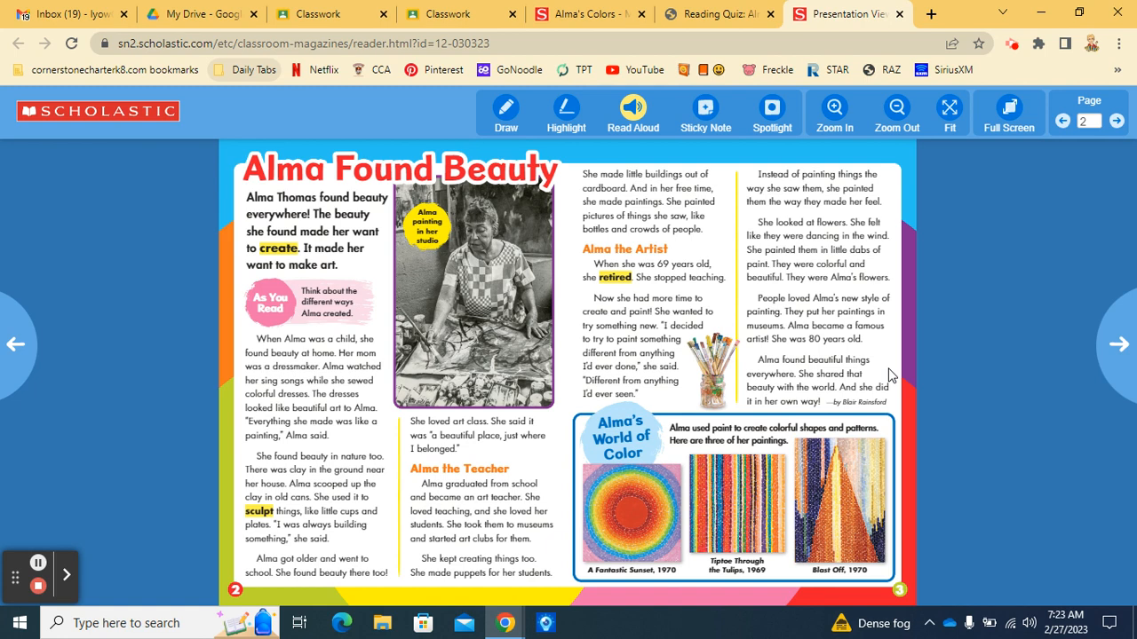
{"action": "mouse_move", "coordinate": [898, 414]}
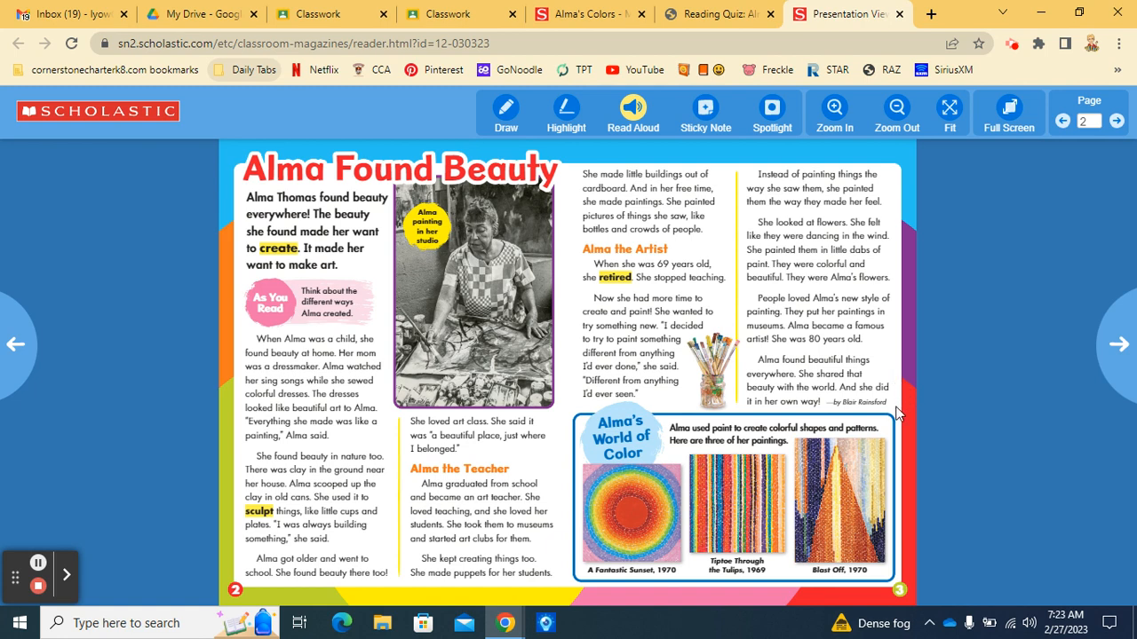
{"action": "mouse_move", "coordinate": [864, 470]}
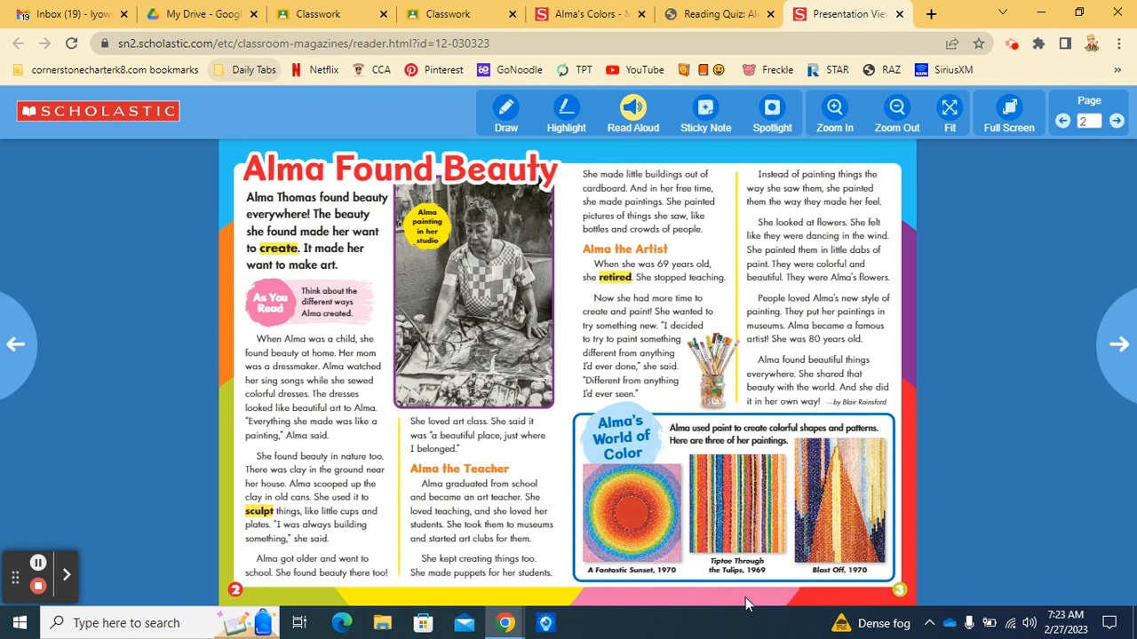
{"action": "mouse_move", "coordinate": [619, 444]}
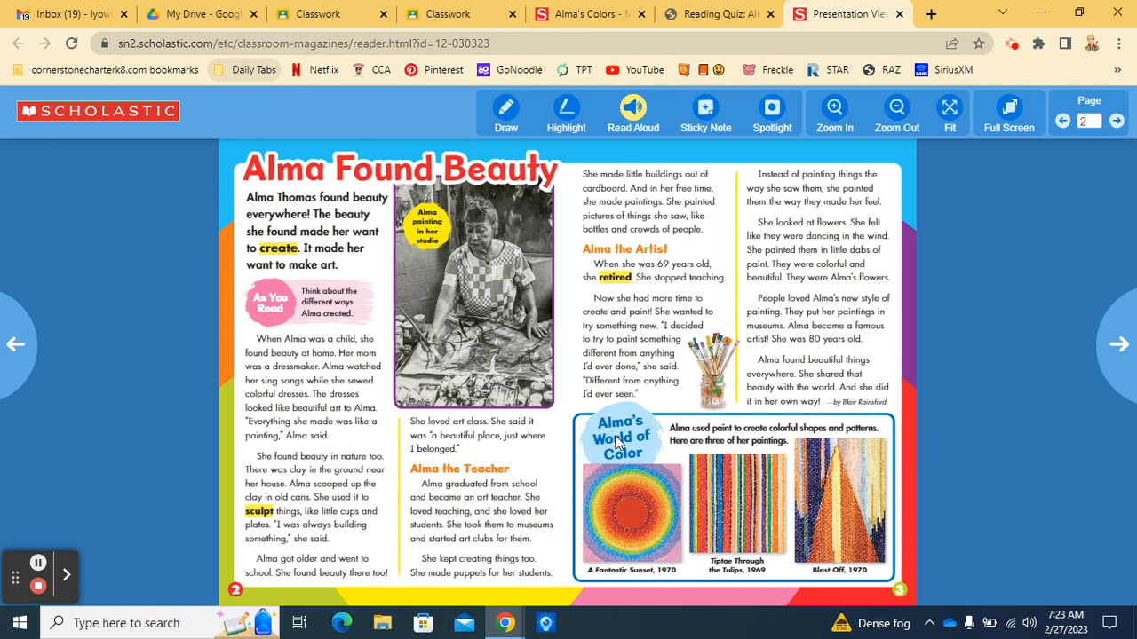
{"action": "mouse_move", "coordinate": [743, 446]}
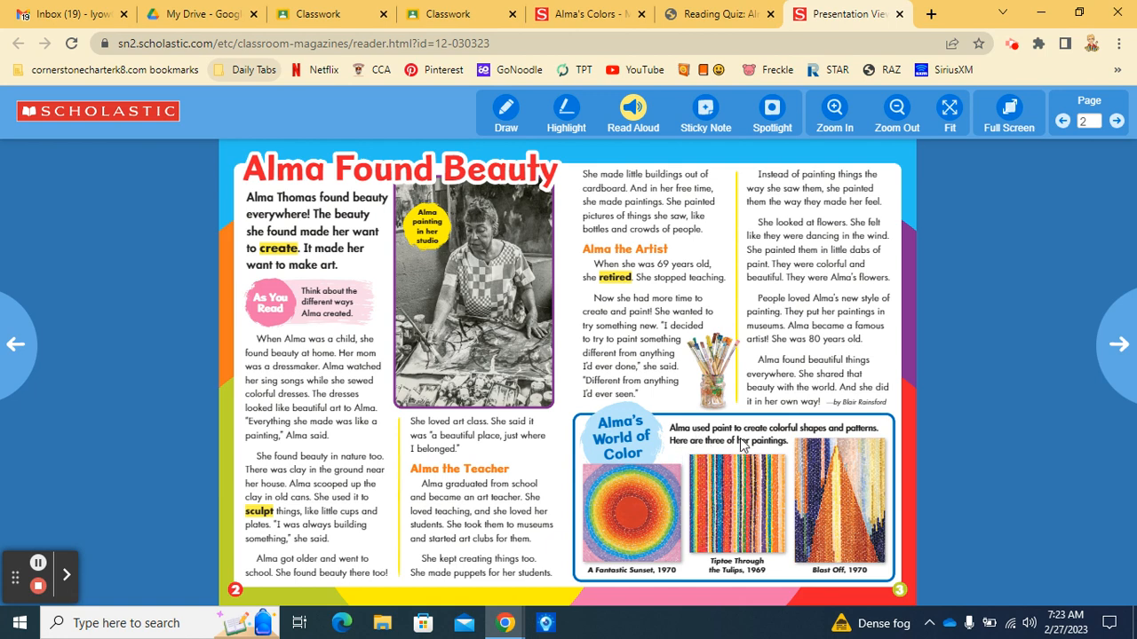
{"action": "mouse_move", "coordinate": [694, 451]}
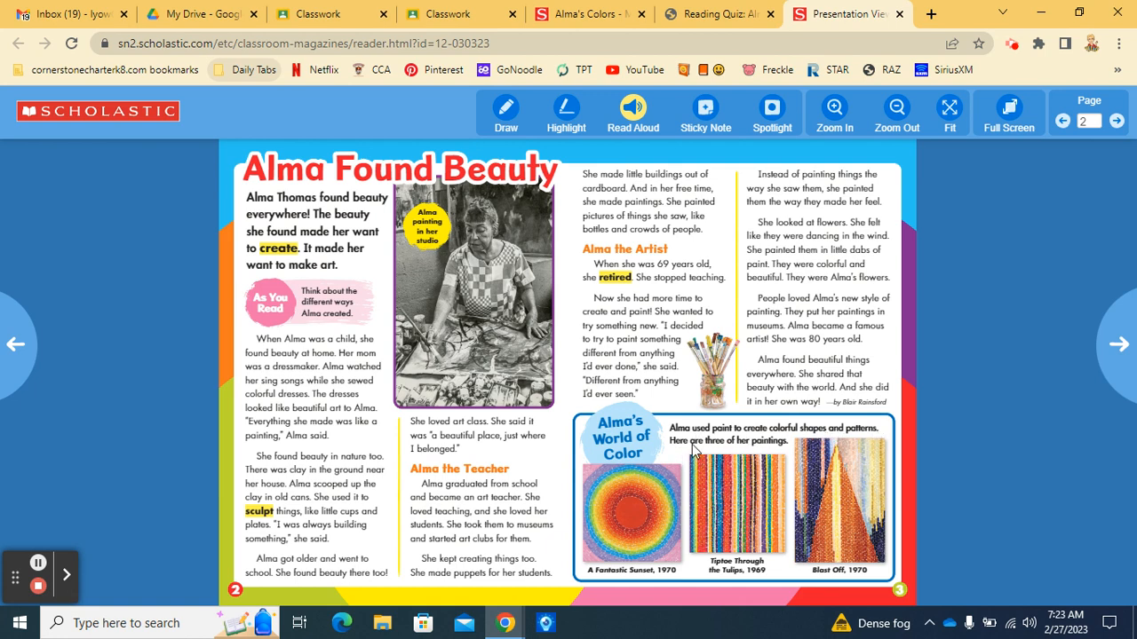
{"action": "mouse_move", "coordinate": [784, 455]}
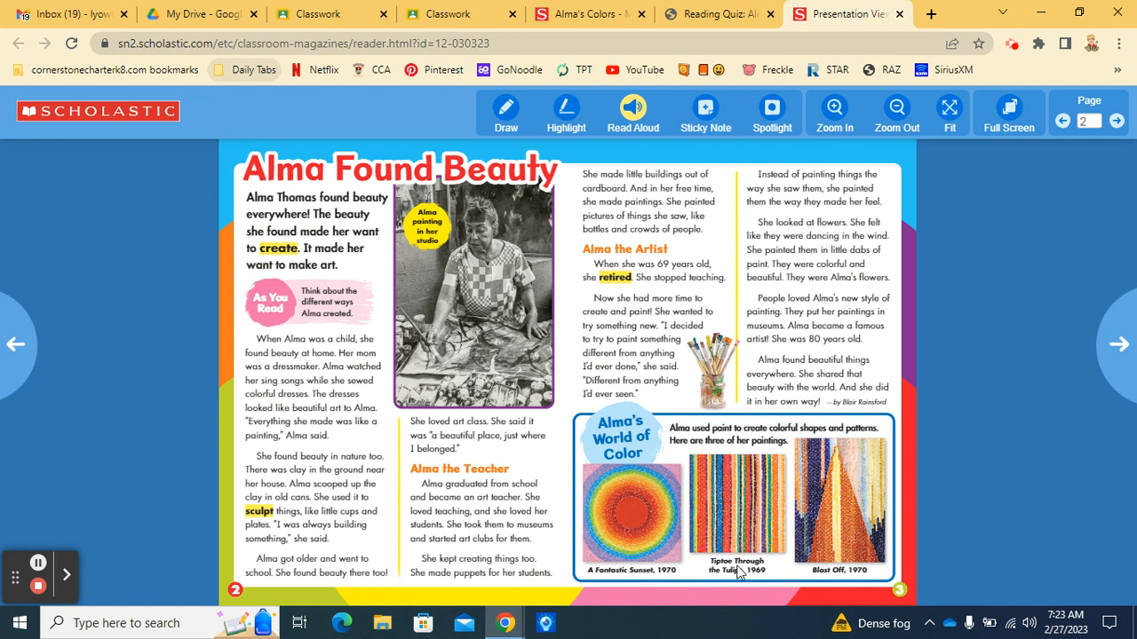
{"action": "mouse_move", "coordinate": [759, 515]}
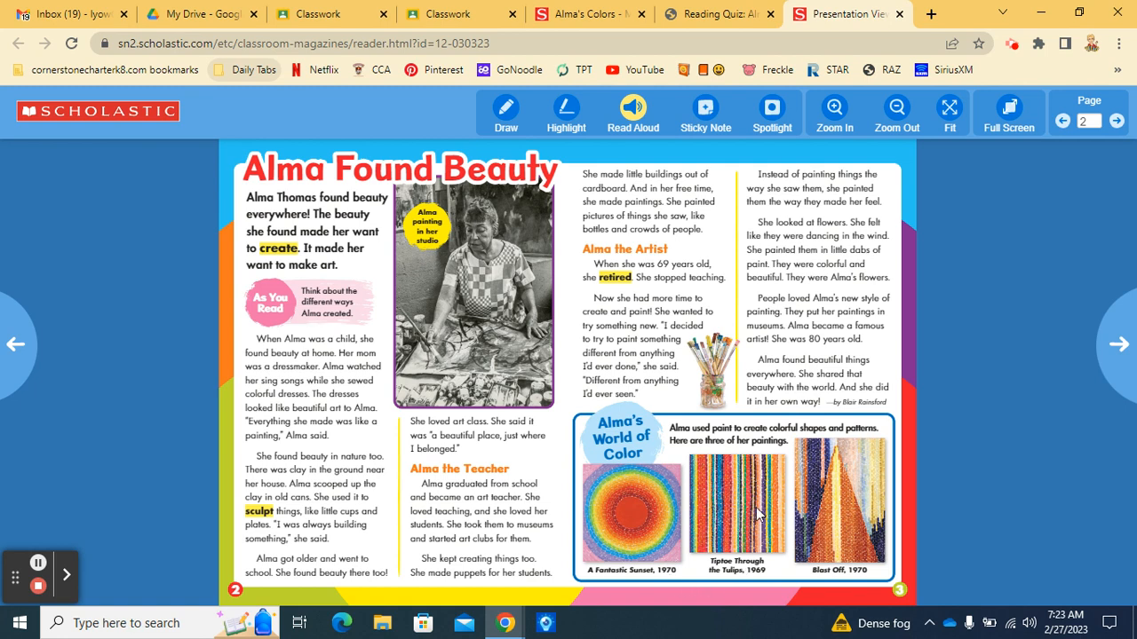
{"action": "mouse_move", "coordinate": [777, 585]}
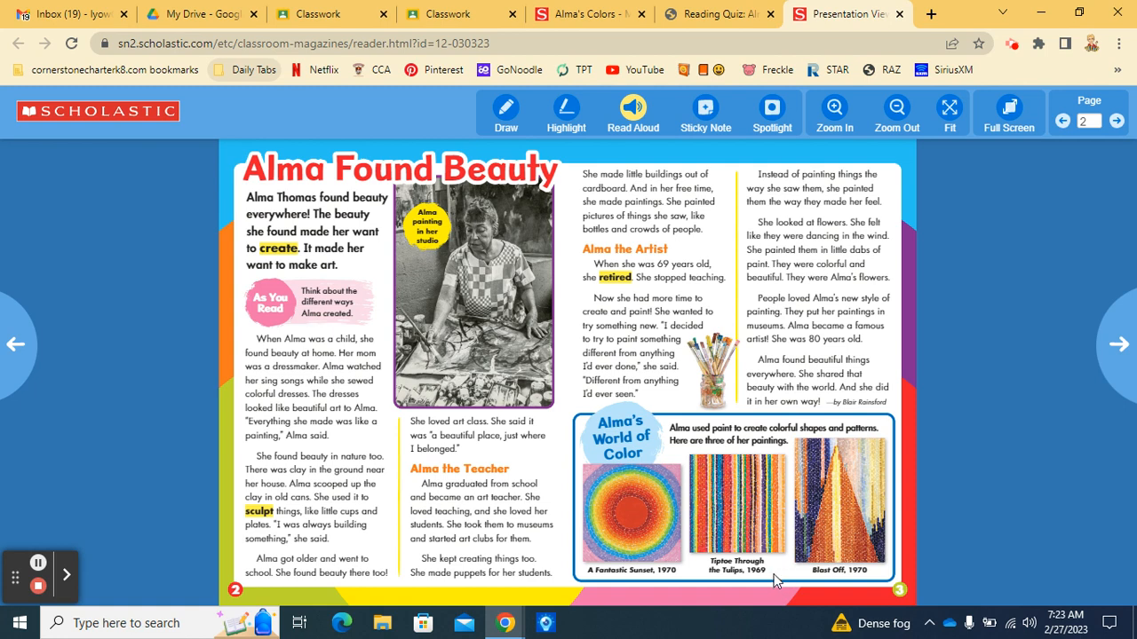
{"action": "mouse_move", "coordinate": [780, 593]}
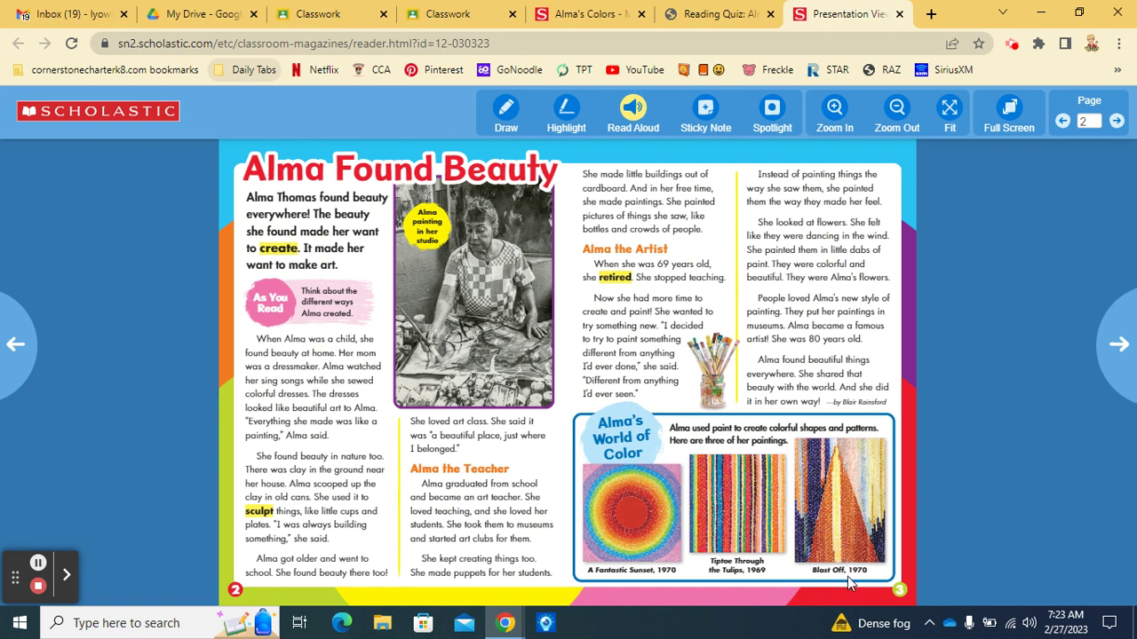
{"action": "mouse_move", "coordinate": [1123, 345]}
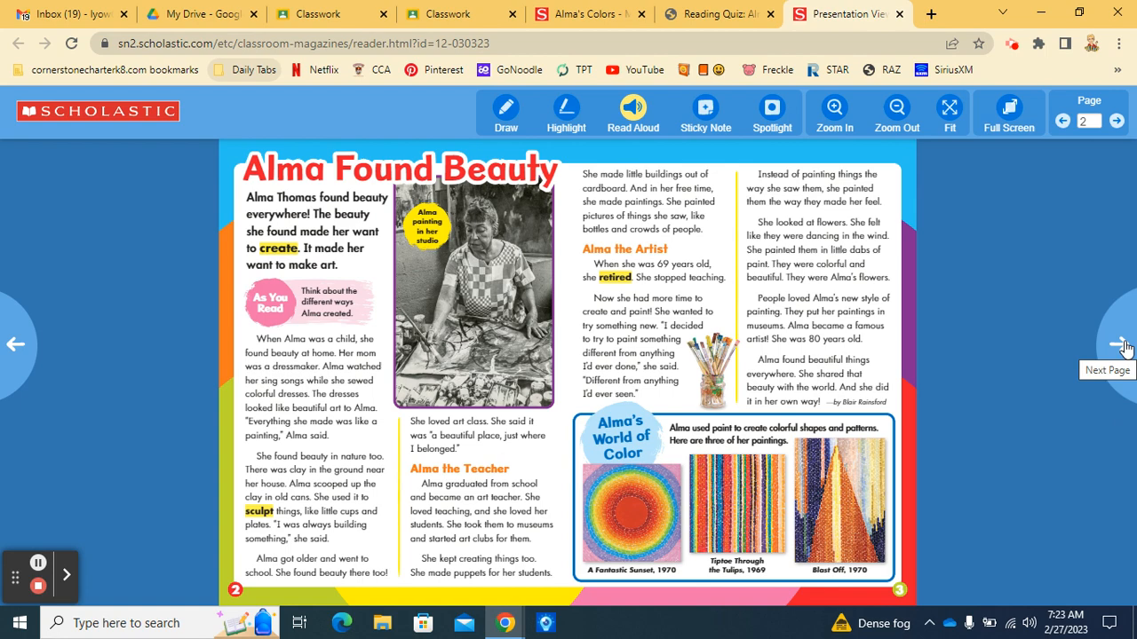
- Advance past the article spread to the Alma Thomas Timeline quiz page
{"action": "left_click", "coordinate": [1117, 344]}
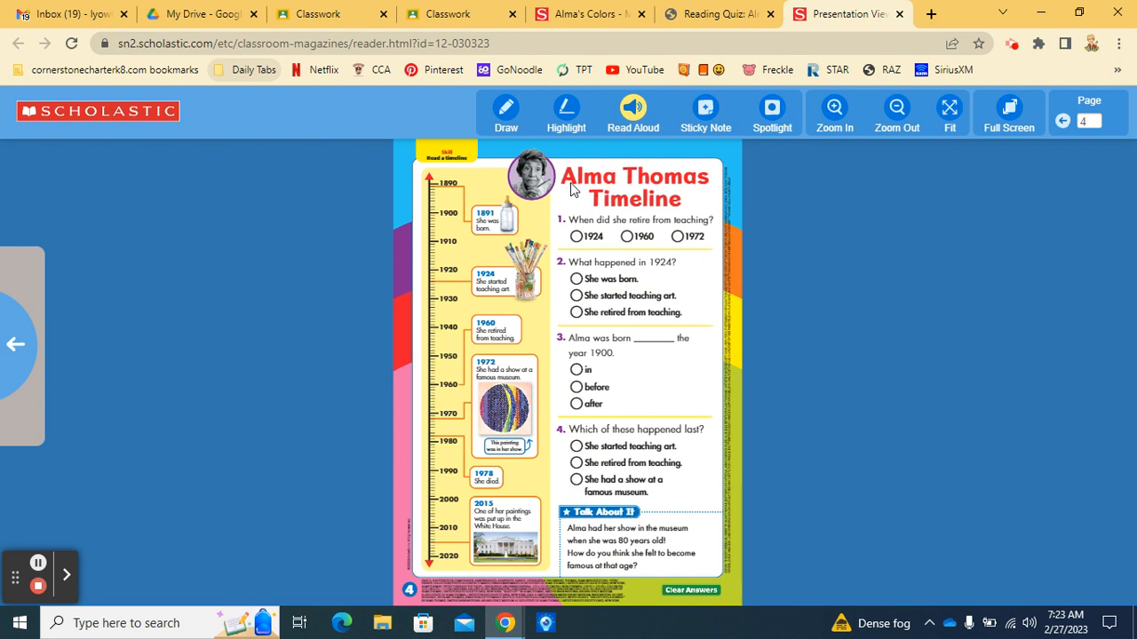
{"action": "mouse_move", "coordinate": [691, 215]}
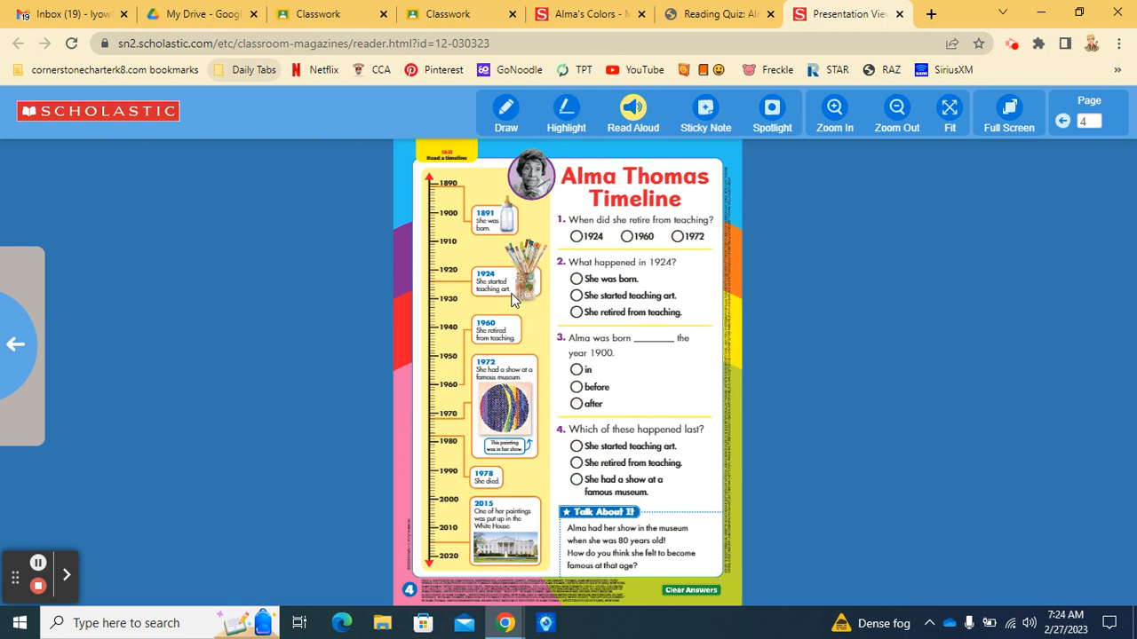
{"action": "mouse_move", "coordinate": [517, 345]}
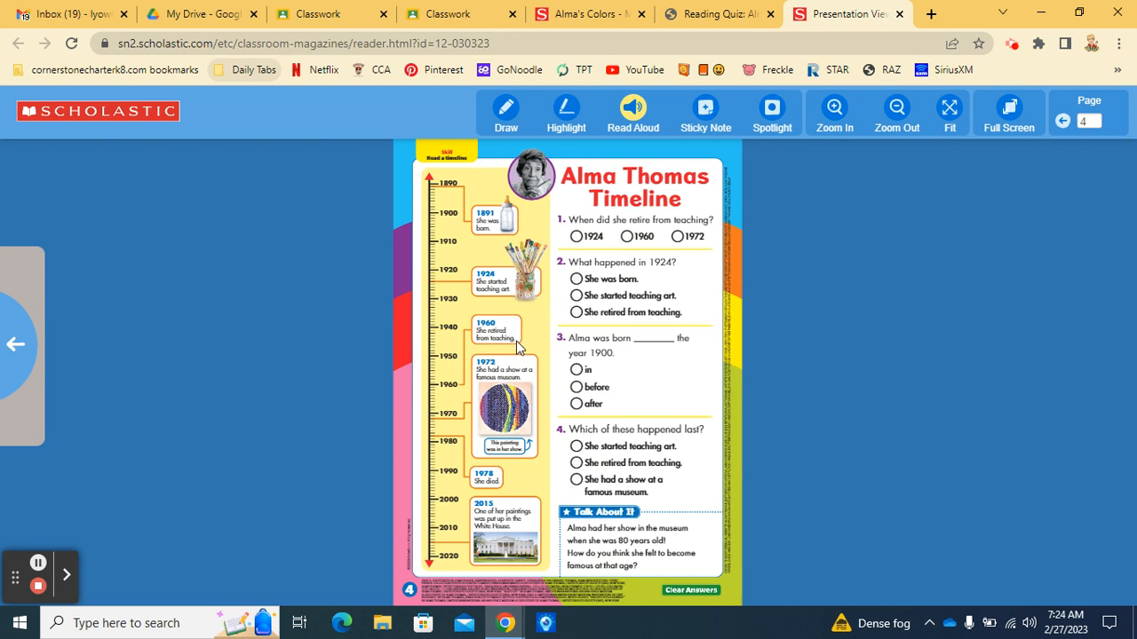
{"action": "mouse_move", "coordinate": [533, 384]}
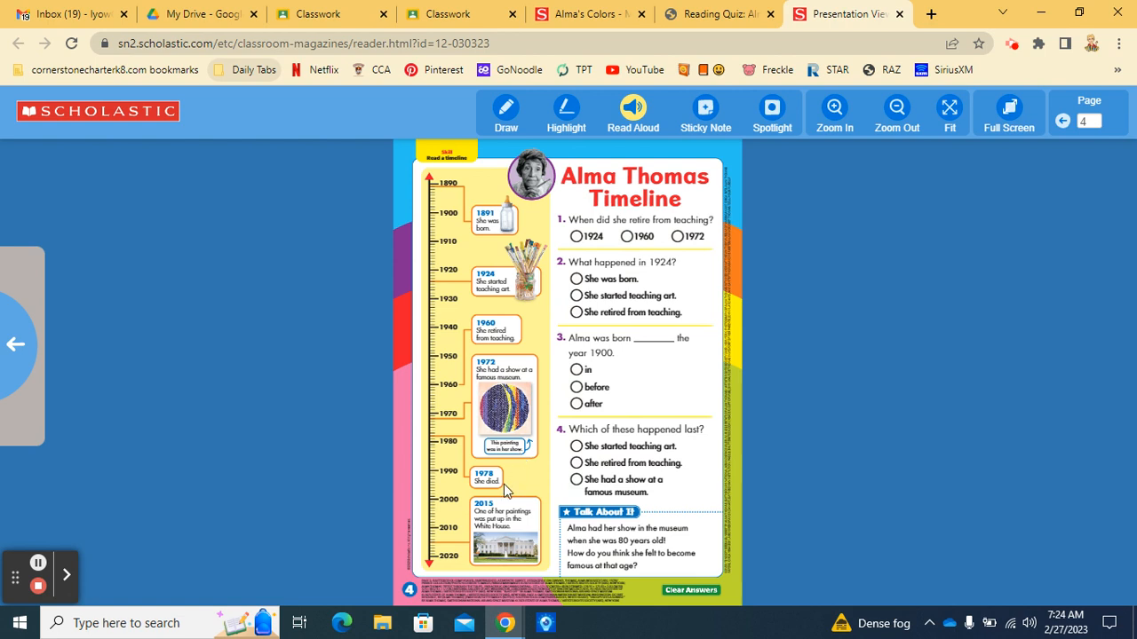
{"action": "mouse_move", "coordinate": [533, 531]}
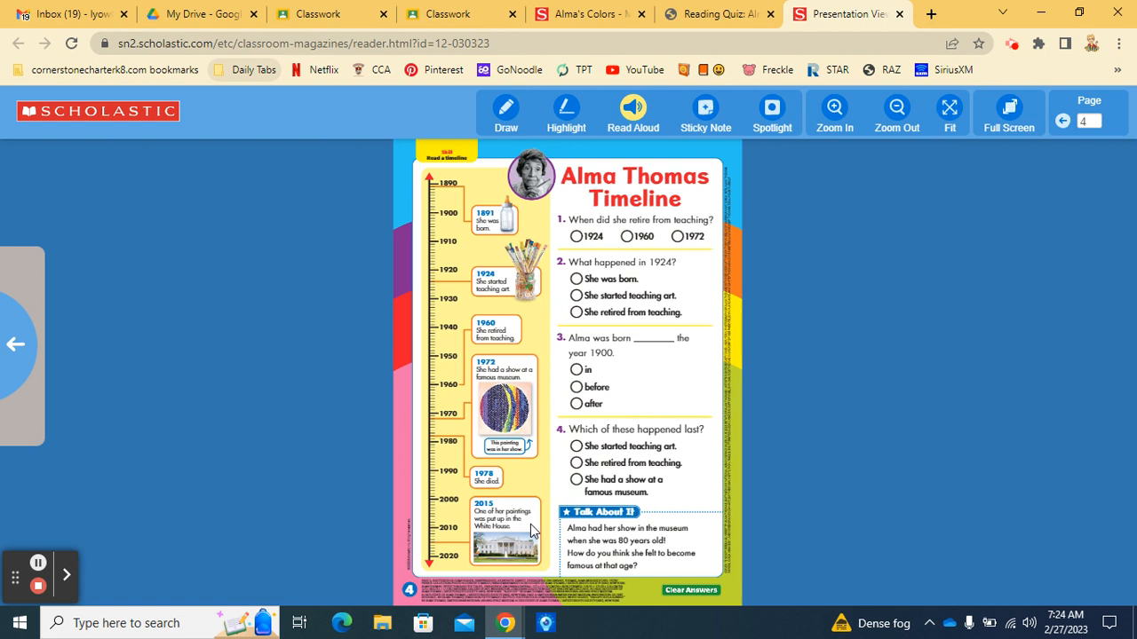
{"action": "mouse_move", "coordinate": [547, 554]}
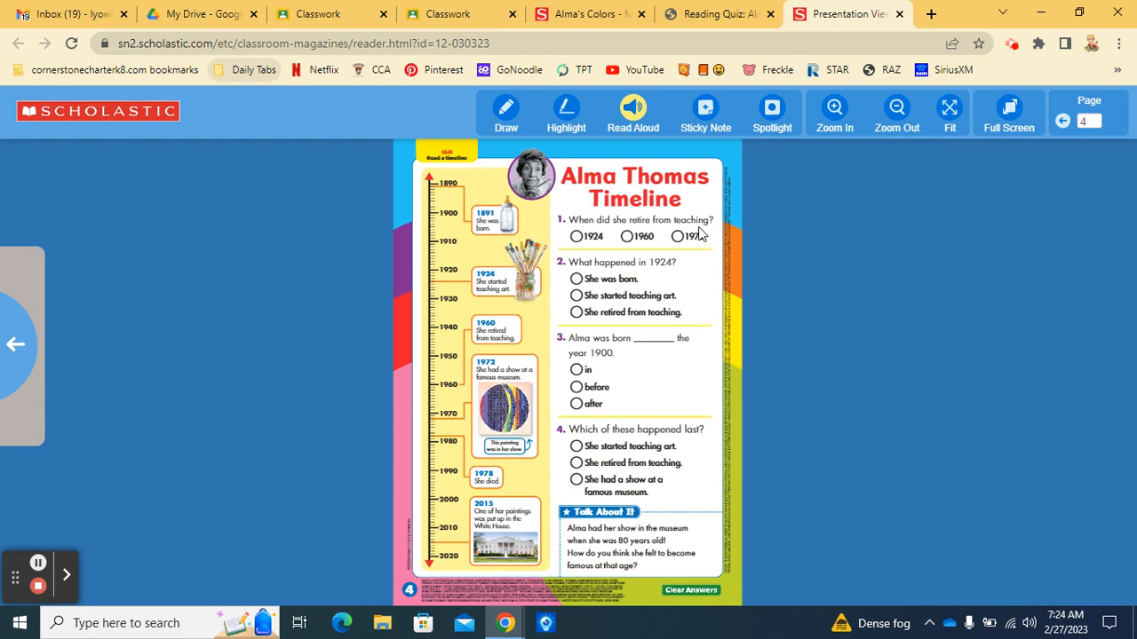
{"action": "mouse_move", "coordinate": [595, 244]}
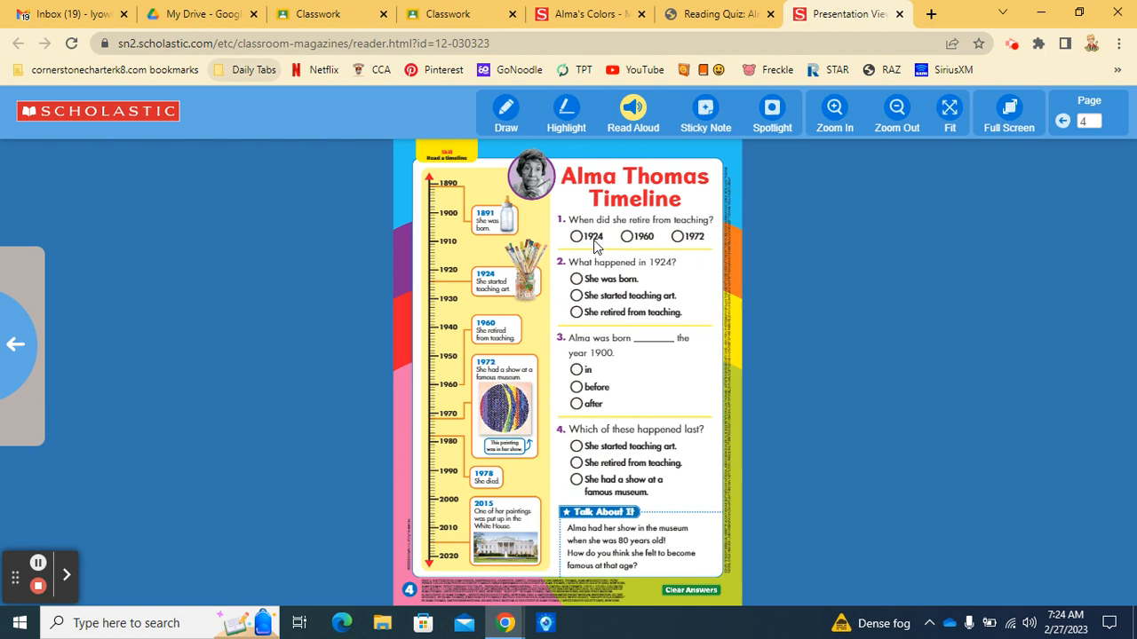
{"action": "mouse_move", "coordinate": [701, 253]}
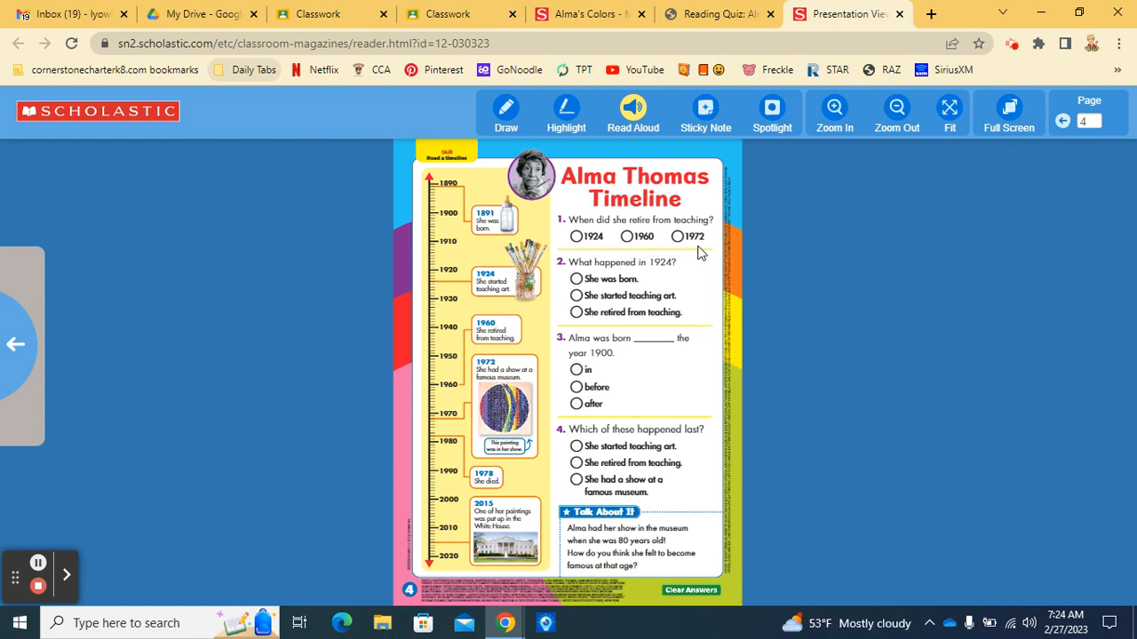
{"action": "mouse_move", "coordinate": [475, 191]}
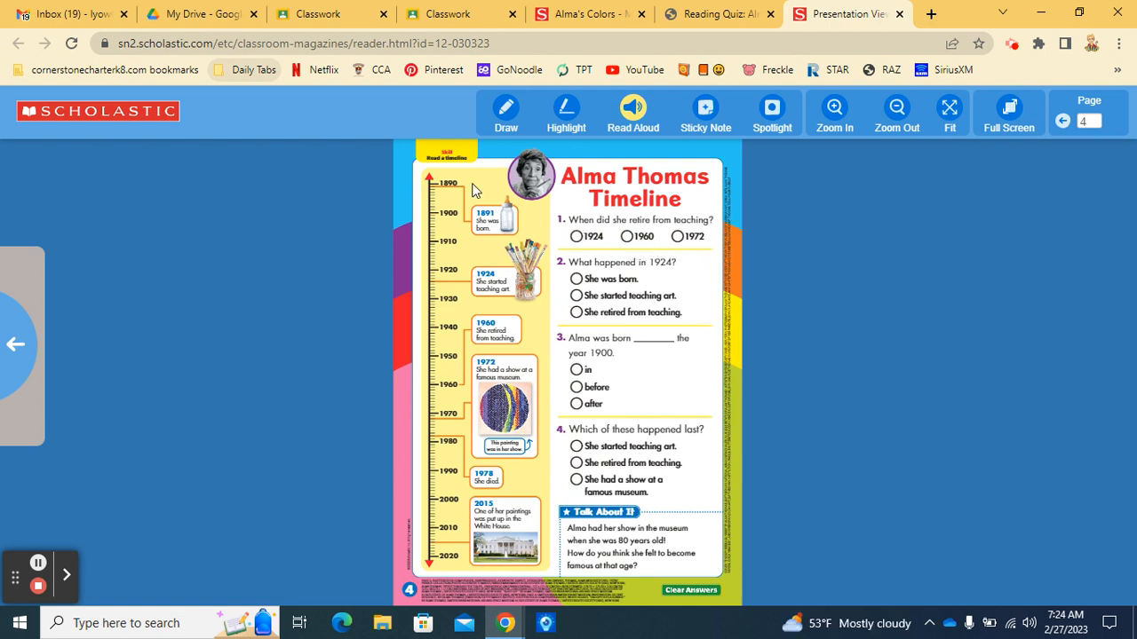
{"action": "mouse_move", "coordinate": [701, 281]}
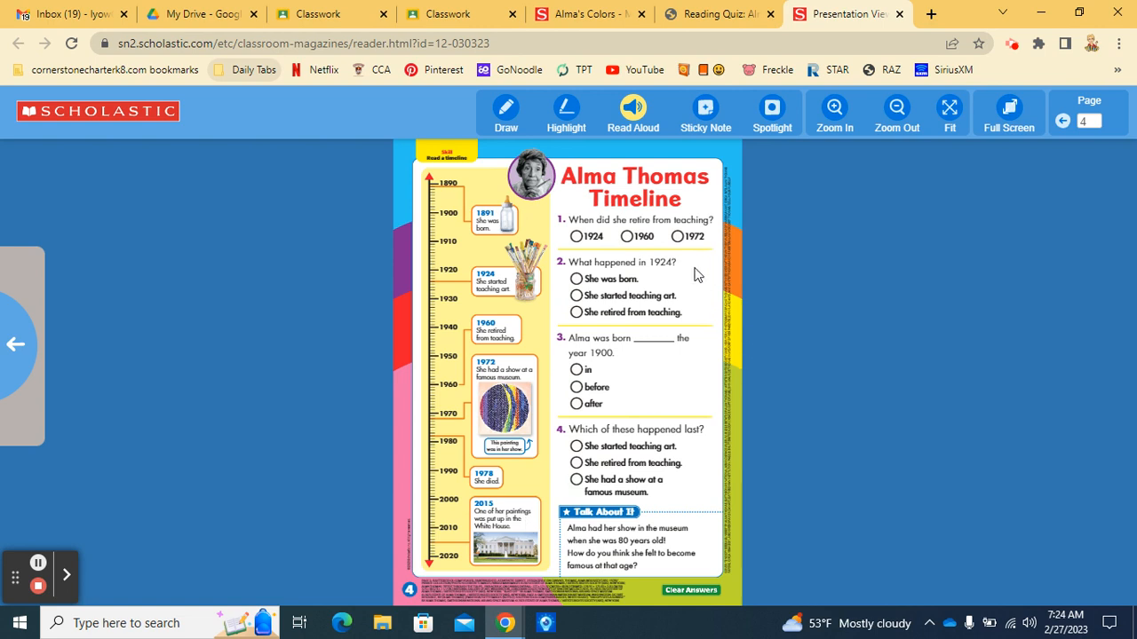
{"action": "mouse_move", "coordinate": [662, 282]}
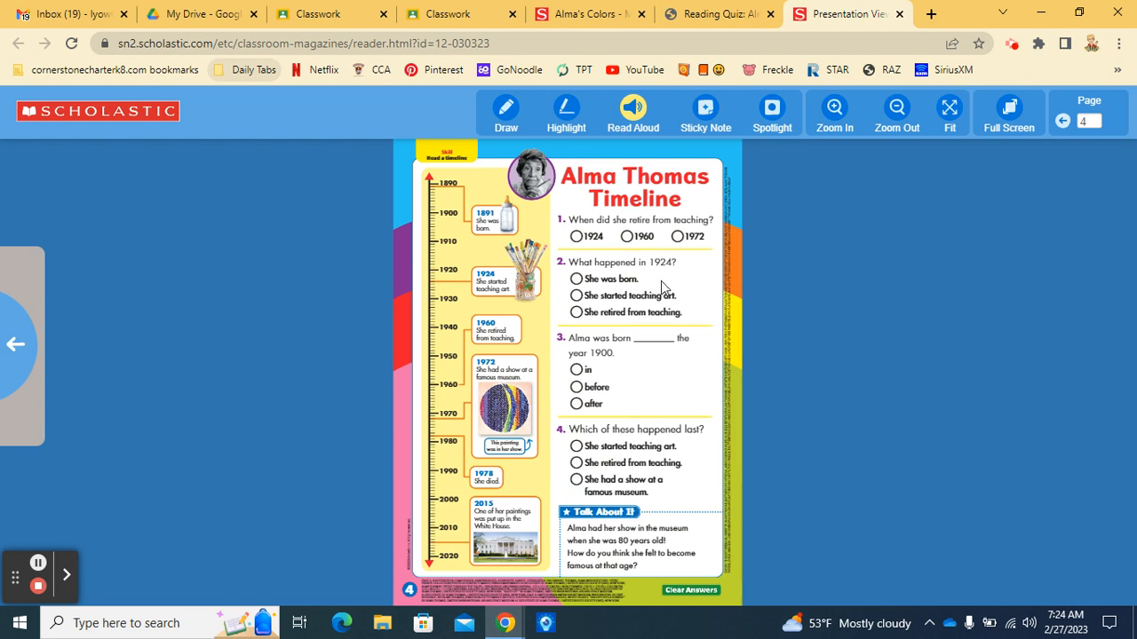
{"action": "mouse_move", "coordinate": [693, 321]}
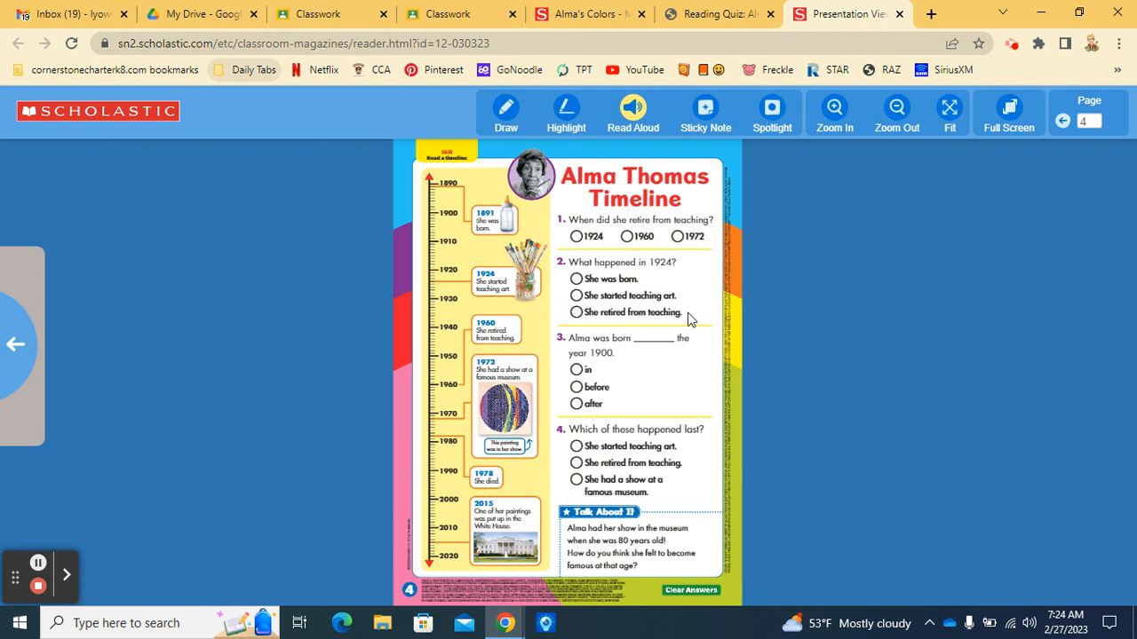
{"action": "mouse_move", "coordinate": [597, 357]}
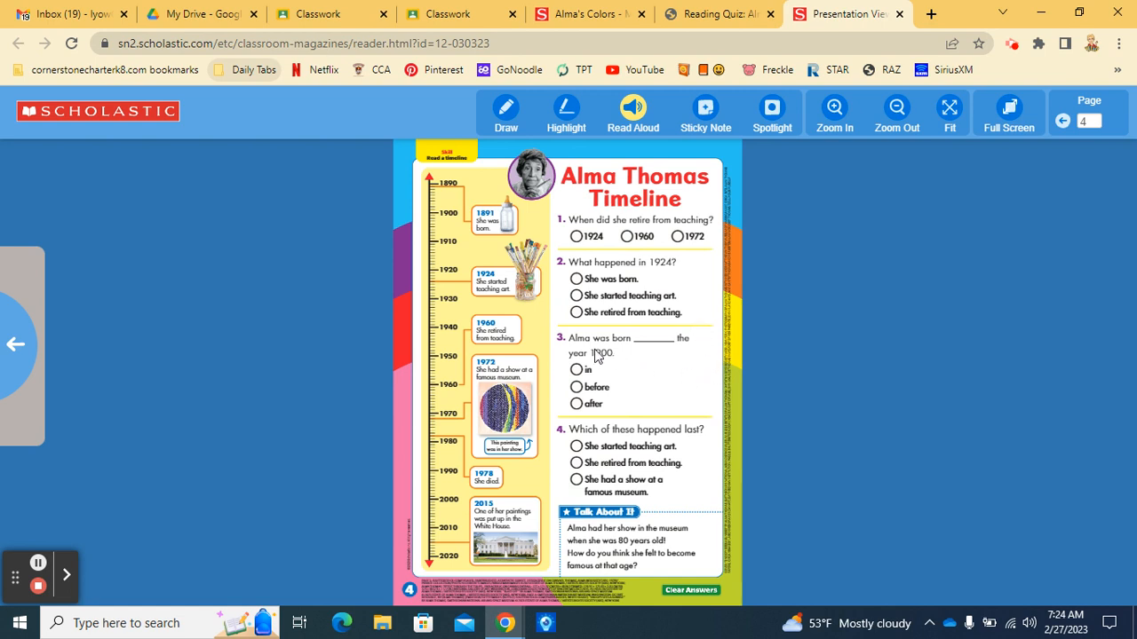
{"action": "mouse_move", "coordinate": [660, 353]}
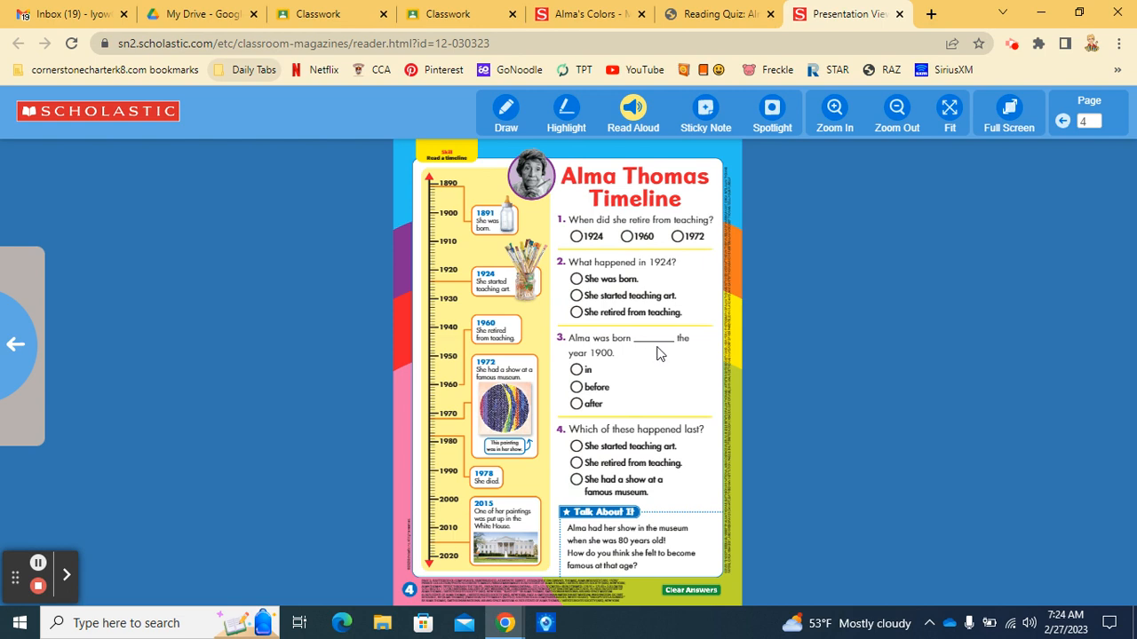
{"action": "mouse_move", "coordinate": [615, 366]}
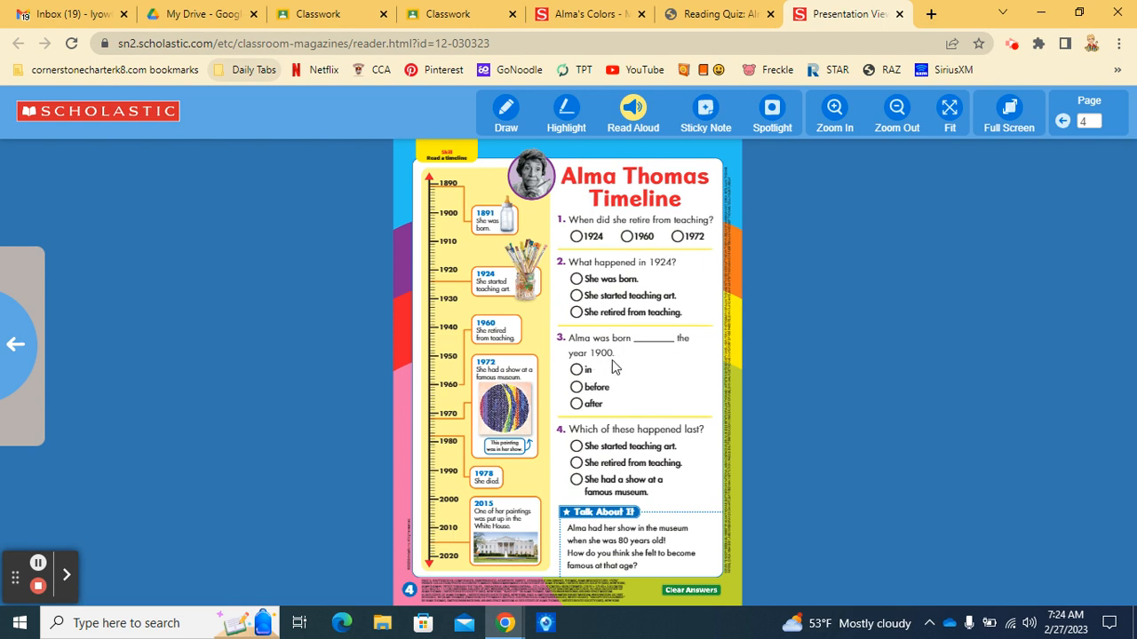
{"action": "mouse_move", "coordinate": [600, 378]}
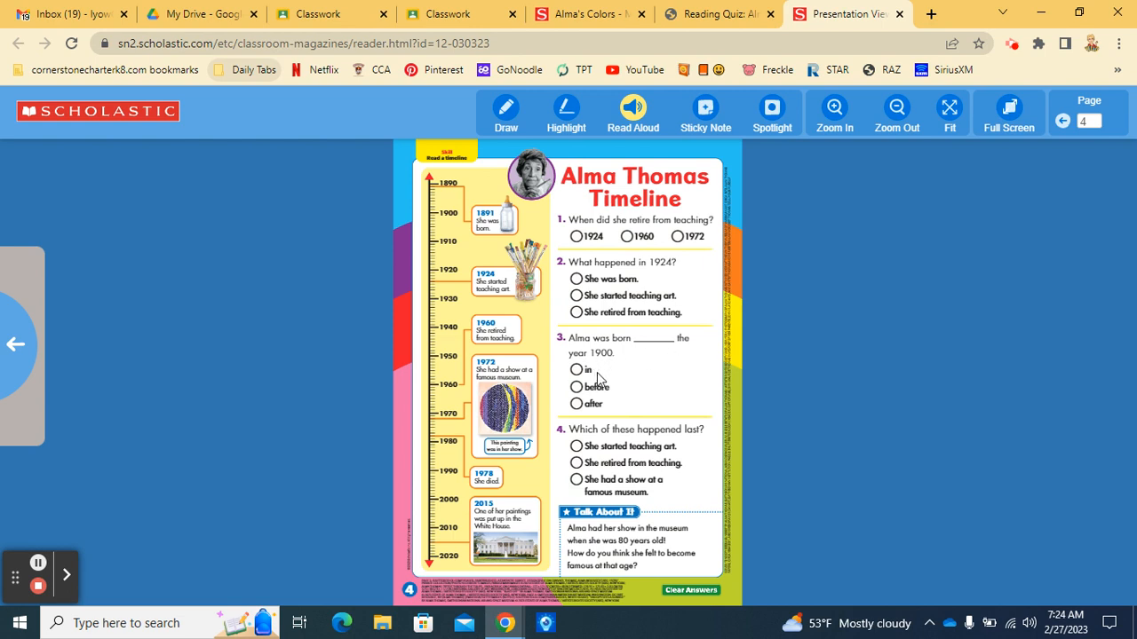
{"action": "mouse_move", "coordinate": [635, 406]}
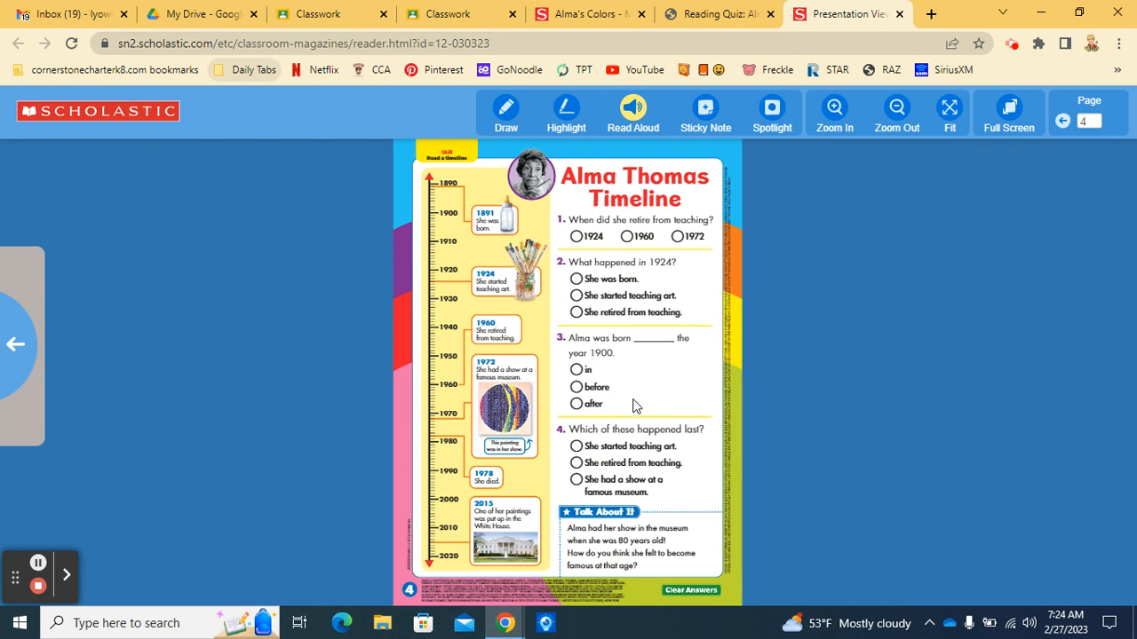
{"action": "mouse_move", "coordinate": [497, 234]}
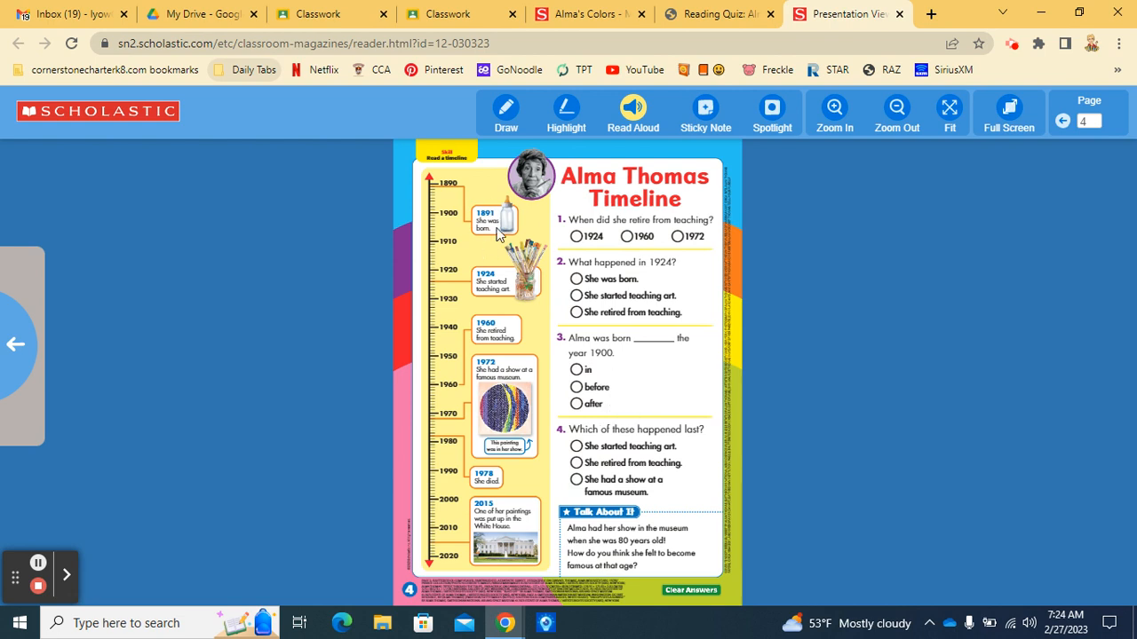
{"action": "mouse_move", "coordinate": [623, 410]}
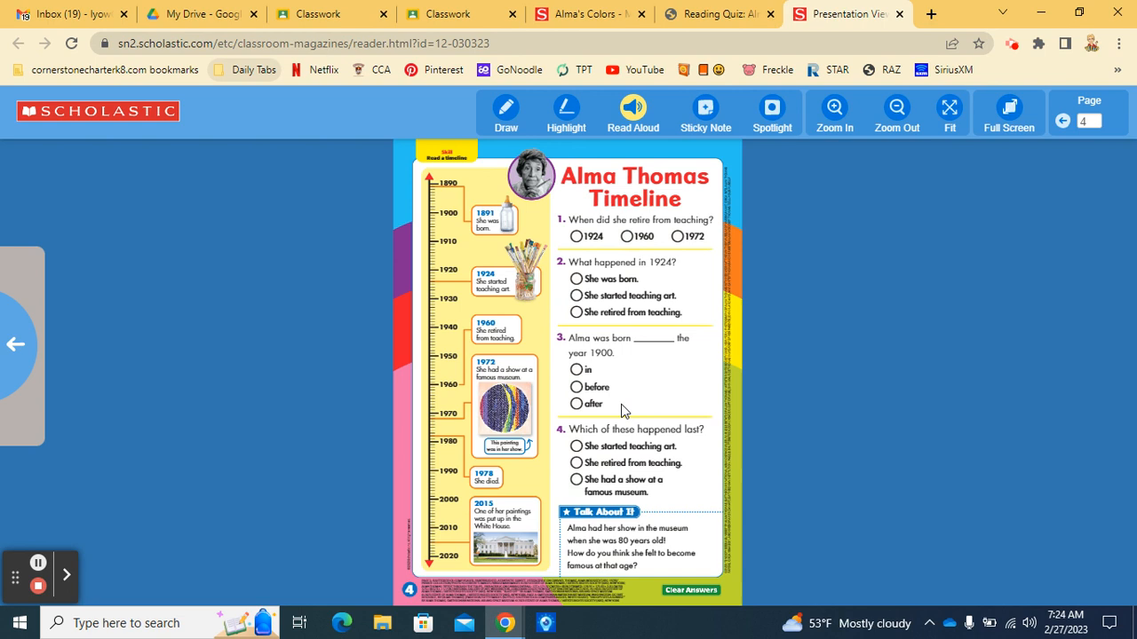
{"action": "mouse_move", "coordinate": [654, 344]}
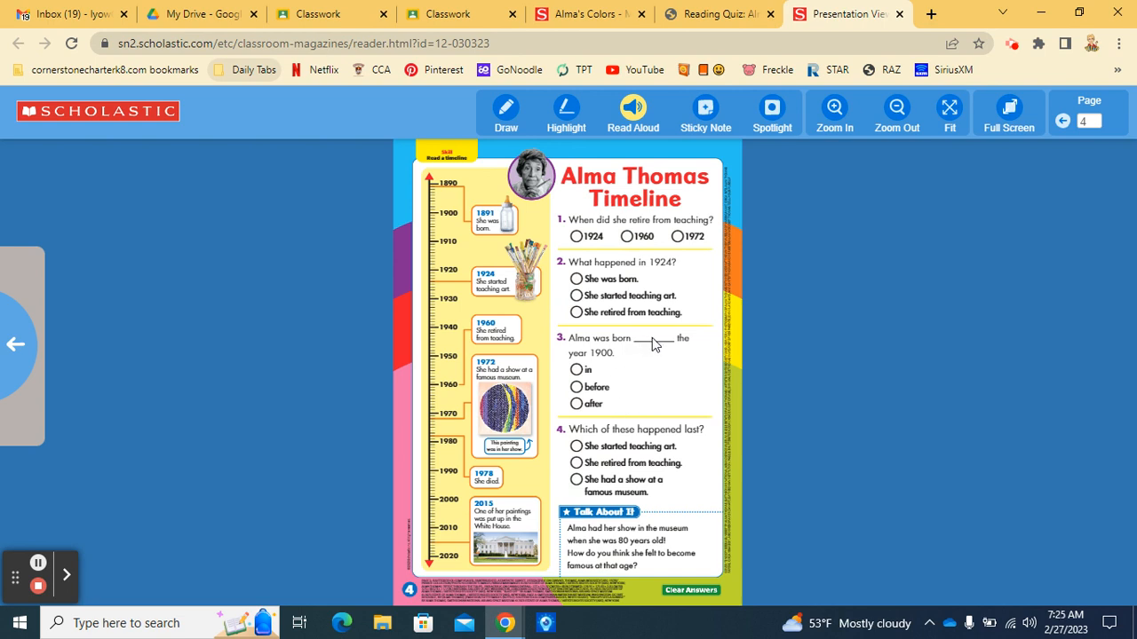
{"action": "mouse_move", "coordinate": [552, 448]}
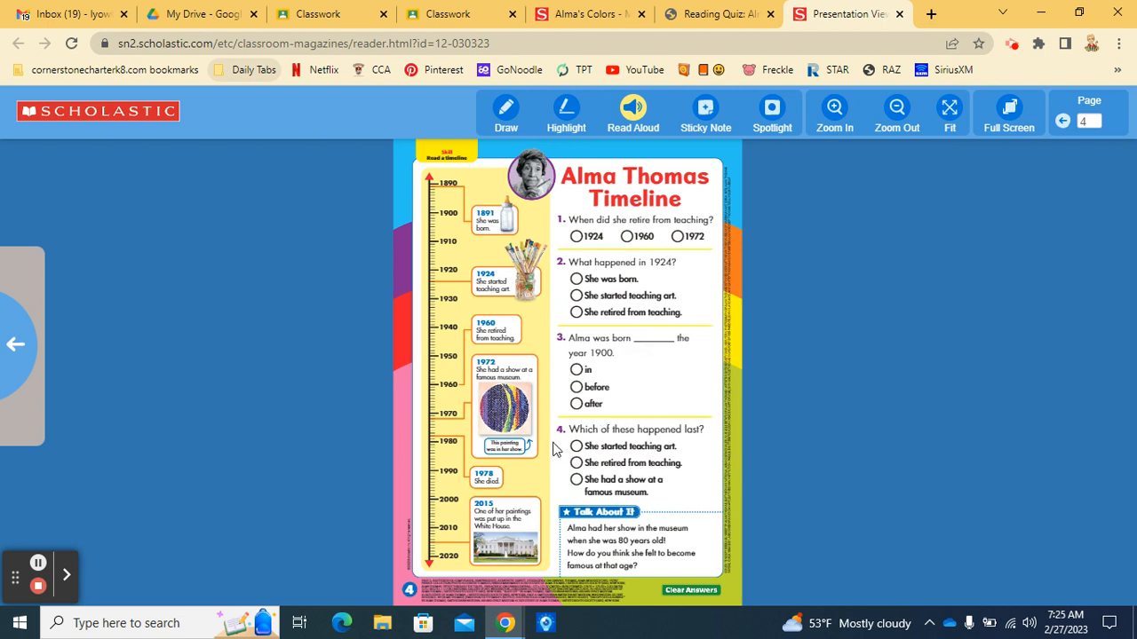
{"action": "mouse_move", "coordinate": [682, 455]}
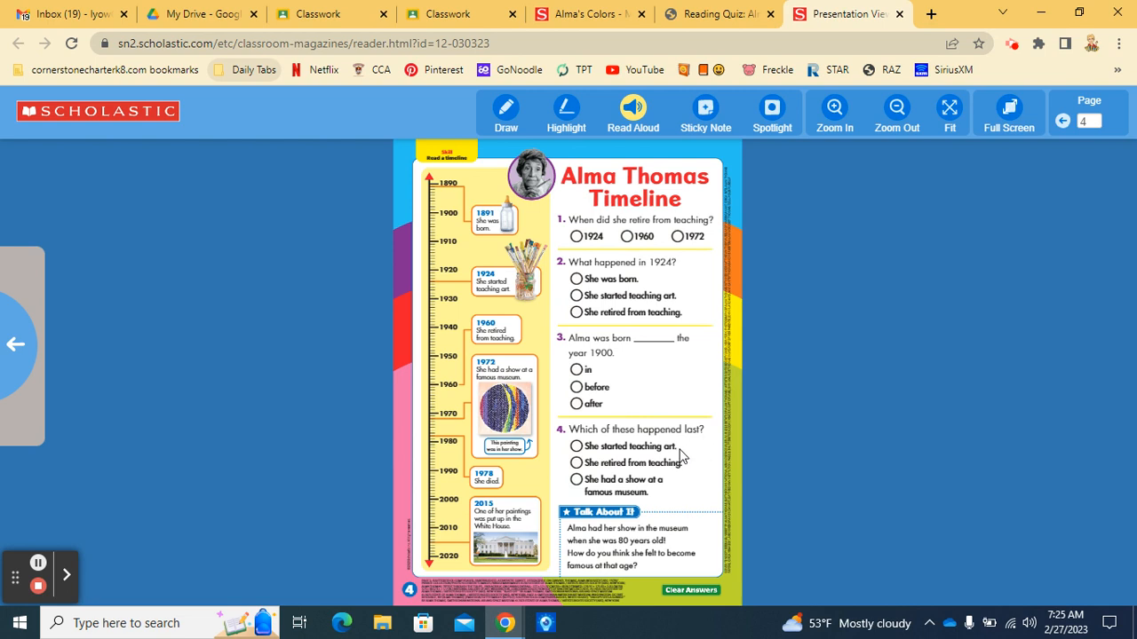
{"action": "mouse_move", "coordinate": [685, 480]}
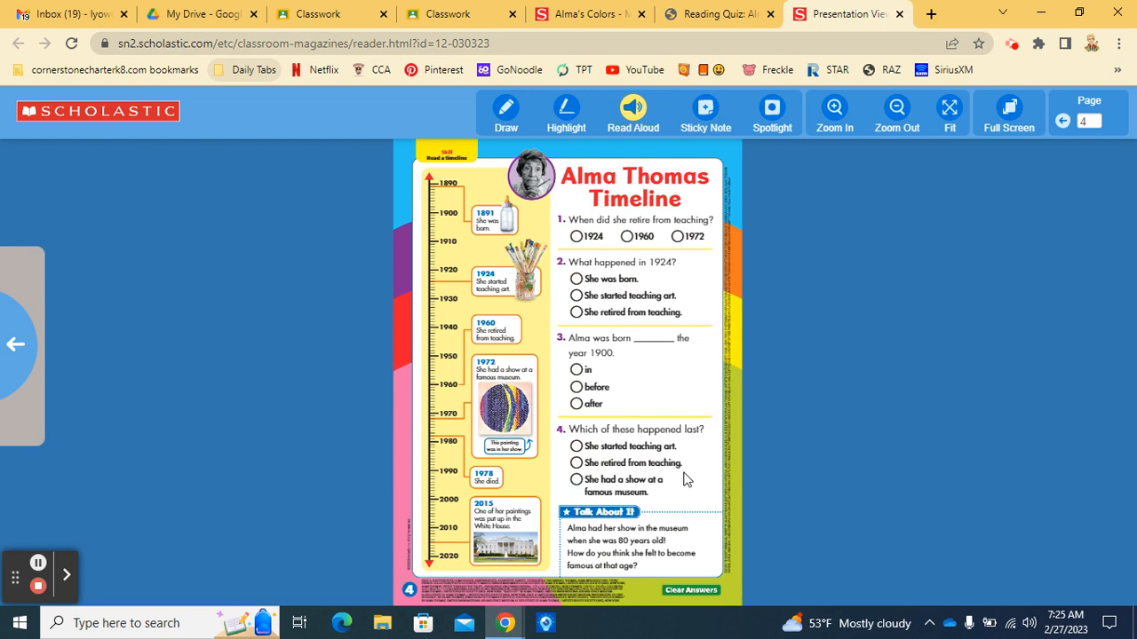
{"action": "mouse_move", "coordinate": [679, 498]}
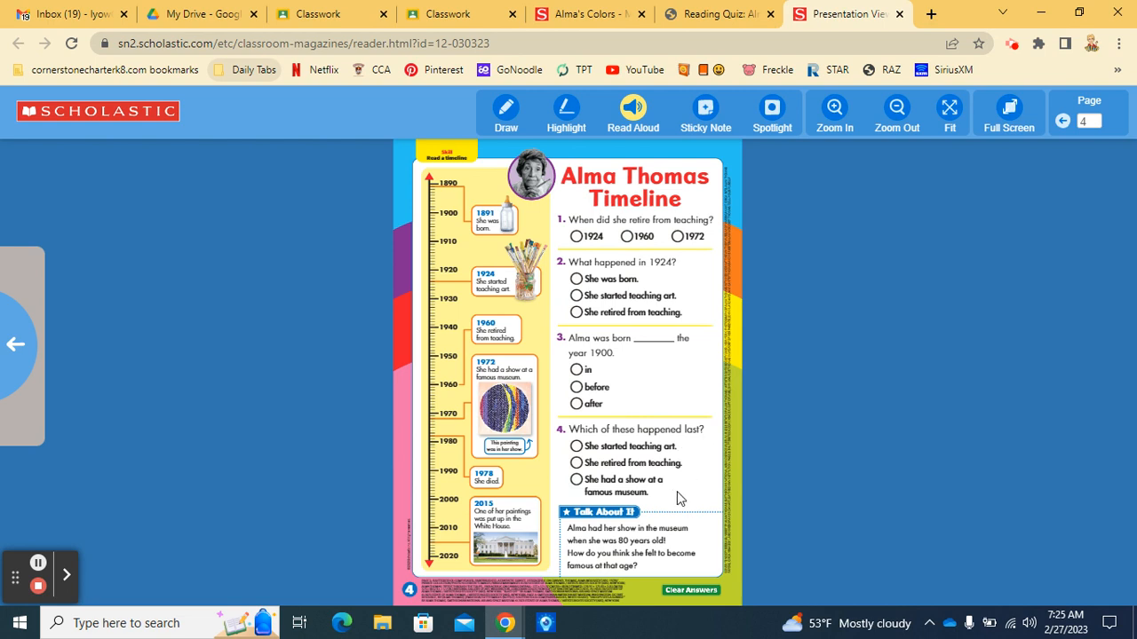
{"action": "mouse_move", "coordinate": [673, 494]}
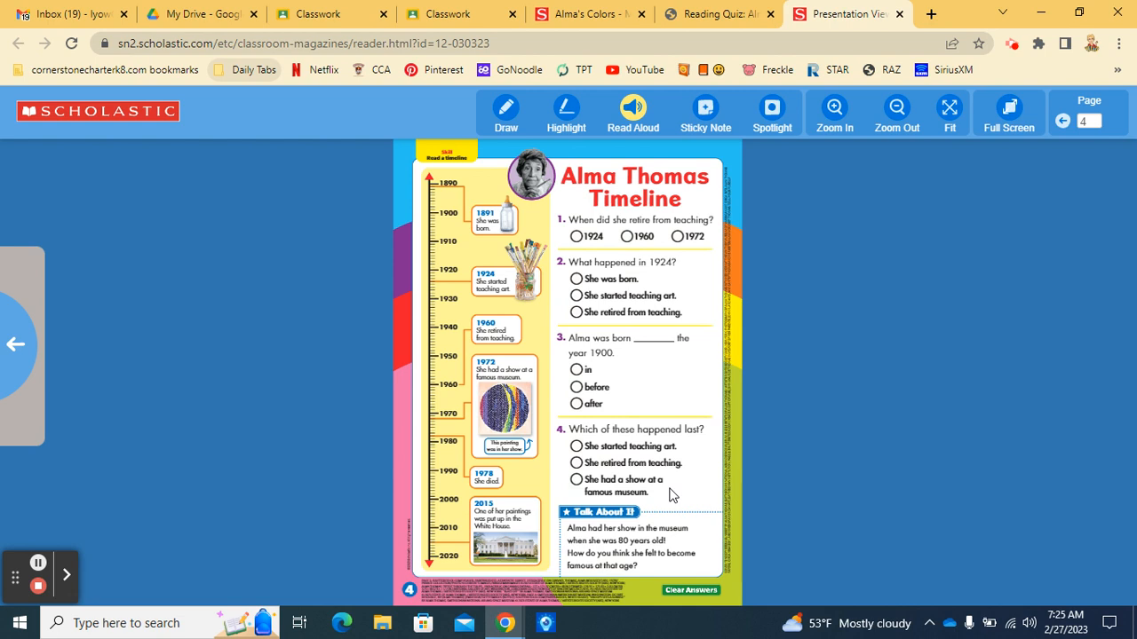
{"action": "mouse_move", "coordinate": [586, 540]}
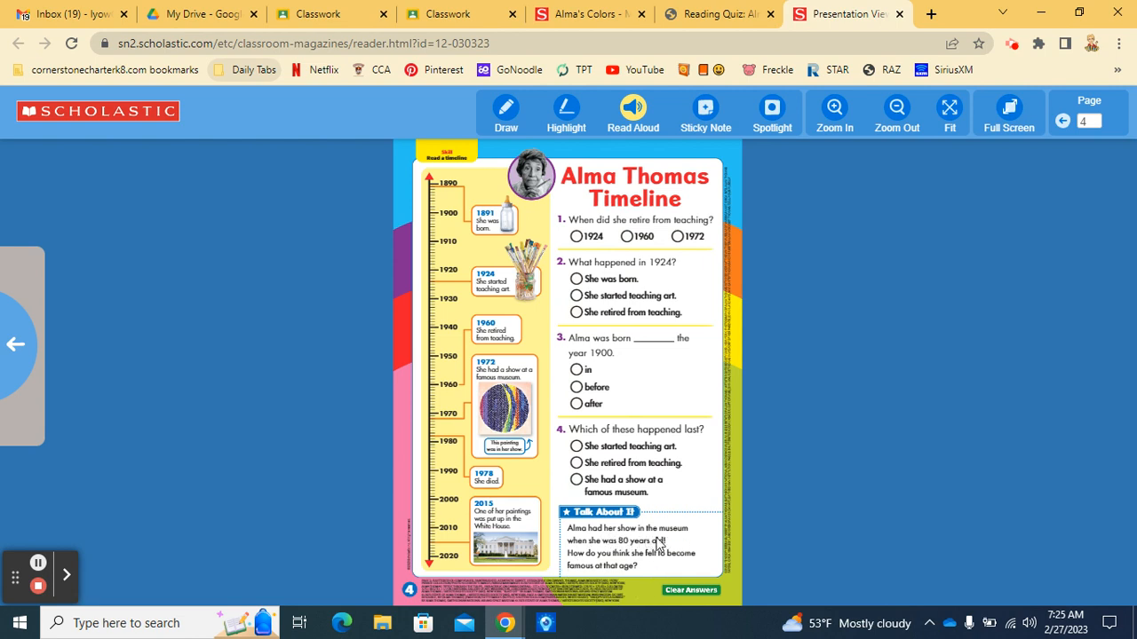
{"action": "mouse_move", "coordinate": [589, 564]}
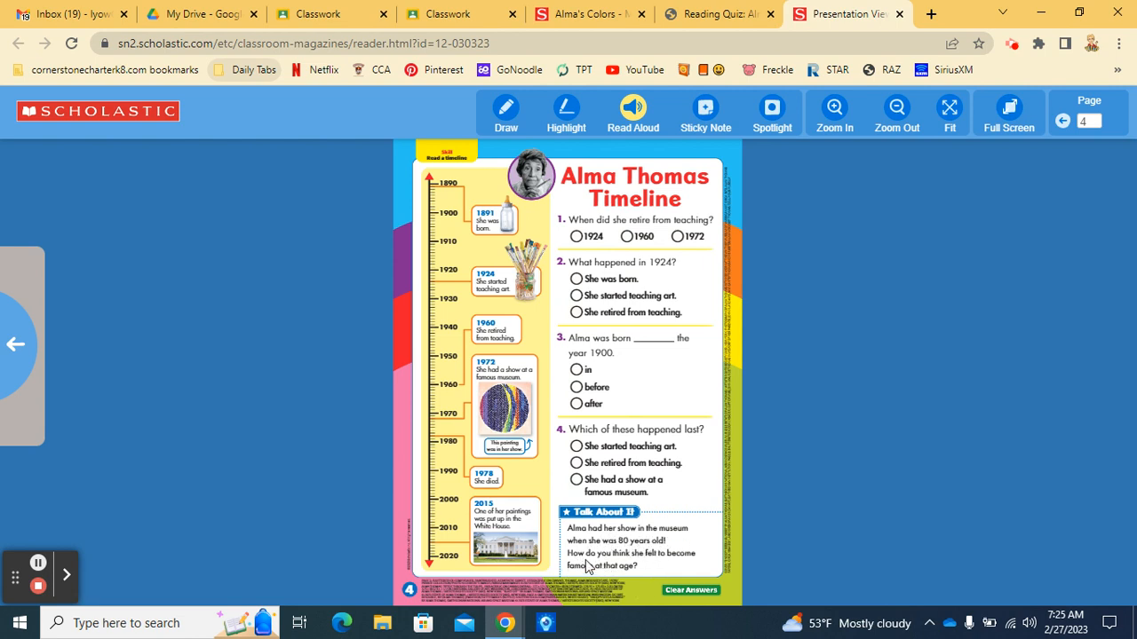
{"action": "mouse_move", "coordinate": [604, 579]}
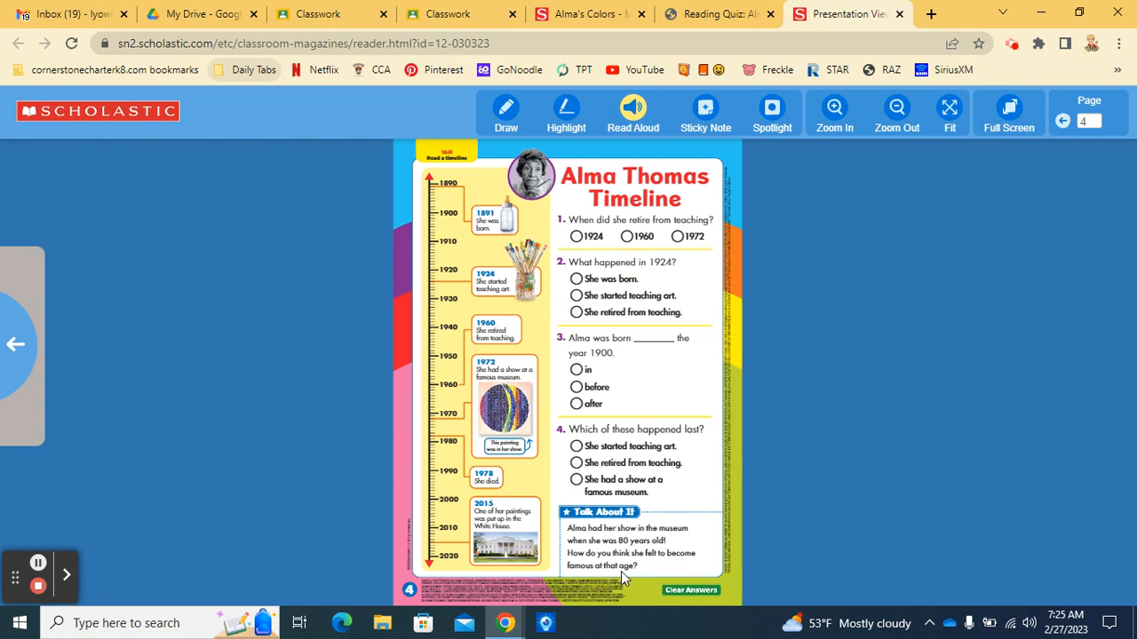
{"action": "mouse_move", "coordinate": [701, 569]}
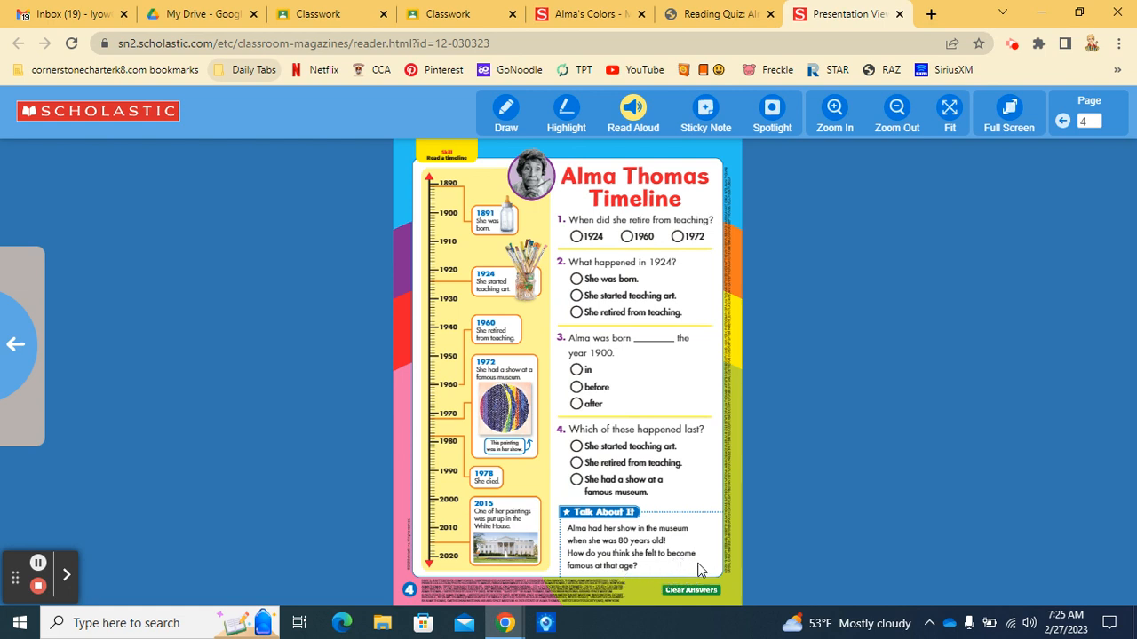
{"action": "mouse_move", "coordinate": [683, 577]}
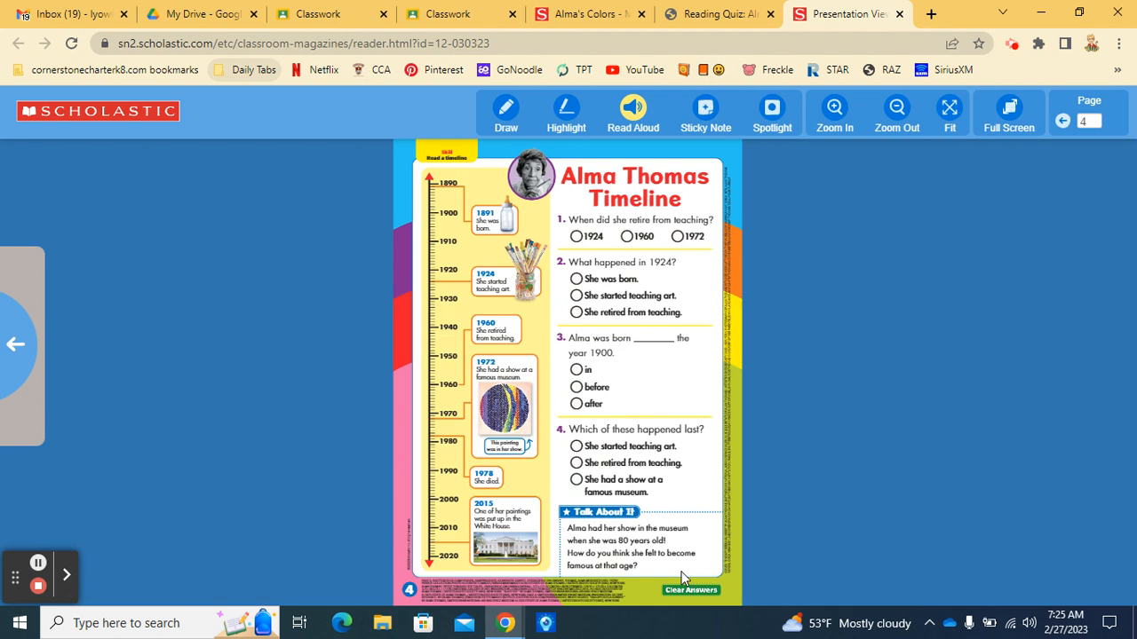
{"action": "mouse_move", "coordinate": [669, 542]}
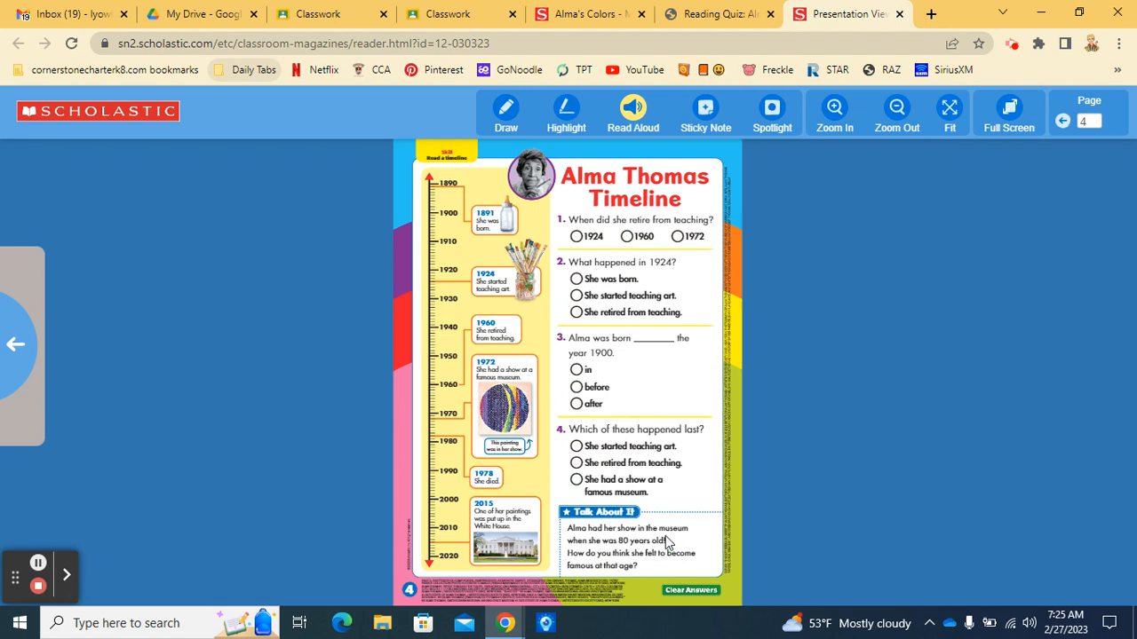
{"action": "left_click", "coordinate": [719, 13]}
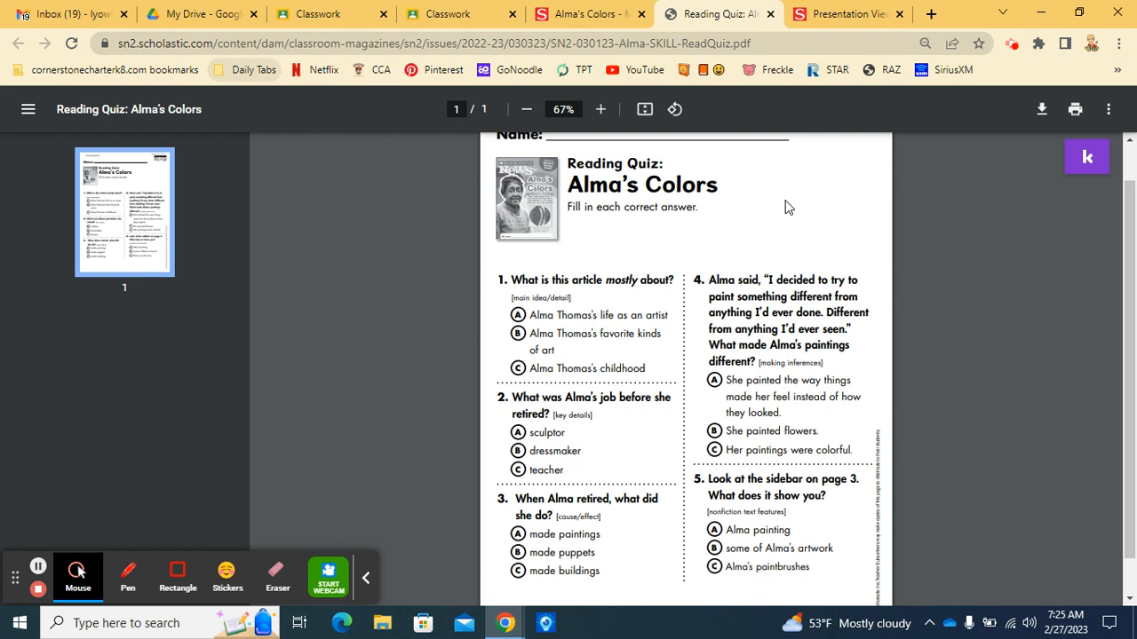
{"action": "mouse_move", "coordinate": [737, 351]}
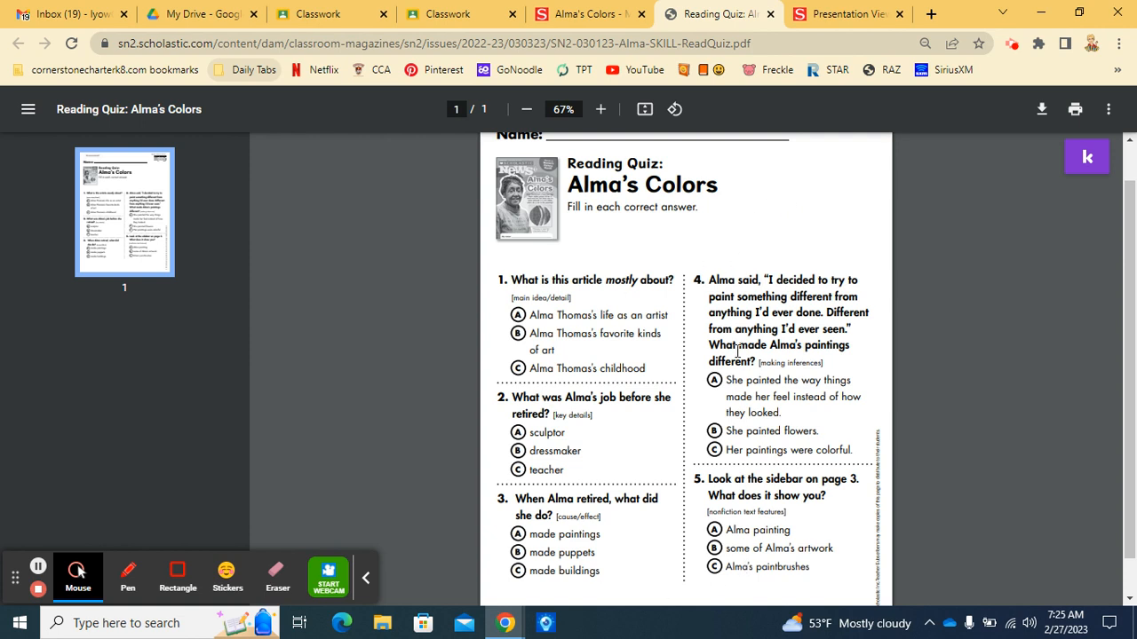
{"action": "mouse_move", "coordinate": [684, 531]}
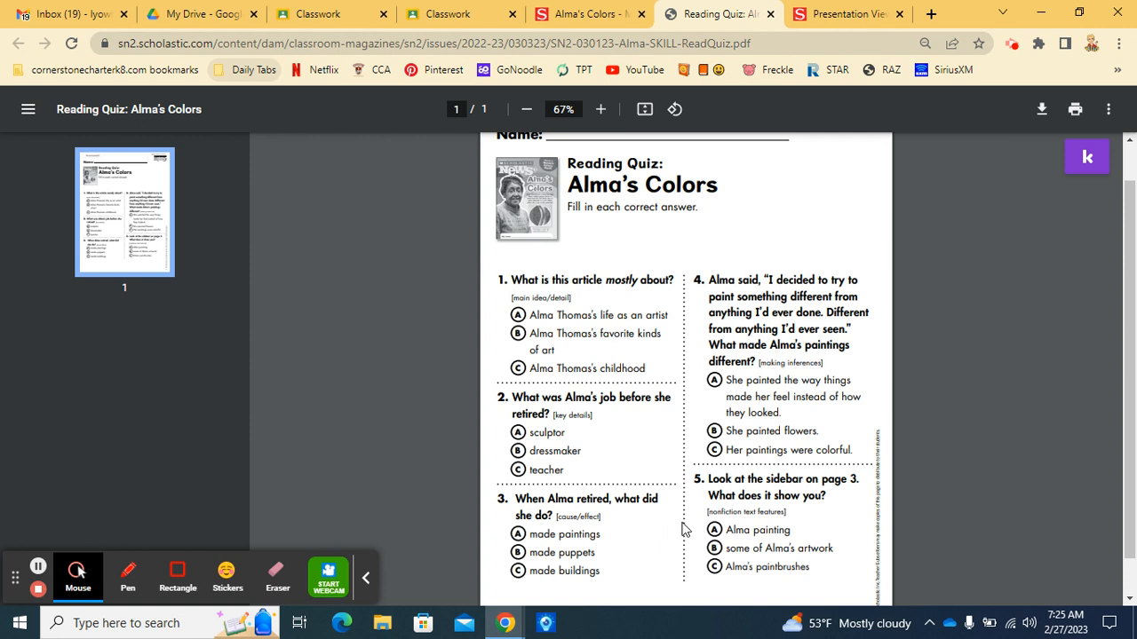
{"action": "mouse_move", "coordinate": [696, 524]}
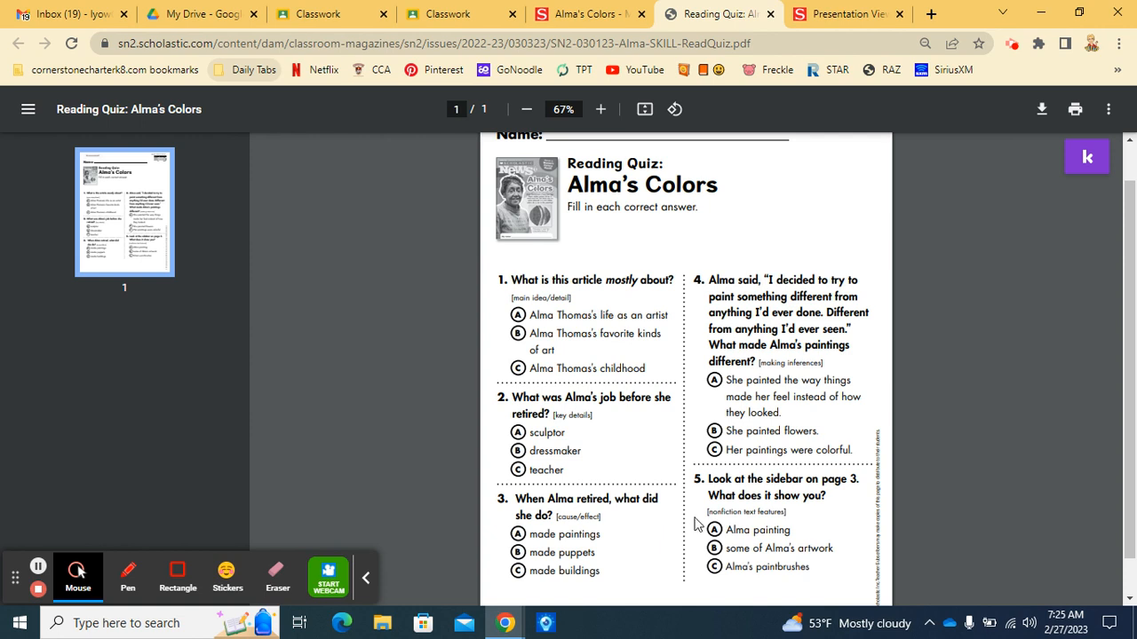
{"action": "mouse_move", "coordinate": [555, 262]}
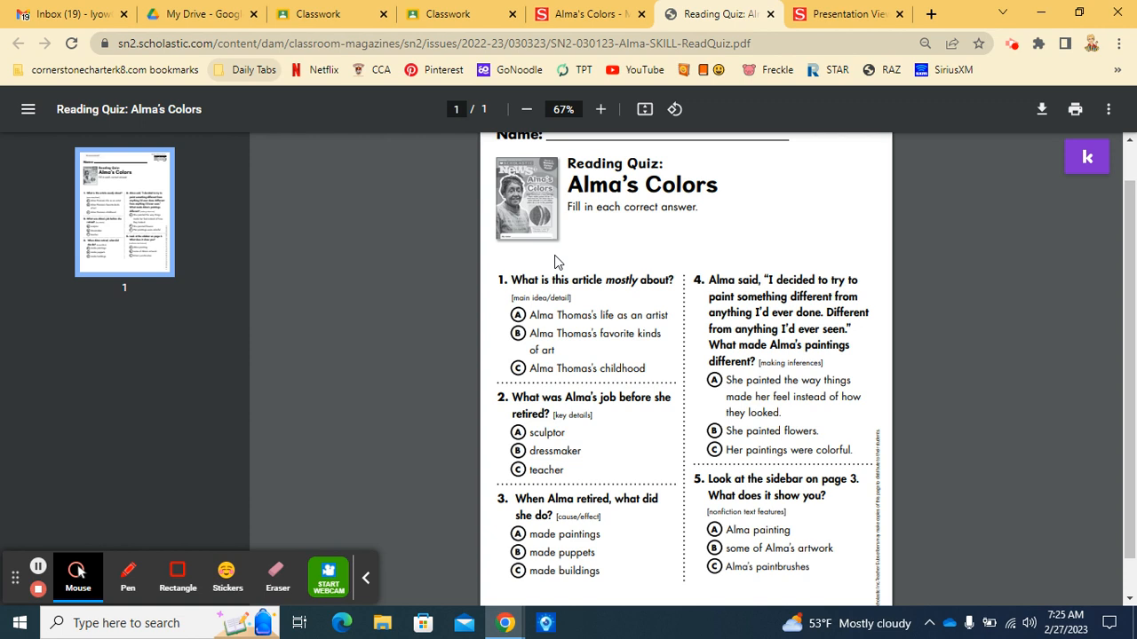
{"action": "mouse_move", "coordinate": [586, 282]}
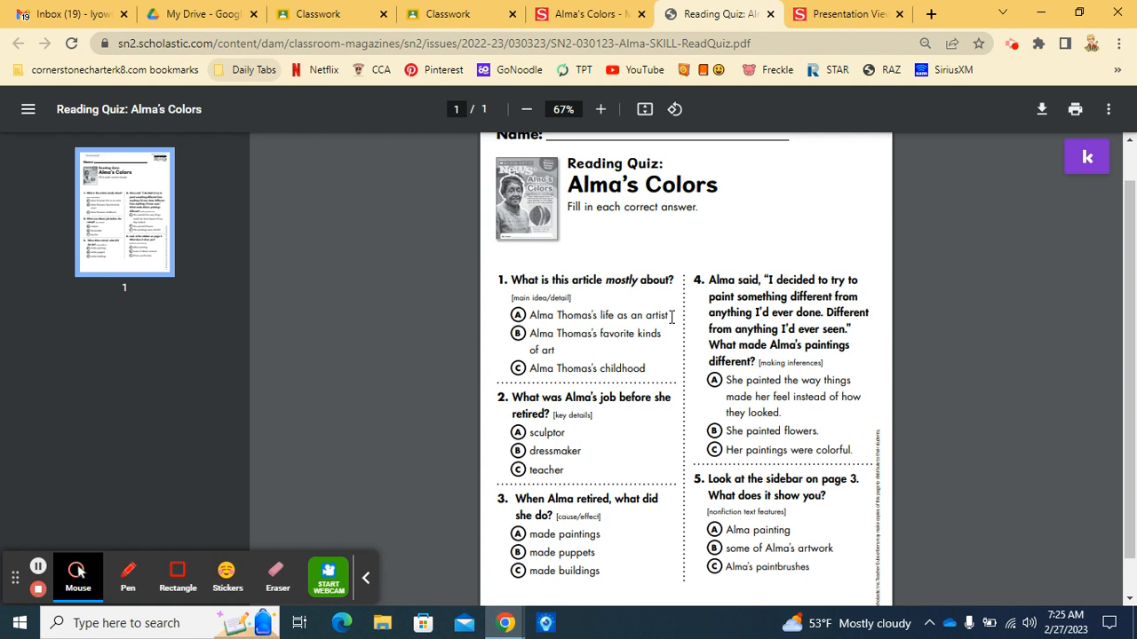
{"action": "mouse_move", "coordinate": [668, 339]}
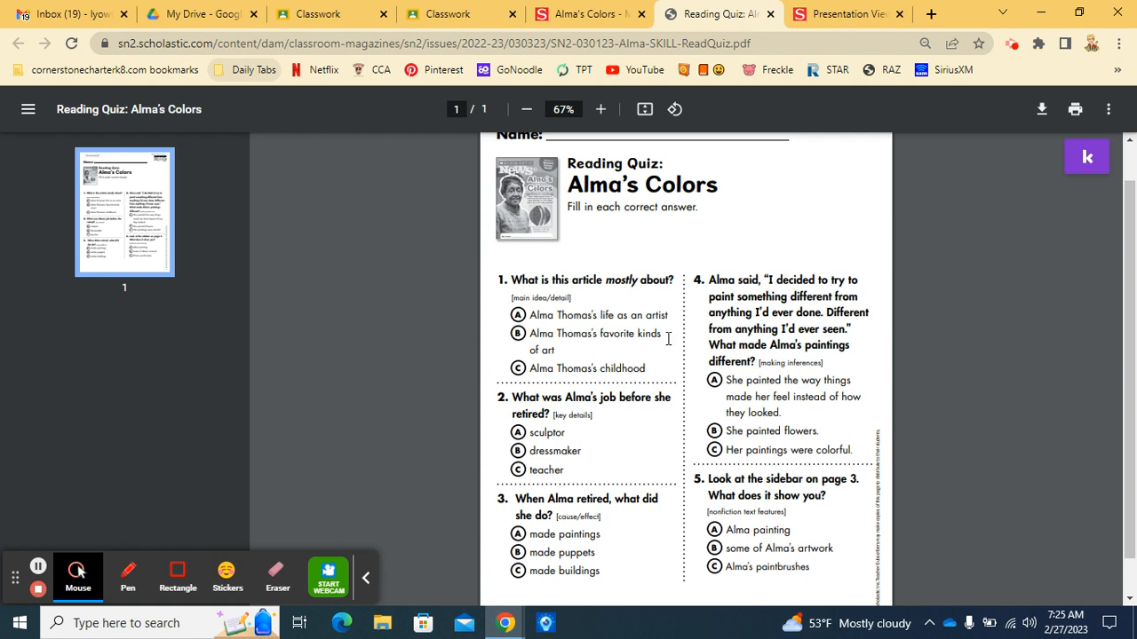
{"action": "mouse_move", "coordinate": [652, 369]}
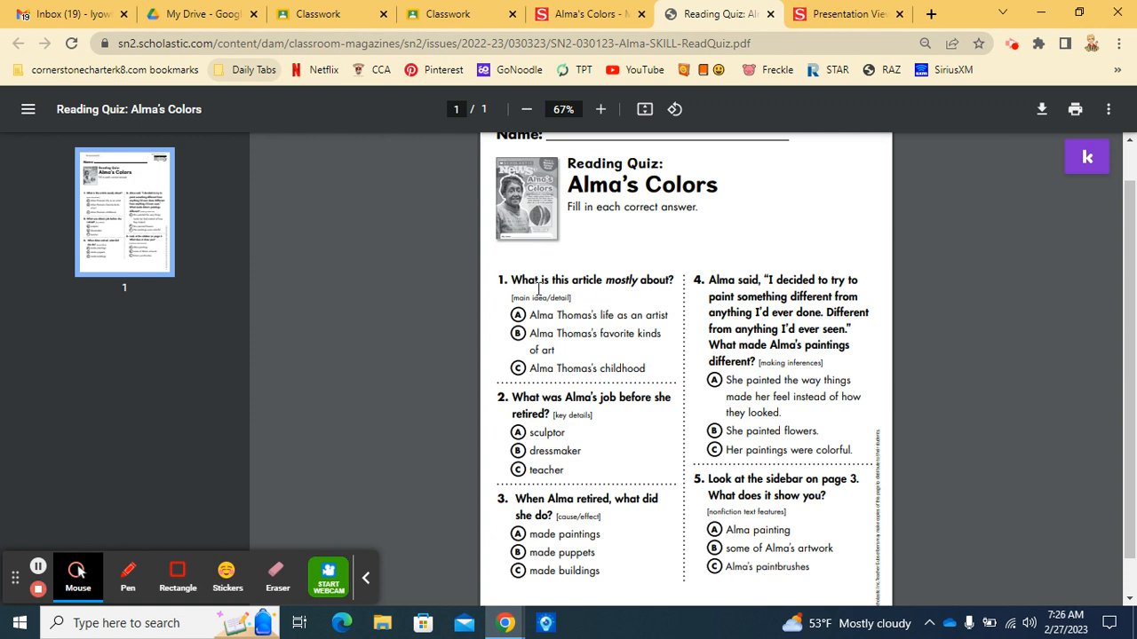
{"action": "mouse_move", "coordinate": [649, 473]}
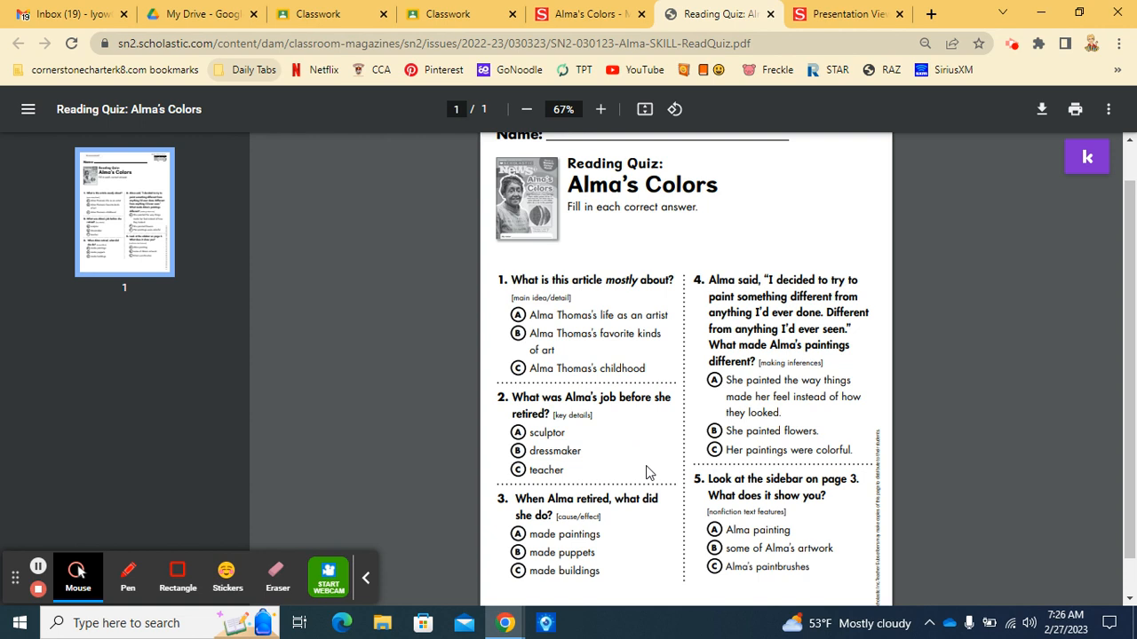
{"action": "mouse_move", "coordinate": [623, 443]}
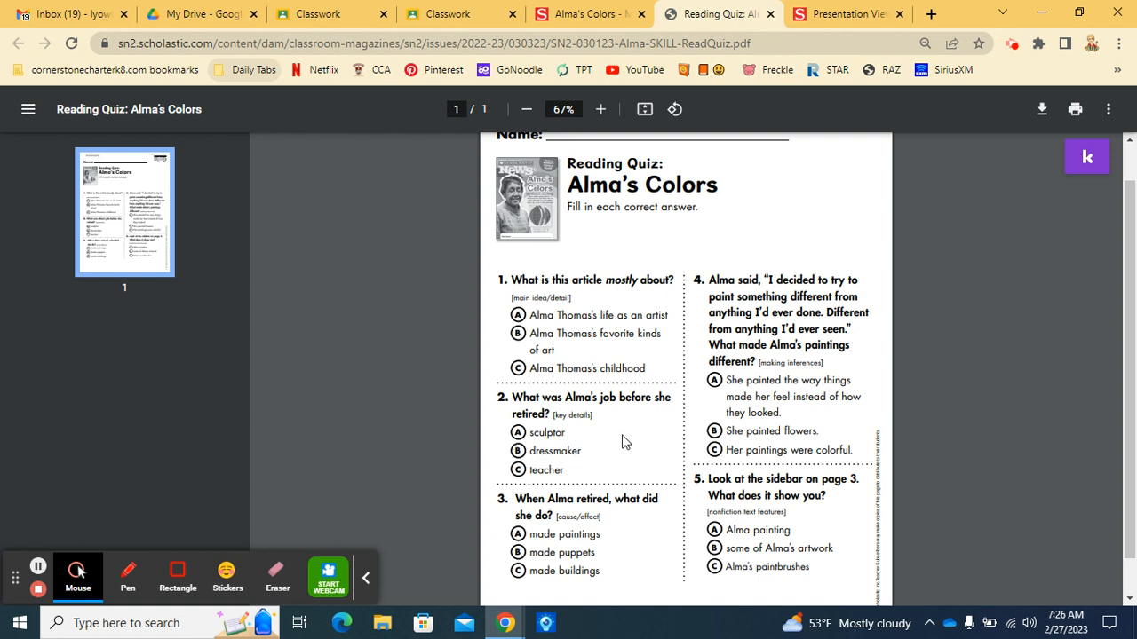
{"action": "mouse_move", "coordinate": [616, 423]}
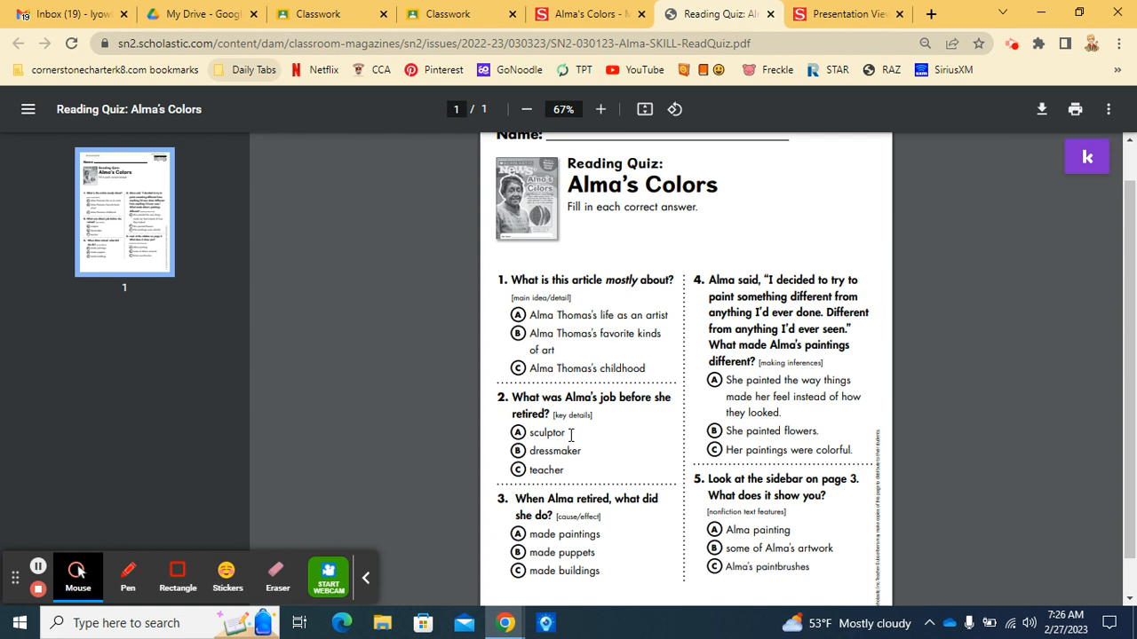
{"action": "mouse_move", "coordinate": [585, 480]}
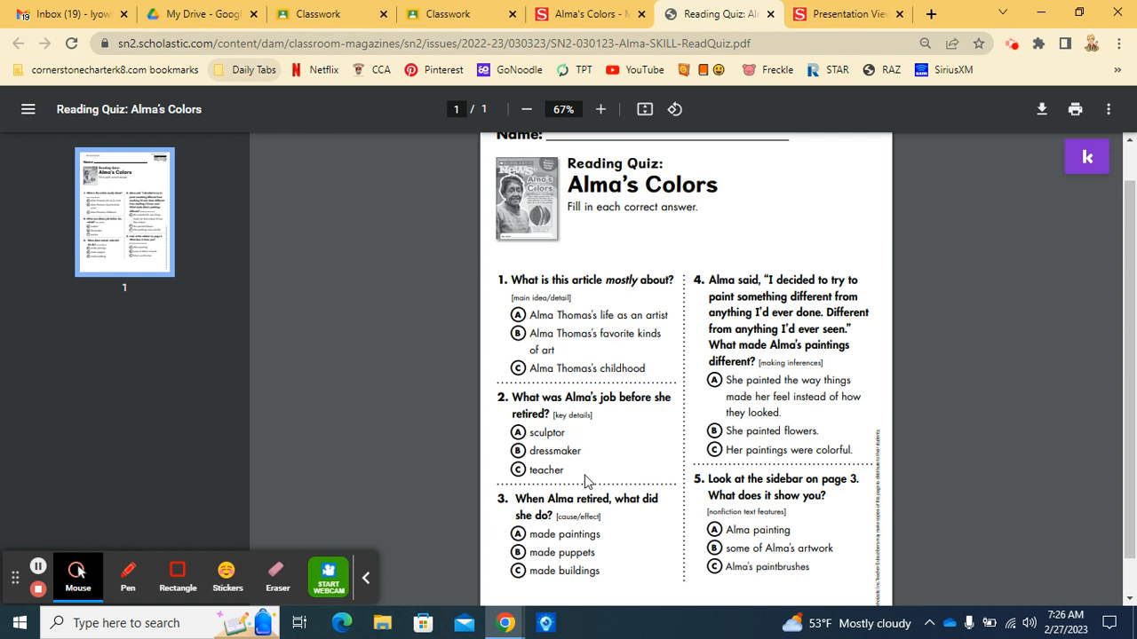
{"action": "mouse_move", "coordinate": [575, 481]}
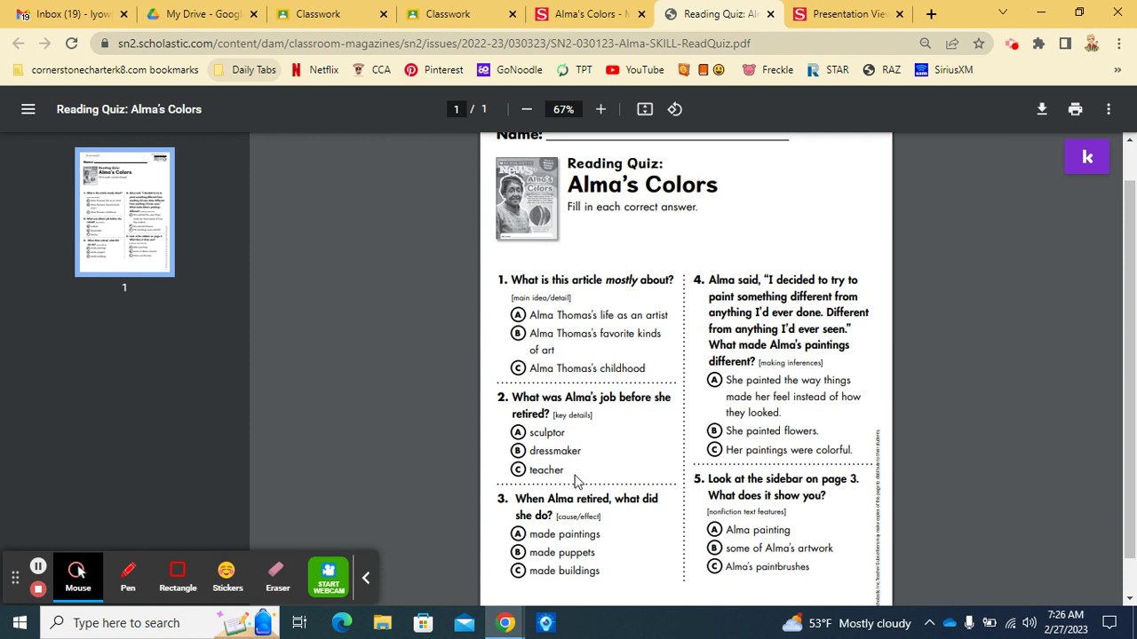
{"action": "mouse_move", "coordinate": [649, 535]}
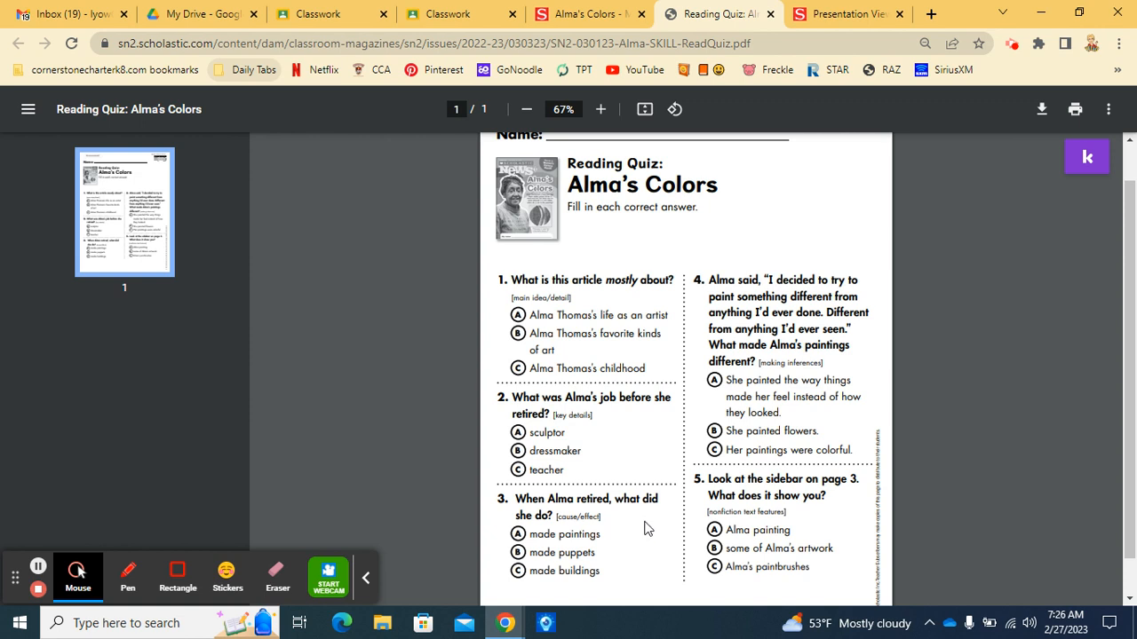
{"action": "mouse_move", "coordinate": [611, 560]}
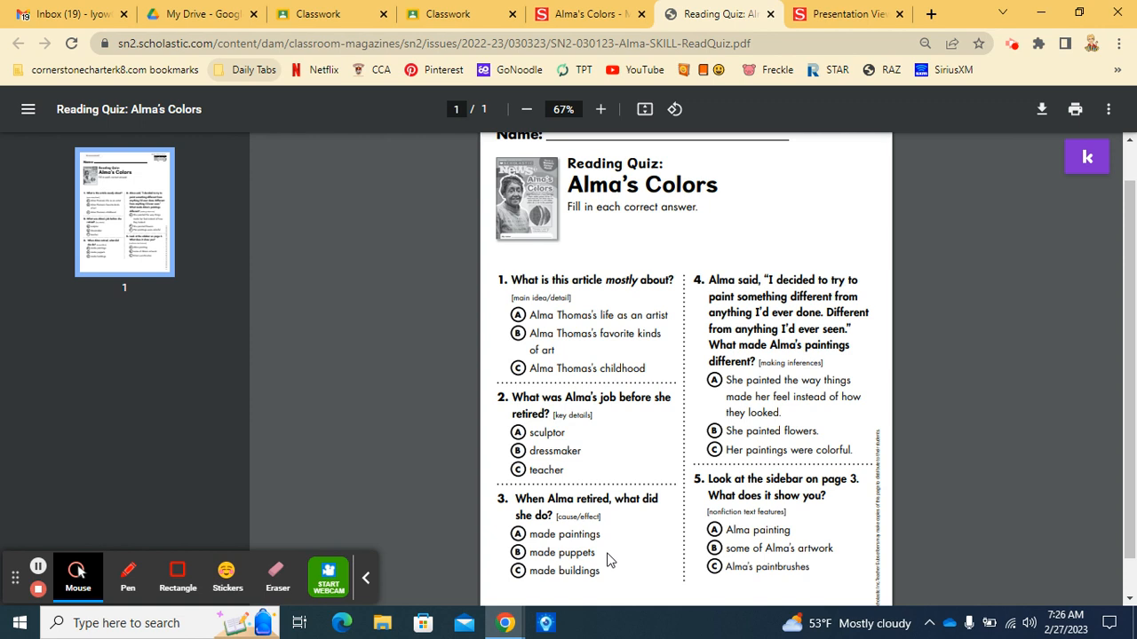
{"action": "mouse_move", "coordinate": [616, 578]}
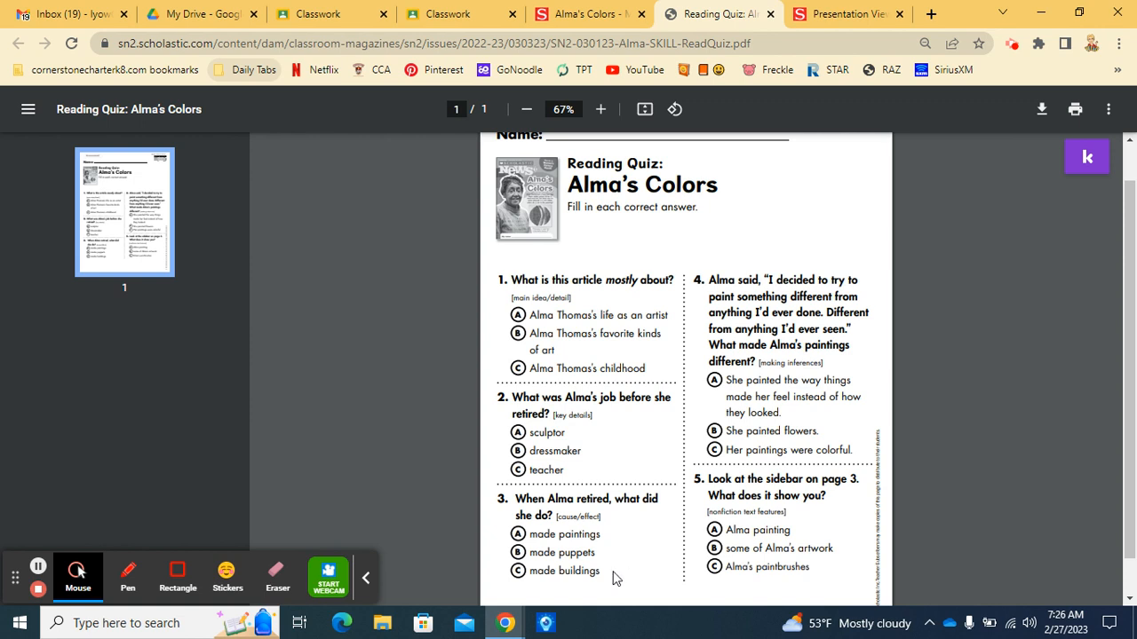
{"action": "mouse_move", "coordinate": [876, 313]}
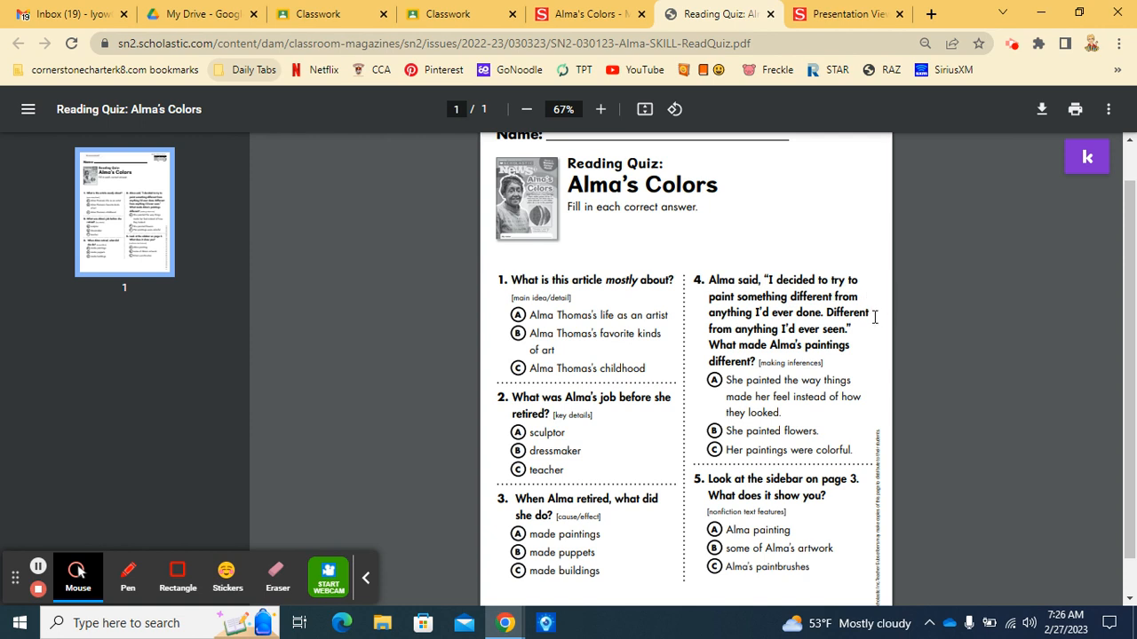
{"action": "mouse_move", "coordinate": [866, 336]}
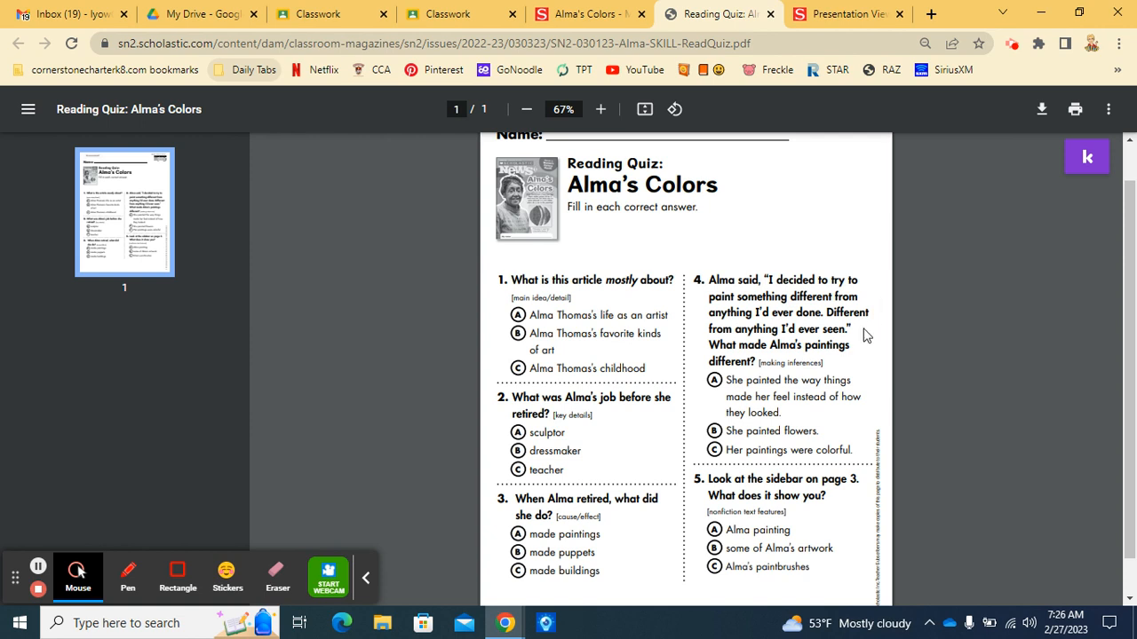
{"action": "mouse_move", "coordinate": [855, 349]}
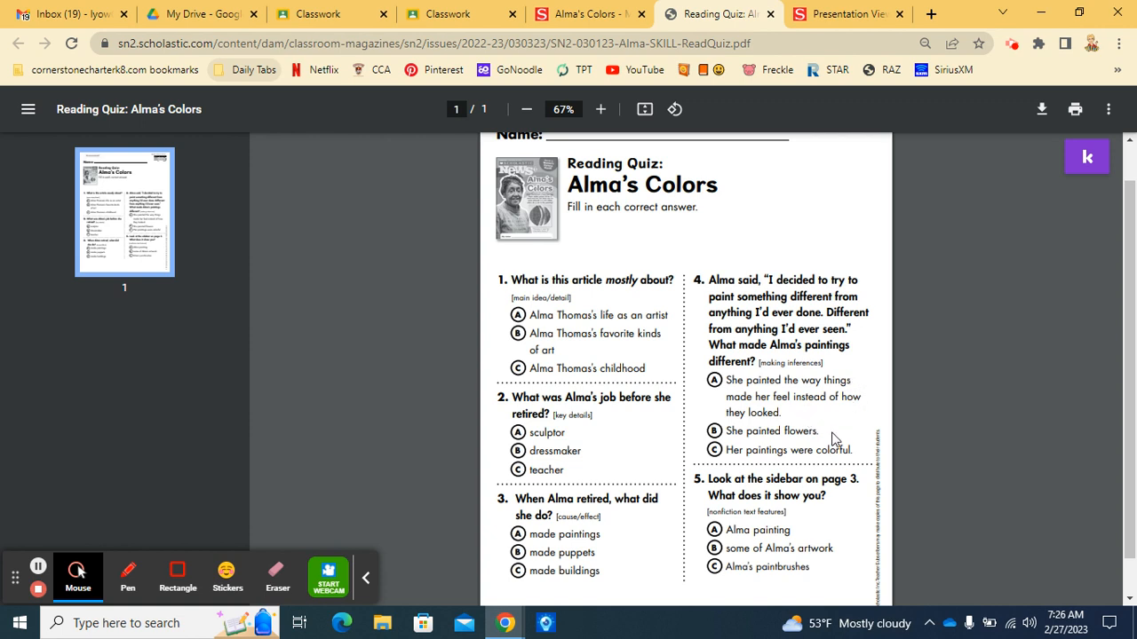
{"action": "mouse_move", "coordinate": [844, 434]}
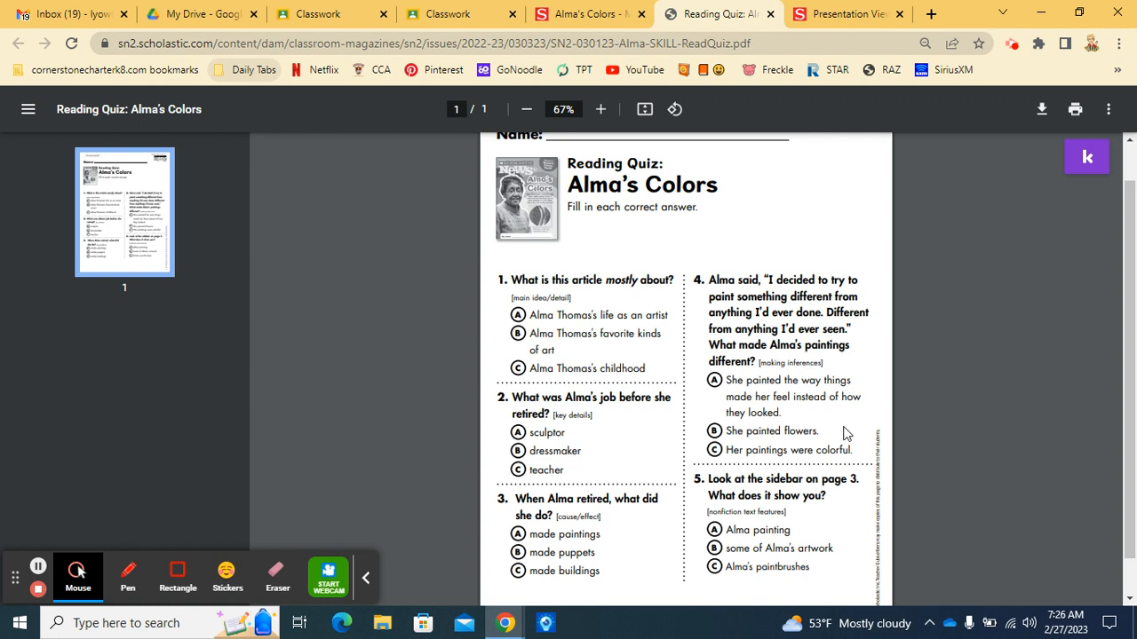
{"action": "mouse_move", "coordinate": [857, 451]}
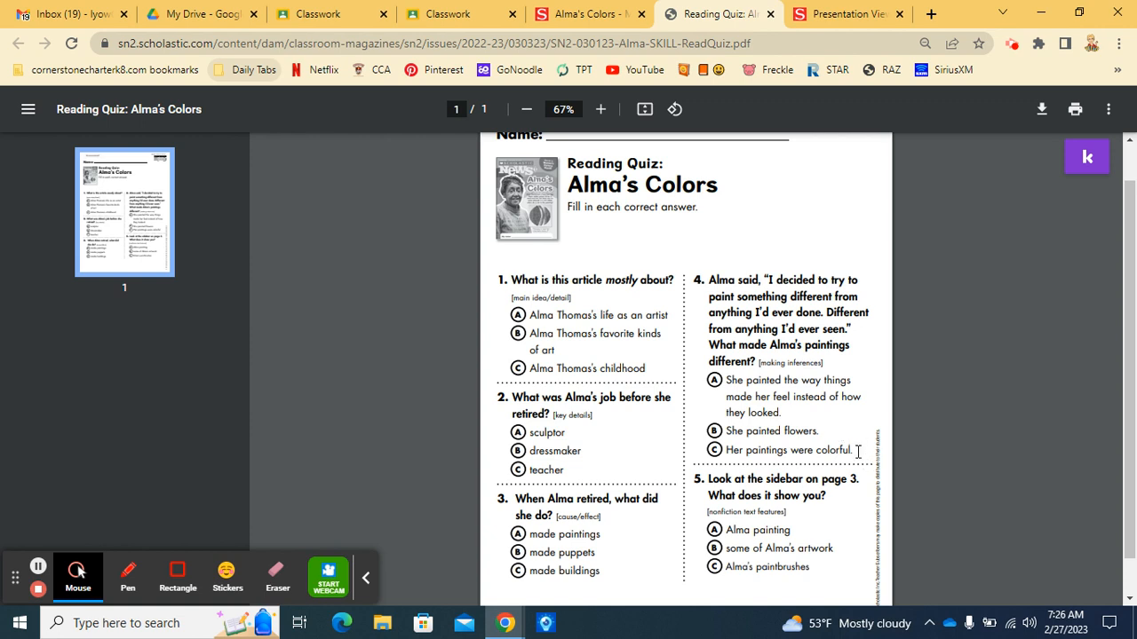
{"action": "mouse_move", "coordinate": [711, 483]}
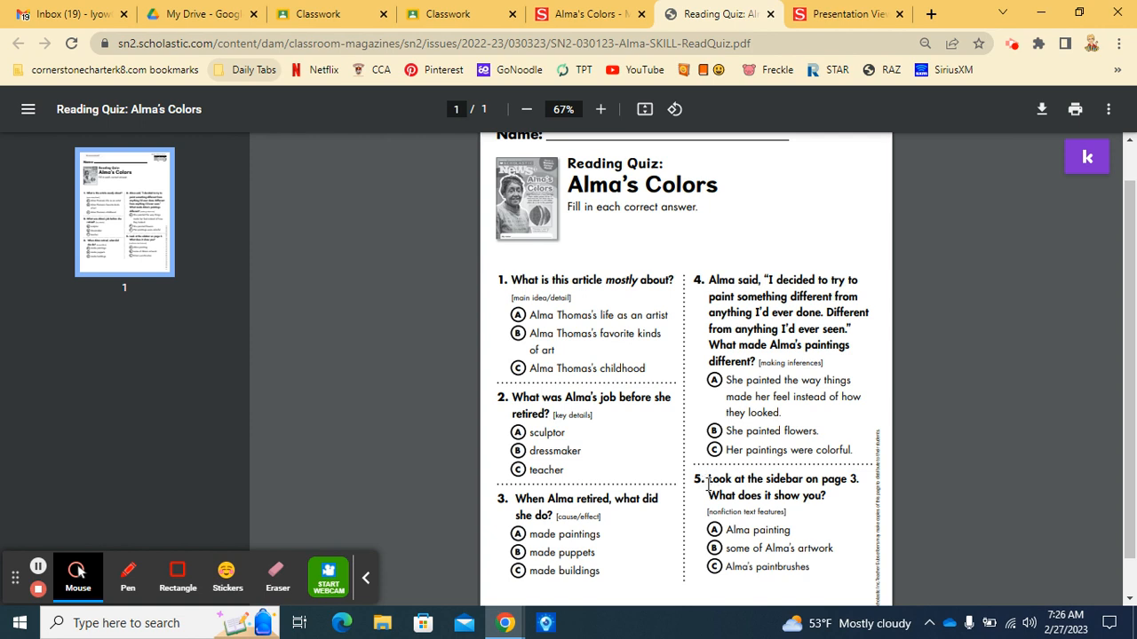
{"action": "mouse_move", "coordinate": [861, 497]}
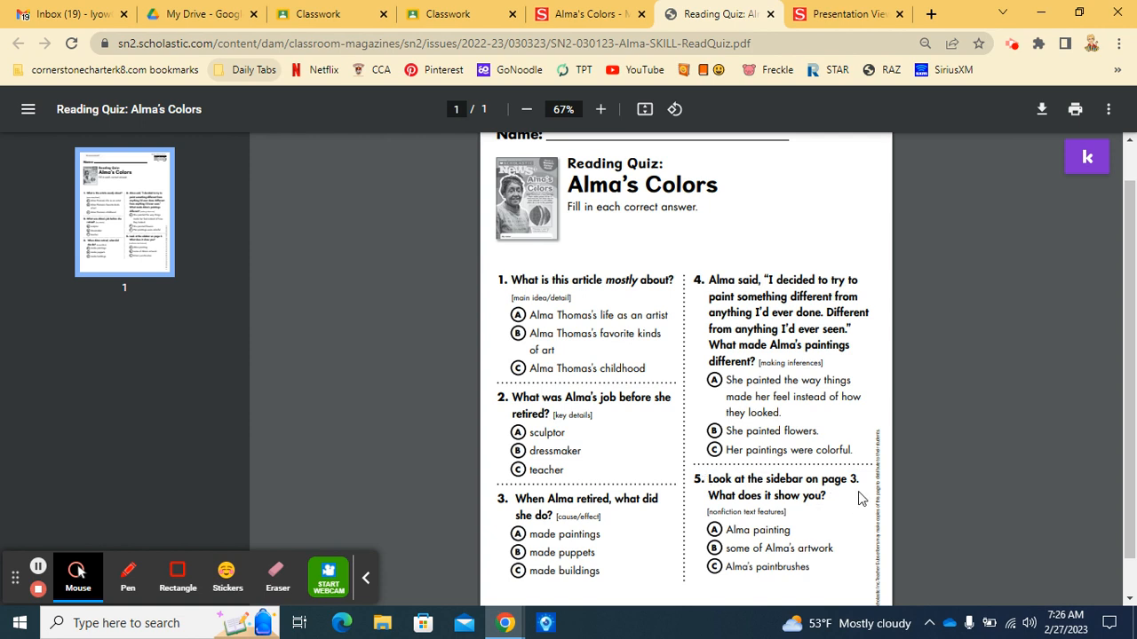
{"action": "mouse_move", "coordinate": [848, 507]}
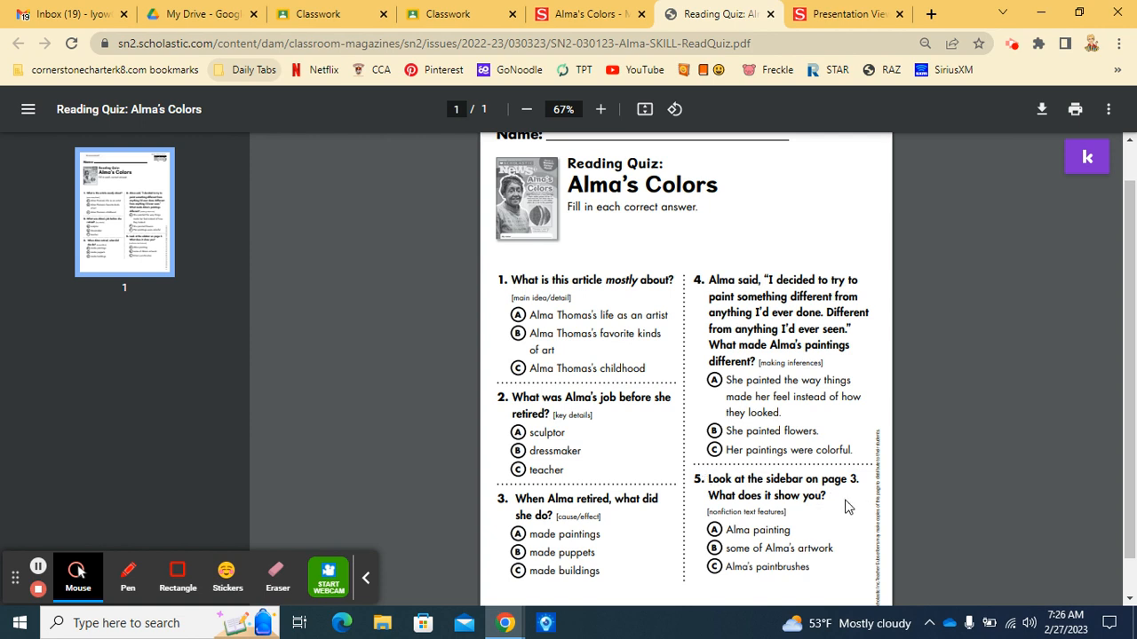
- Flip the magazine back to the Alma Found Beauty pages, then return to the Reading Quiz PDF
{"action": "left_click", "coordinate": [845, 14]}
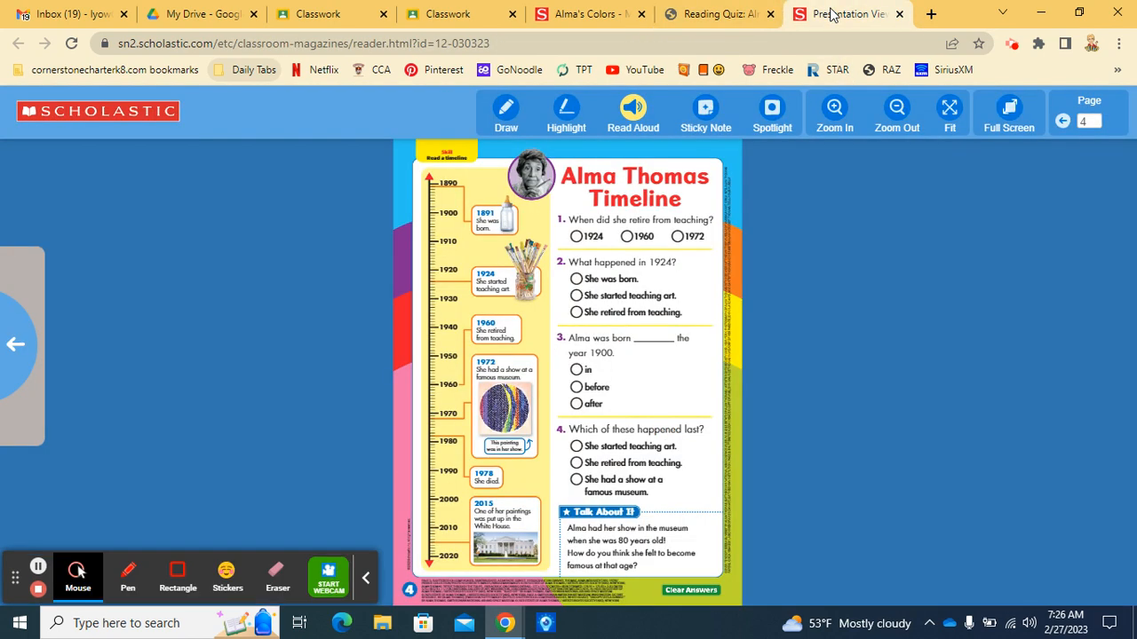
{"action": "left_click", "coordinate": [1063, 120]}
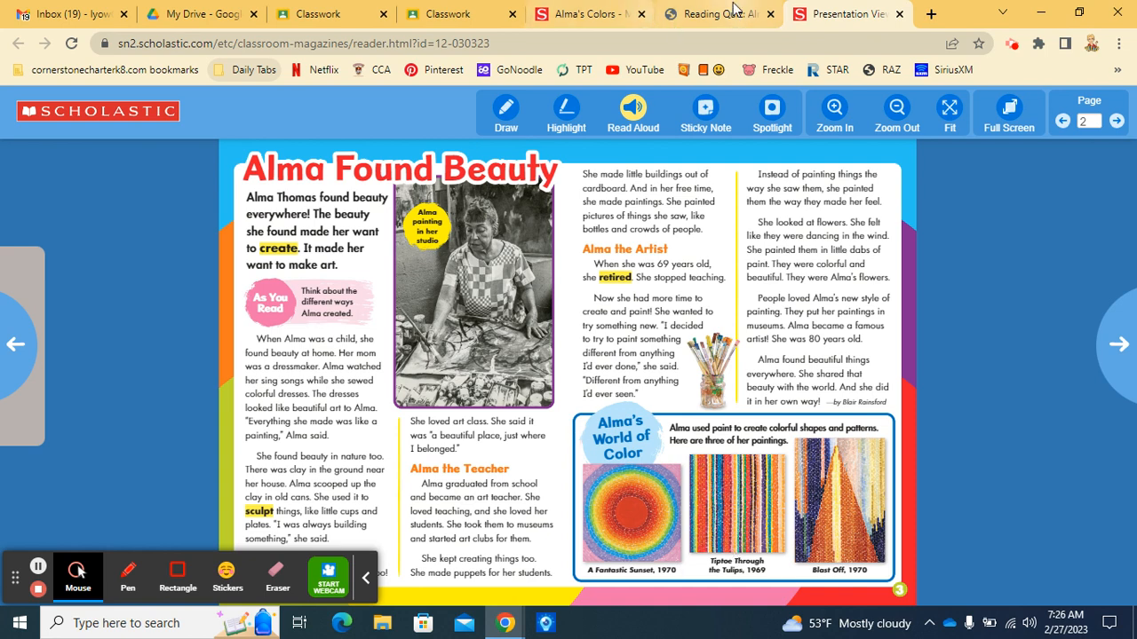
{"action": "left_click", "coordinate": [718, 14]}
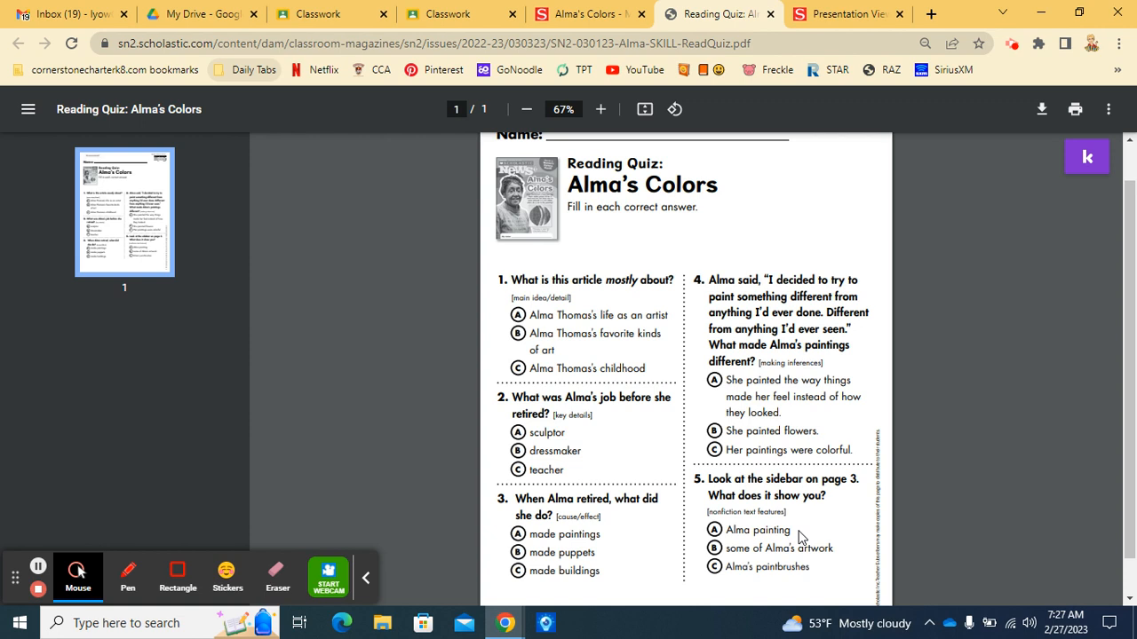
{"action": "mouse_move", "coordinate": [843, 558]}
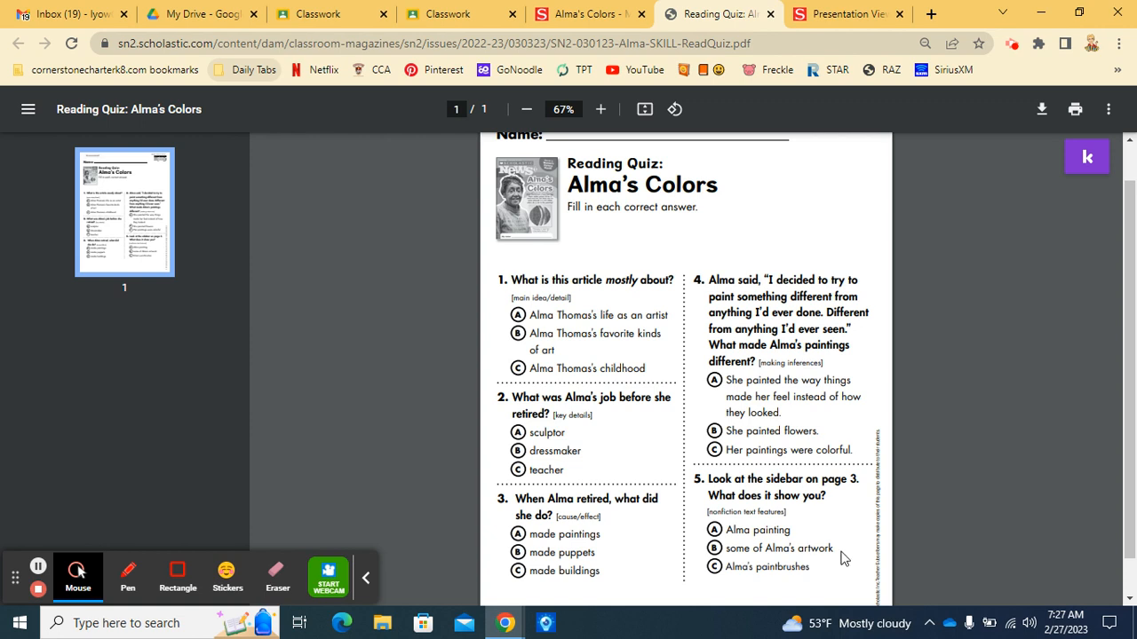
{"action": "mouse_move", "coordinate": [826, 577]}
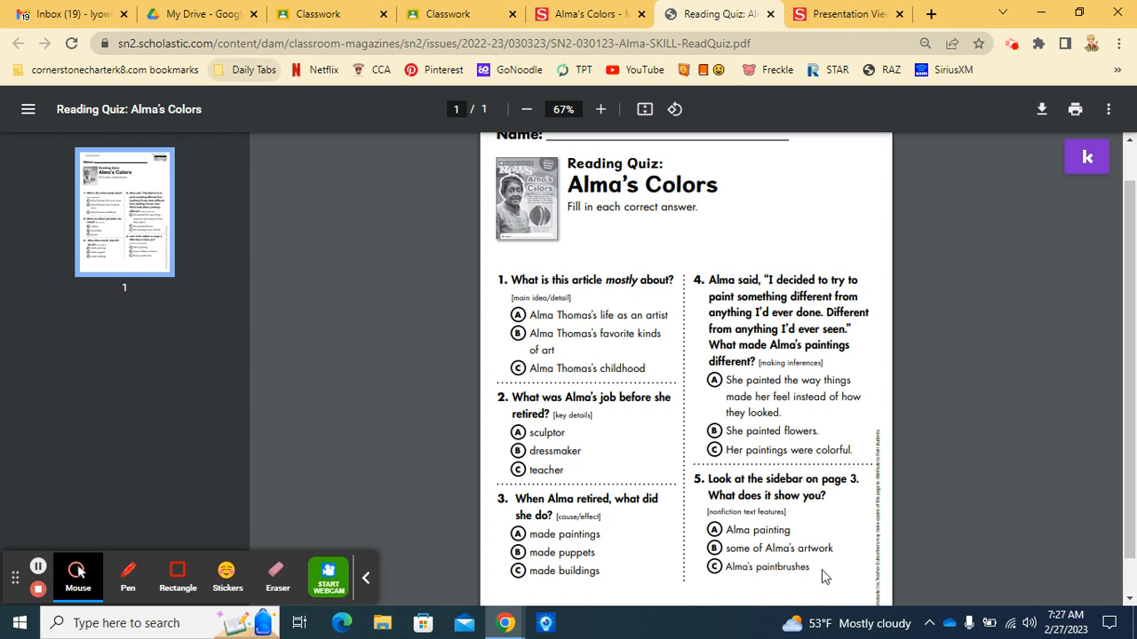
{"action": "mouse_move", "coordinate": [253, 371]}
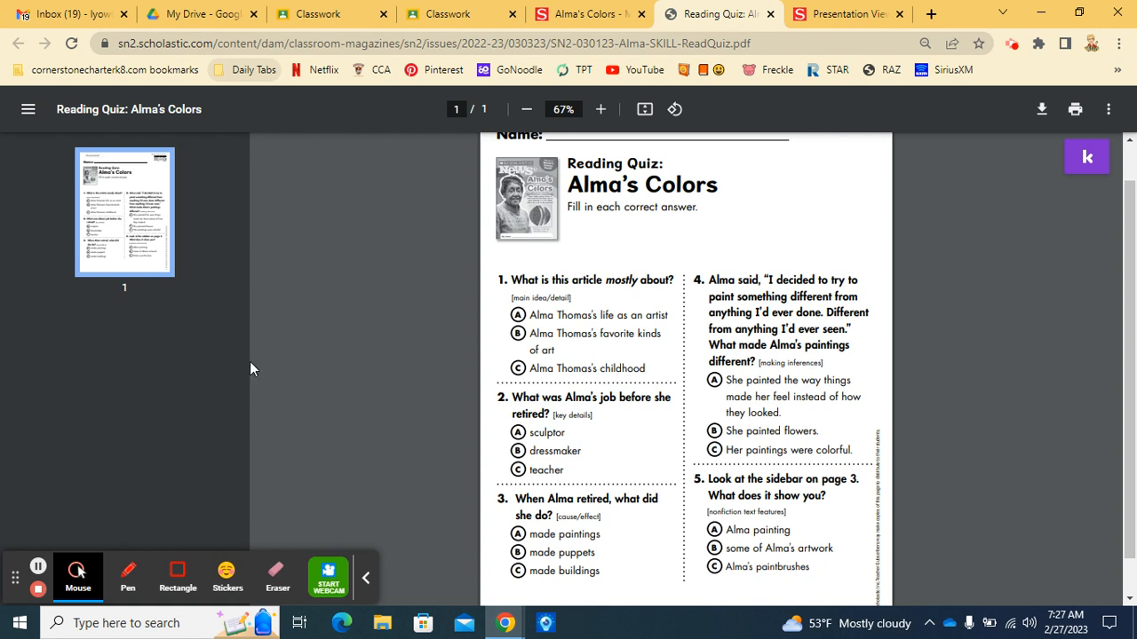
{"action": "mouse_move", "coordinate": [324, 360]}
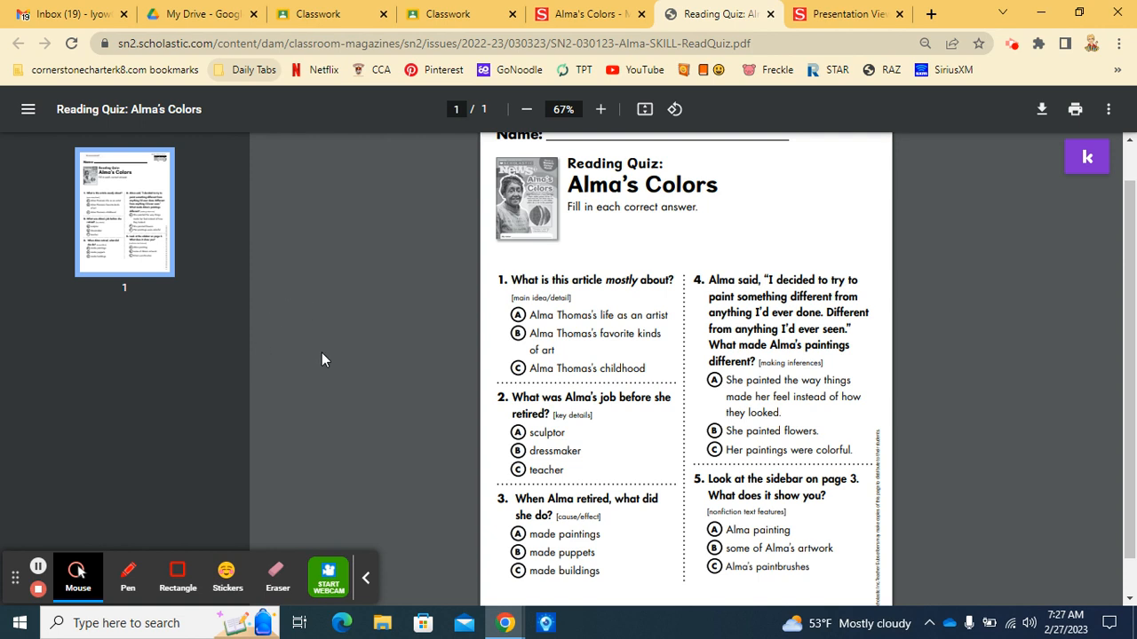
{"action": "mouse_move", "coordinate": [303, 397]}
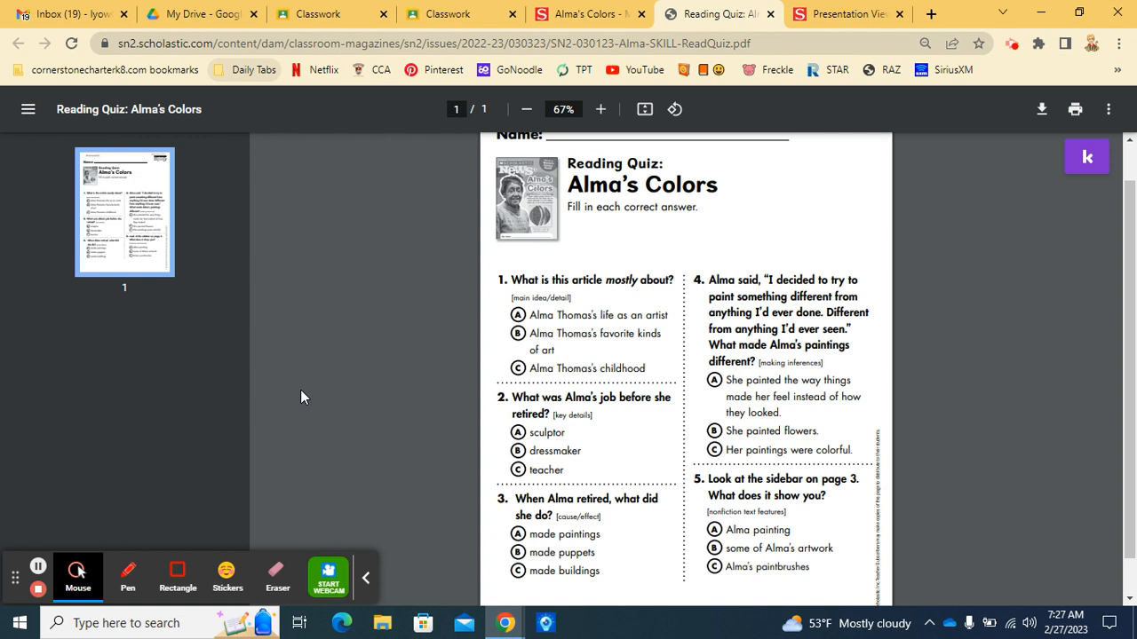
{"action": "mouse_move", "coordinate": [145, 462]}
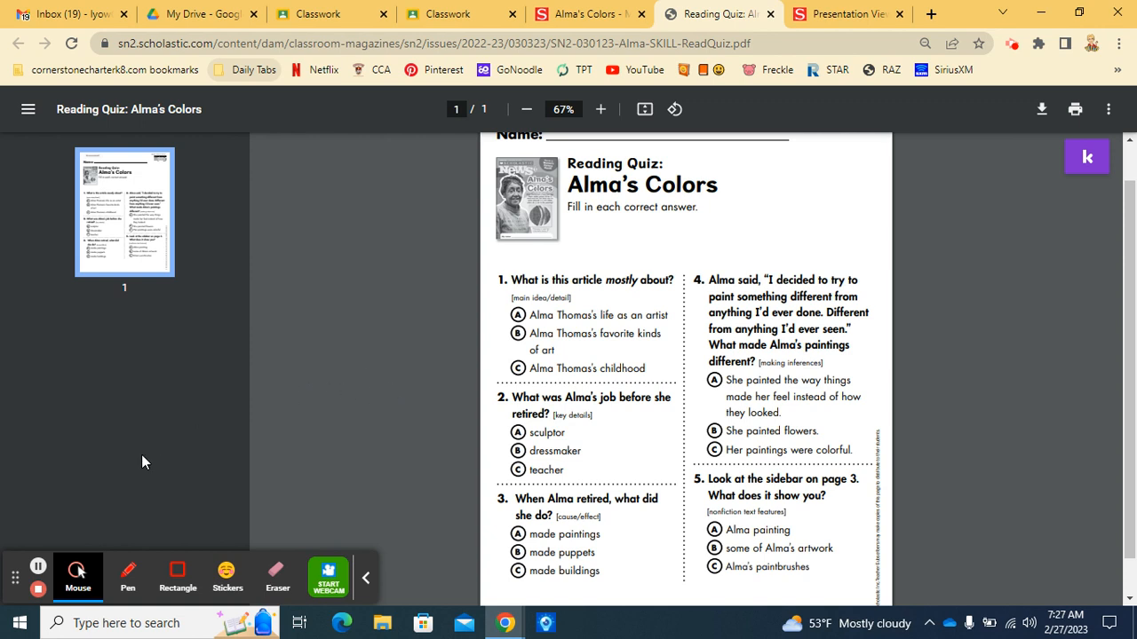
{"action": "mouse_move", "coordinate": [38, 589]}
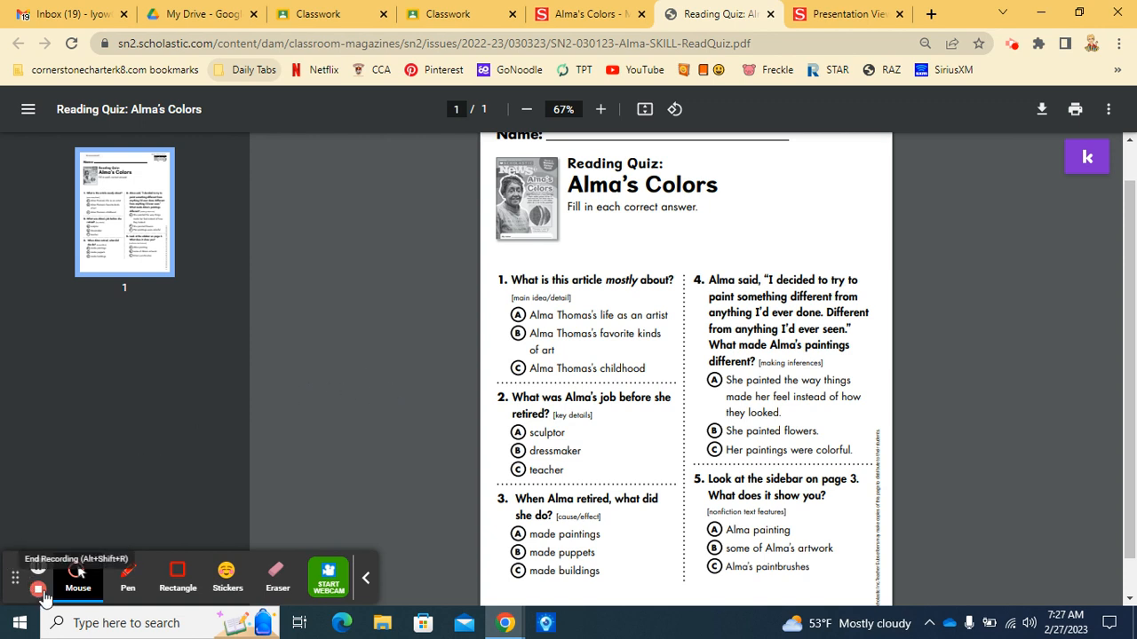